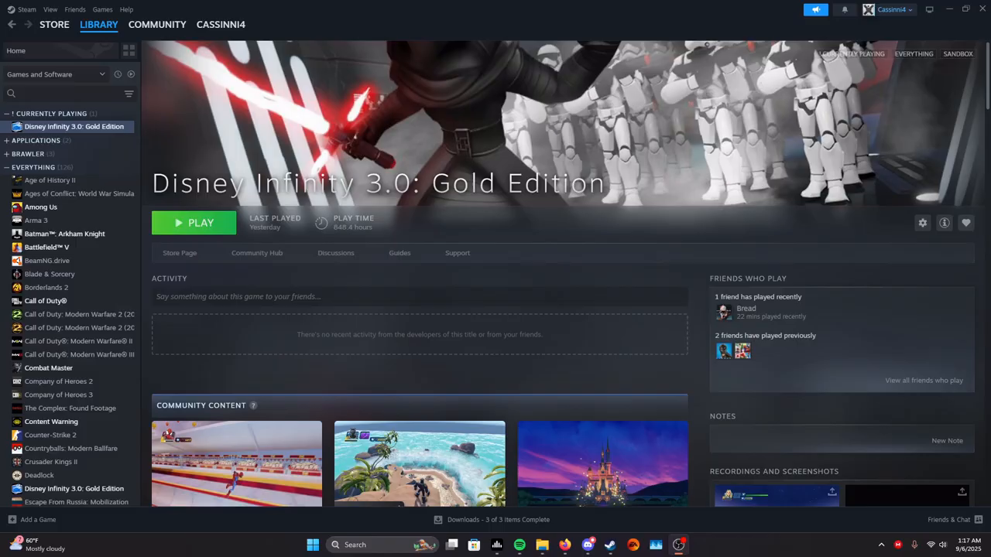
{"action": "mouse_move", "coordinate": [573, 351]}
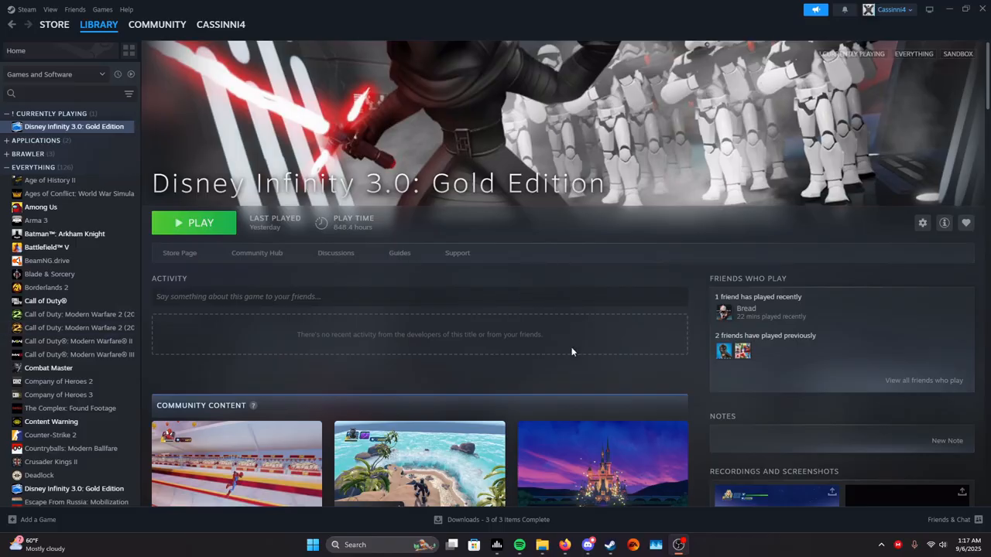
{"action": "mouse_move", "coordinate": [565, 544]}
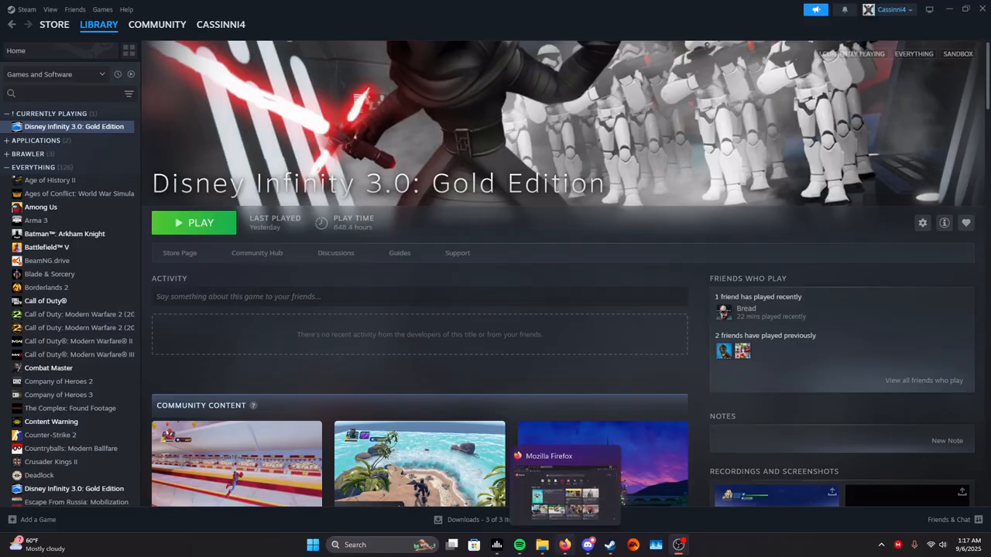
- View the Breeze mod's requirements in Firefox: Continuum Integration and Continuum Mod Manager 1.2
{"action": "left_click", "coordinate": [565, 476]}
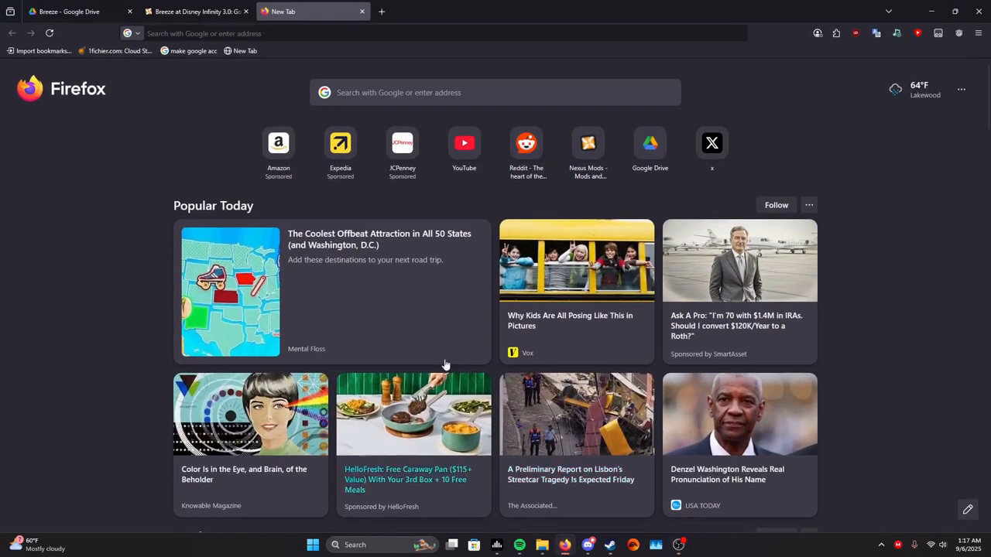
{"action": "left_click", "coordinate": [73, 11]}
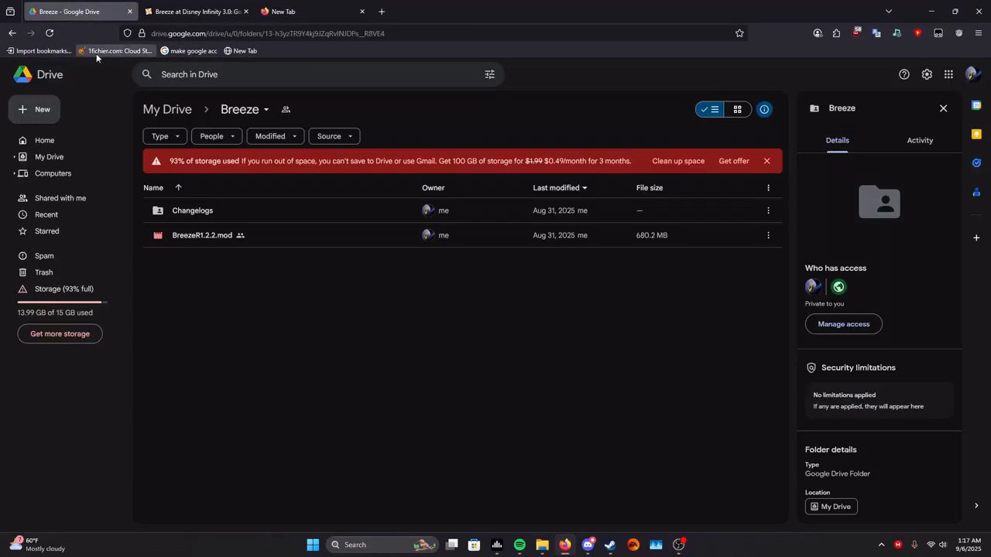
{"action": "left_click", "coordinate": [194, 11]}
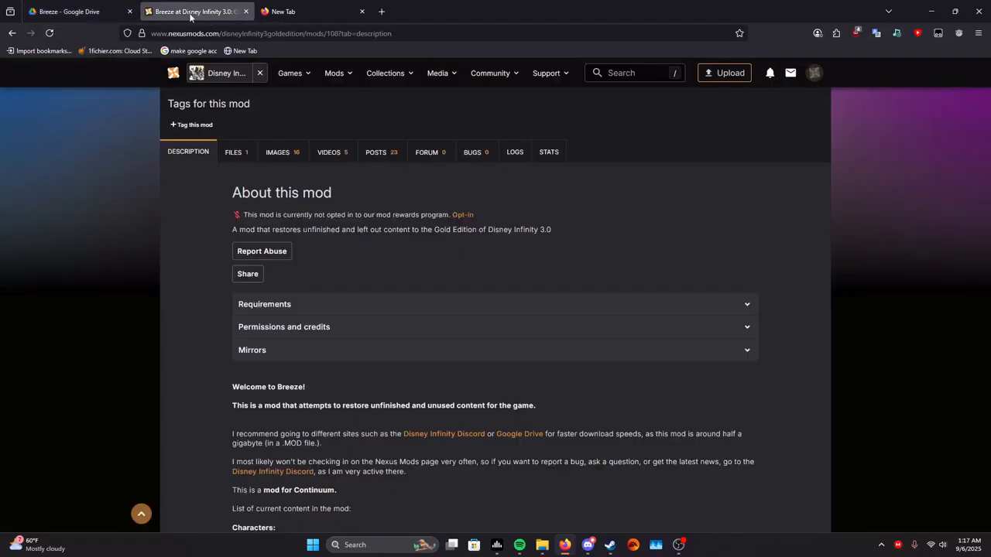
{"action": "mouse_move", "coordinate": [298, 248]}
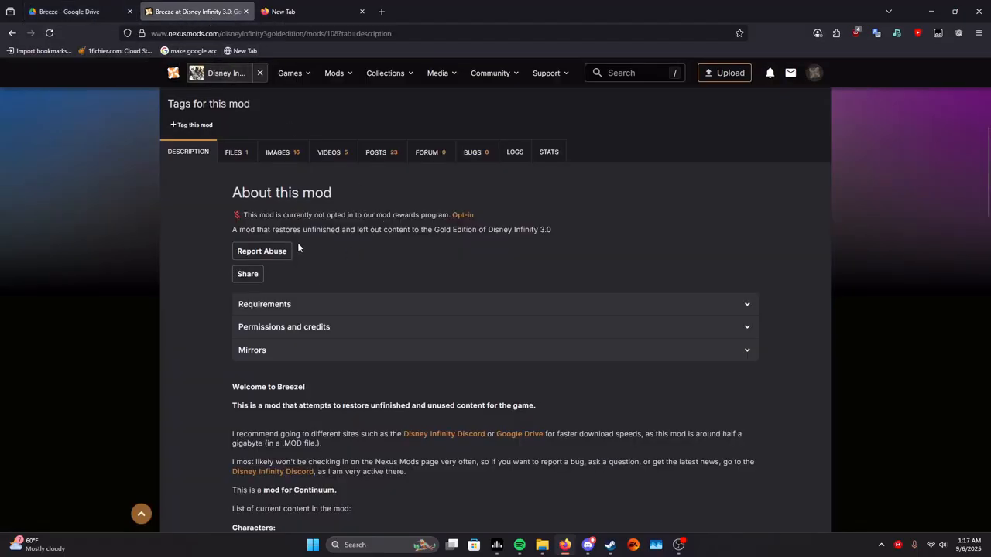
{"action": "scroll", "scroll_direction": "up", "scroll_amount": 3}
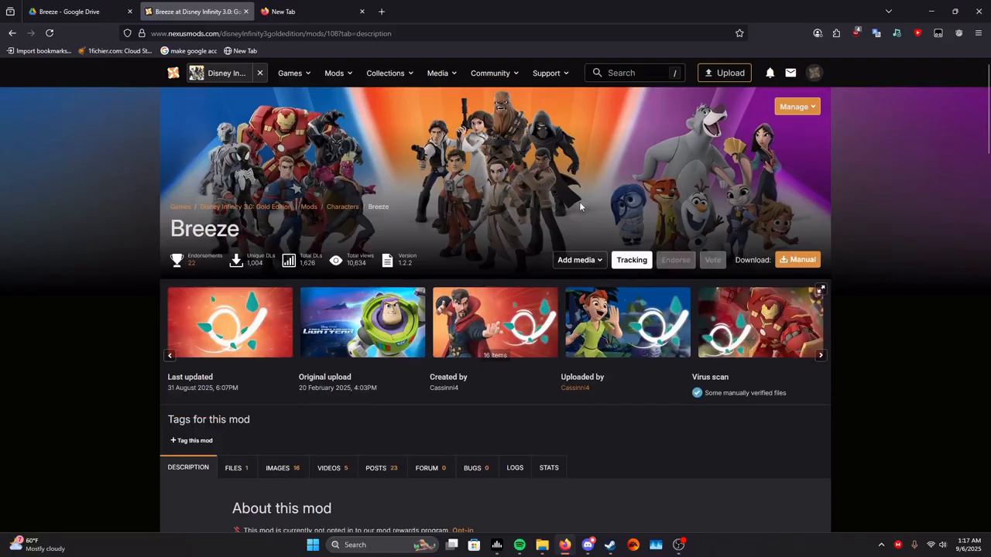
{"action": "mouse_move", "coordinate": [397, 238]}
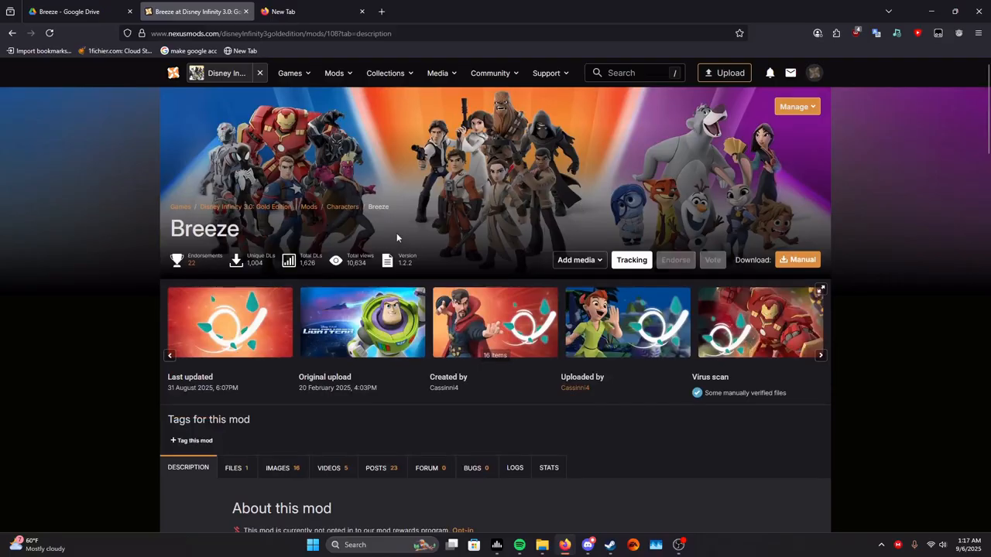
{"action": "scroll", "scroll_direction": "down", "scroll_amount": 3}
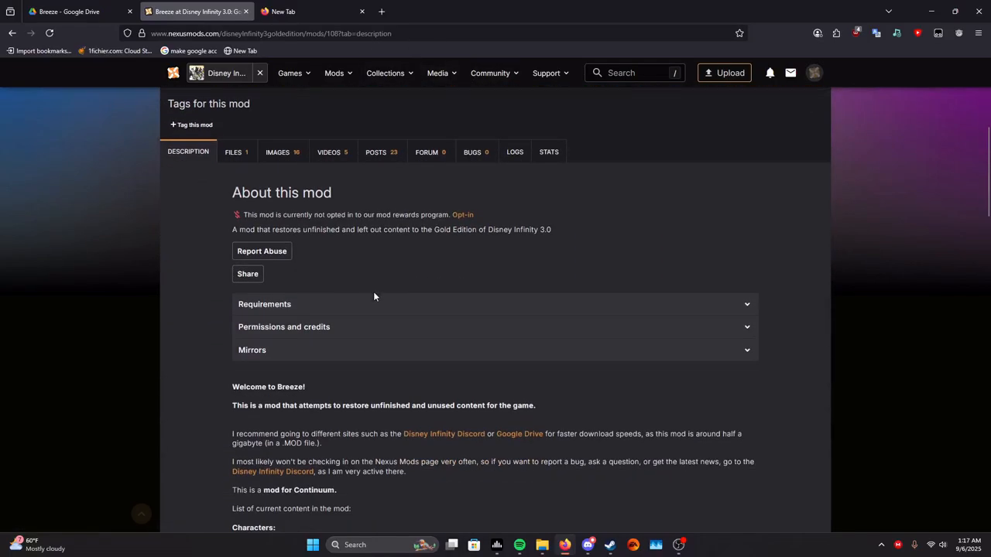
{"action": "scroll", "scroll_direction": "down", "scroll_amount": 3}
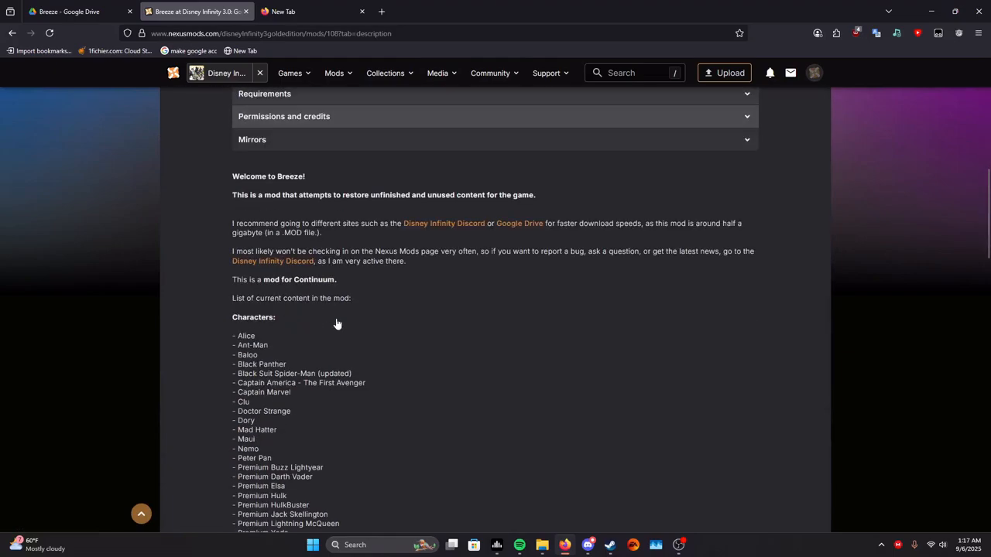
{"action": "scroll", "scroll_direction": "down", "scroll_amount": 3}
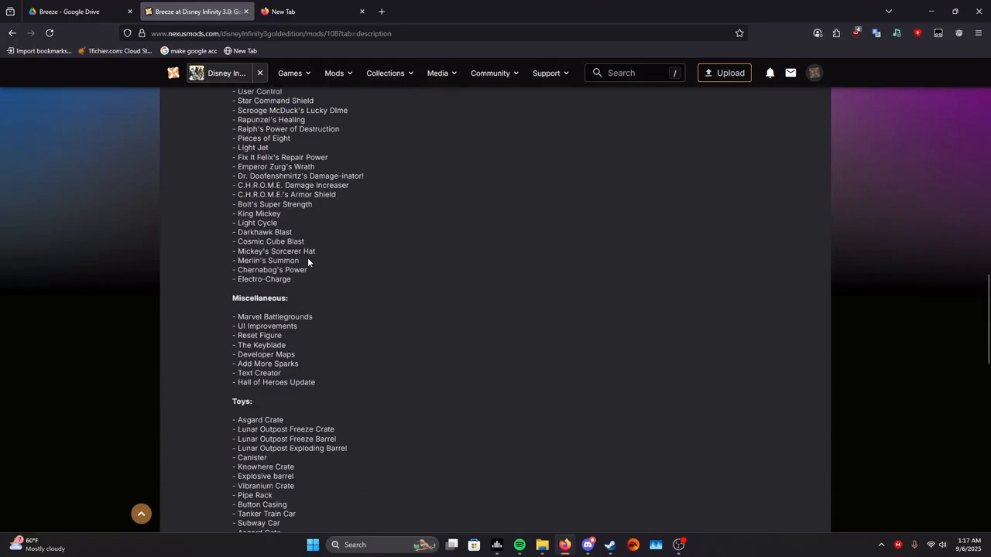
{"action": "scroll", "scroll_direction": "up", "scroll_amount": 3}
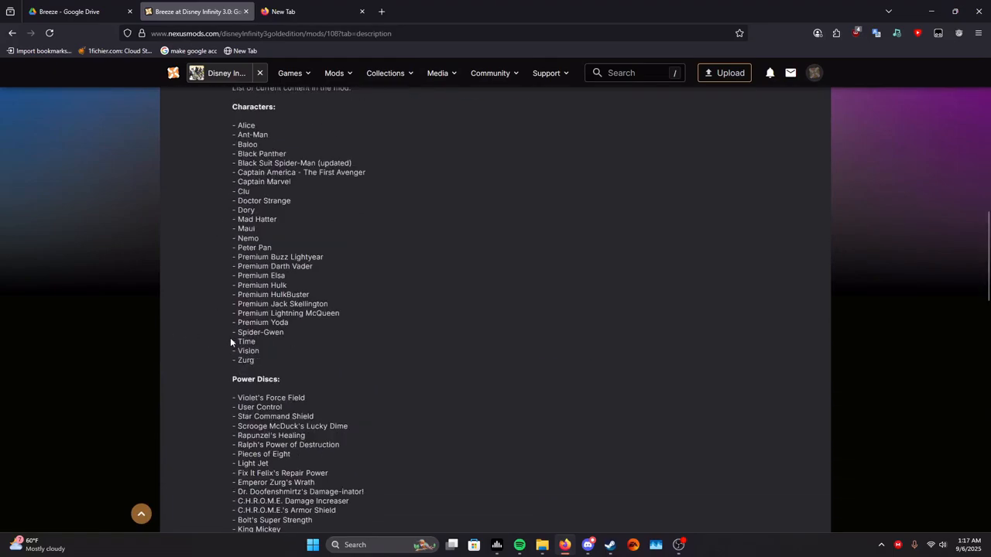
{"action": "scroll", "scroll_direction": "up", "scroll_amount": 3}
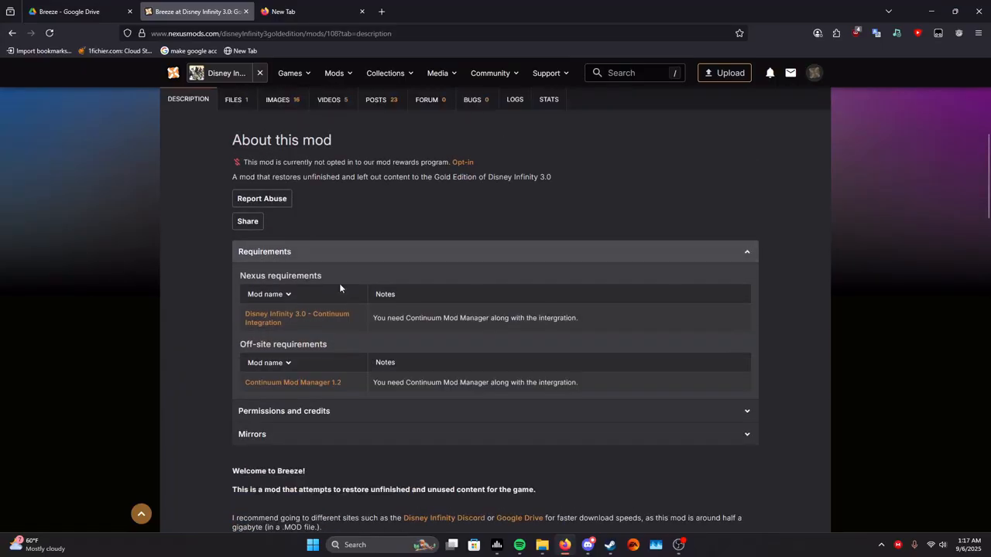
{"action": "mouse_move", "coordinate": [263, 378]}
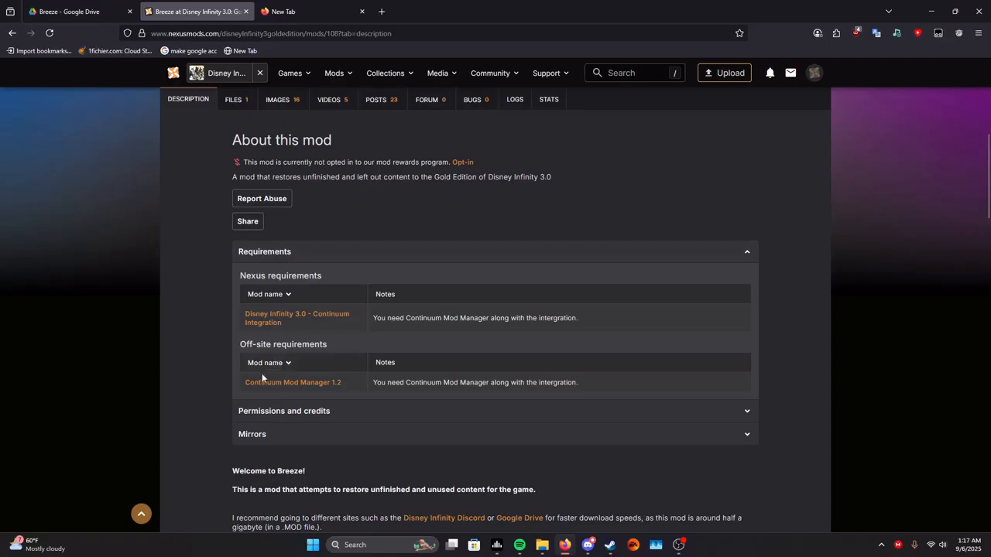
{"action": "mouse_move", "coordinate": [285, 386]}
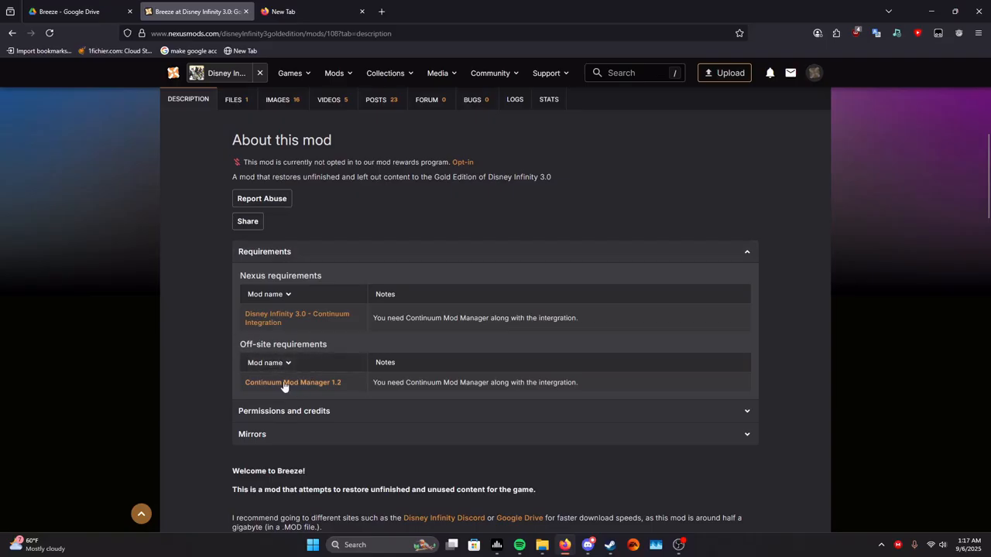
{"action": "mouse_move", "coordinate": [301, 391]}
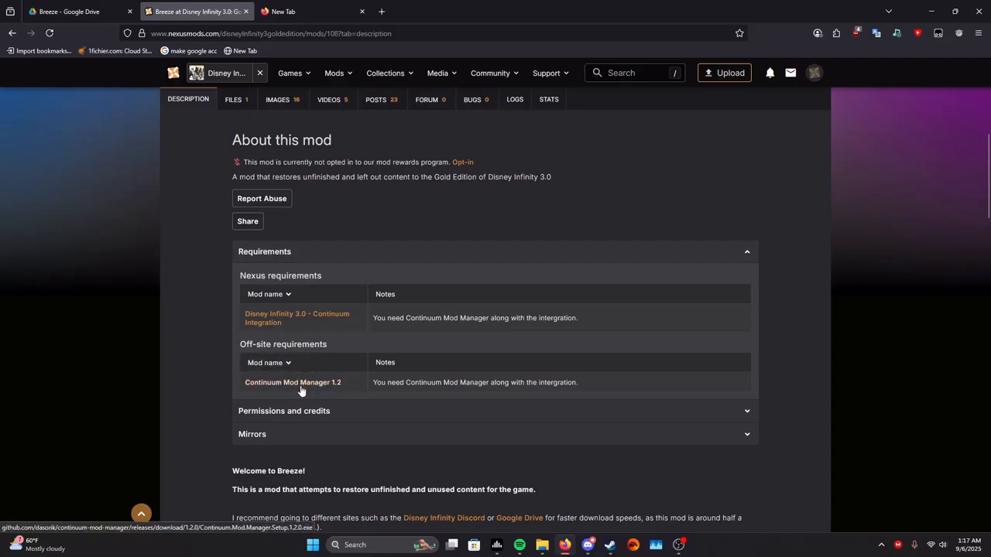
- Download the Continuum Mod Manager 1.2.0 setup file into Downloads\Programs
{"action": "left_click", "coordinate": [293, 382]}
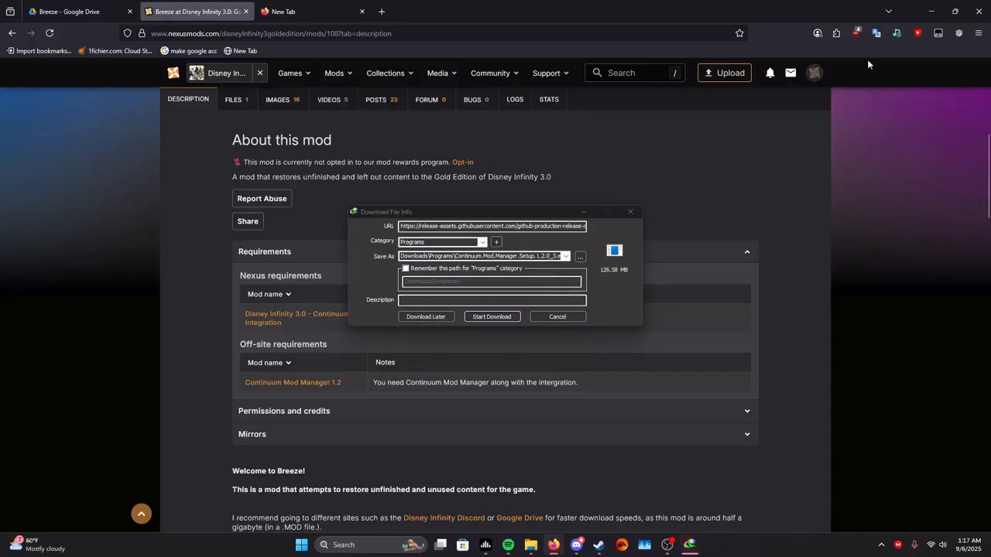
{"action": "left_click", "coordinate": [492, 316]}
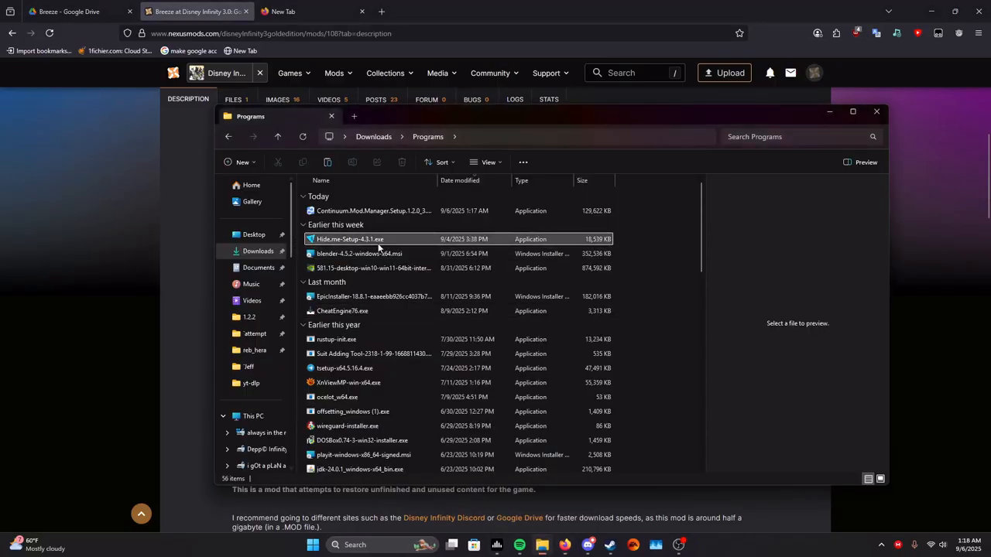
- Run Continuum.Mod.Manager.Setup 'Only for me' in the default folder, then launch the manager
{"action": "left_click", "coordinate": [375, 211]}
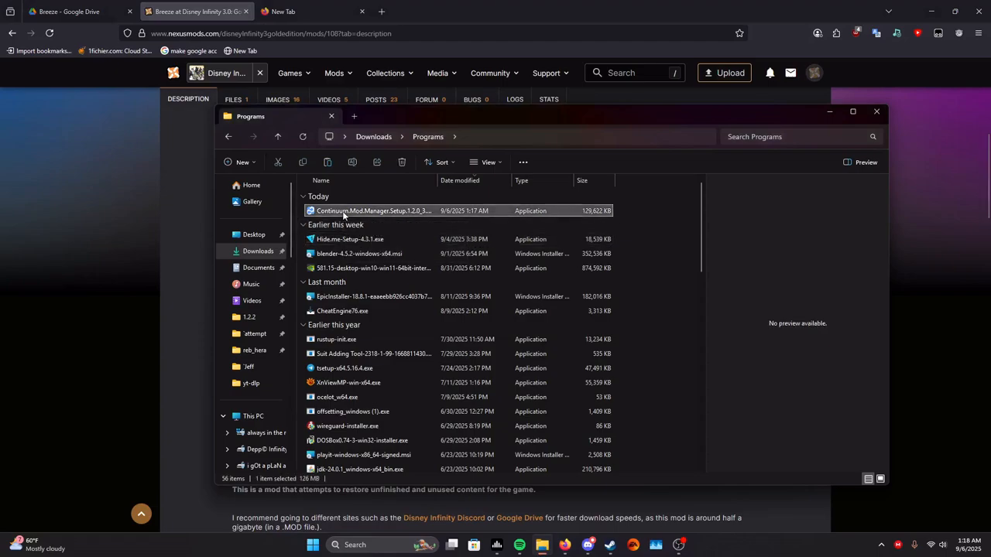
{"action": "double_click", "coordinate": [374, 211]}
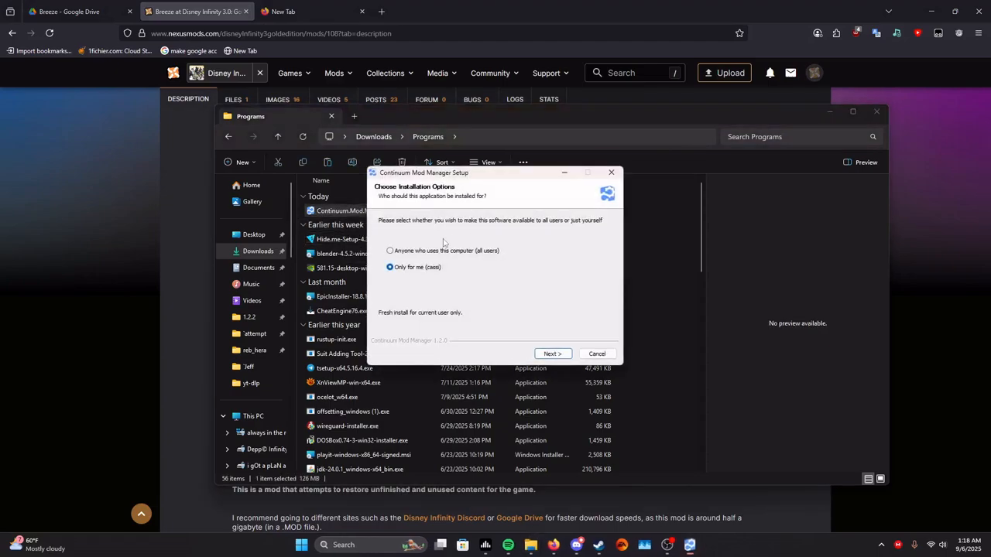
{"action": "mouse_move", "coordinate": [524, 321]}
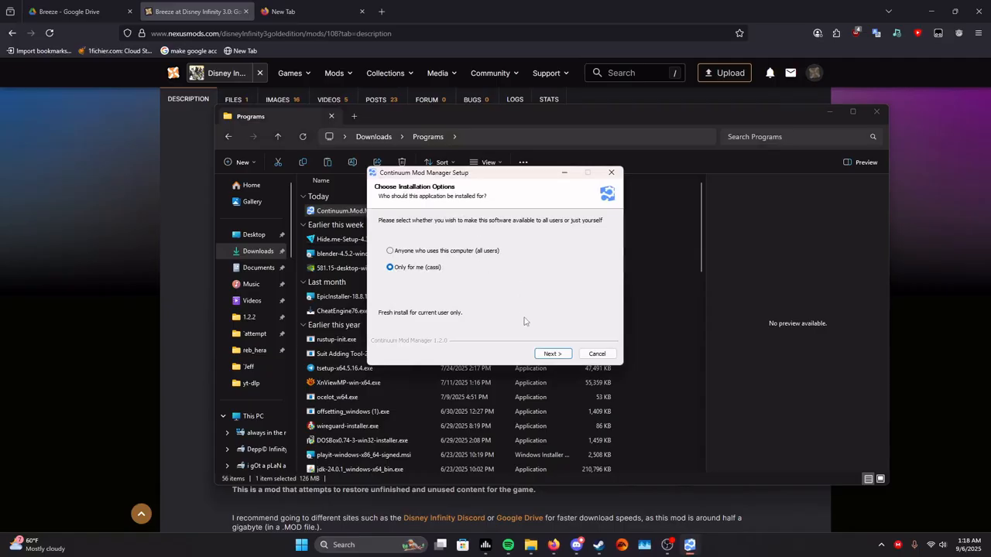
{"action": "left_click", "coordinate": [552, 353]}
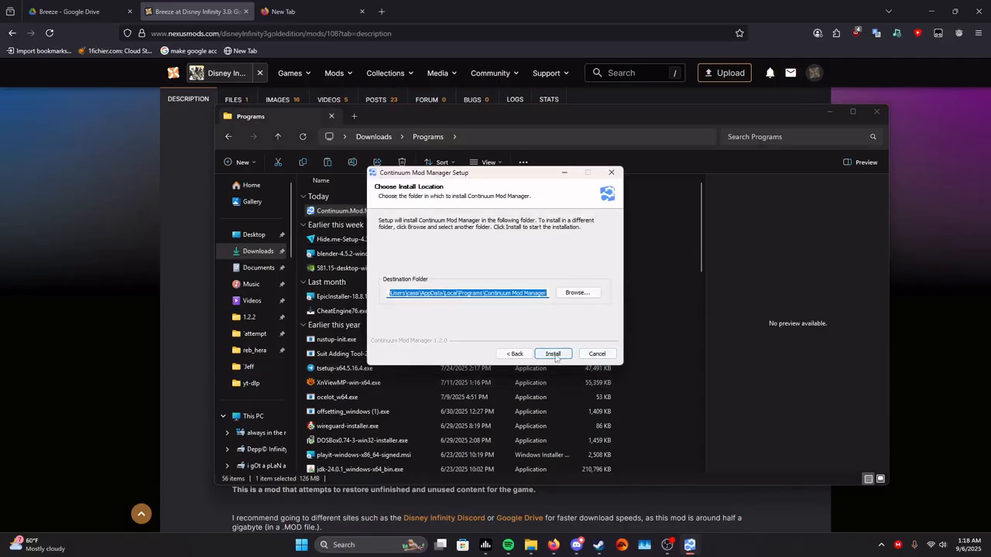
{"action": "left_click", "coordinate": [552, 353]}
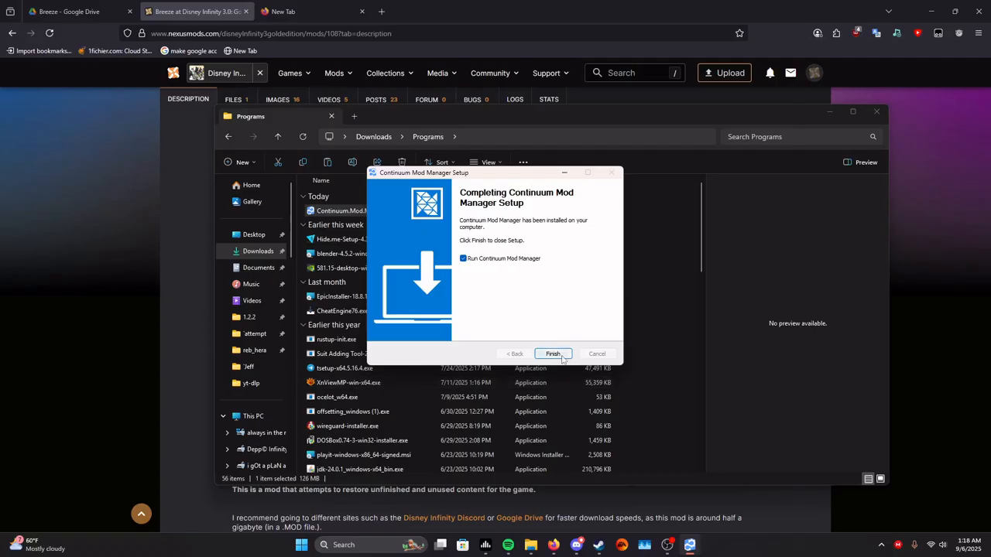
{"action": "left_click", "coordinate": [552, 354]}
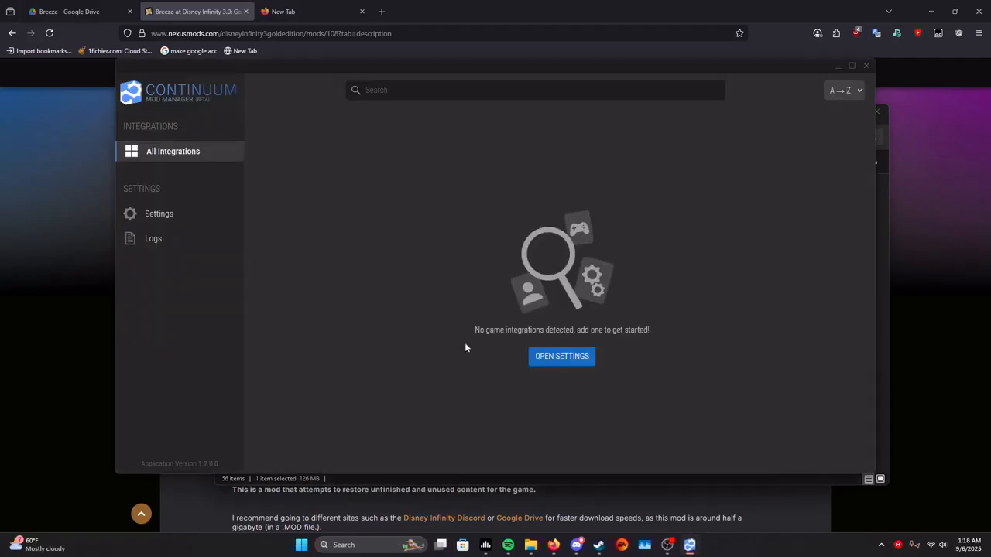
{"action": "mouse_move", "coordinate": [540, 411]}
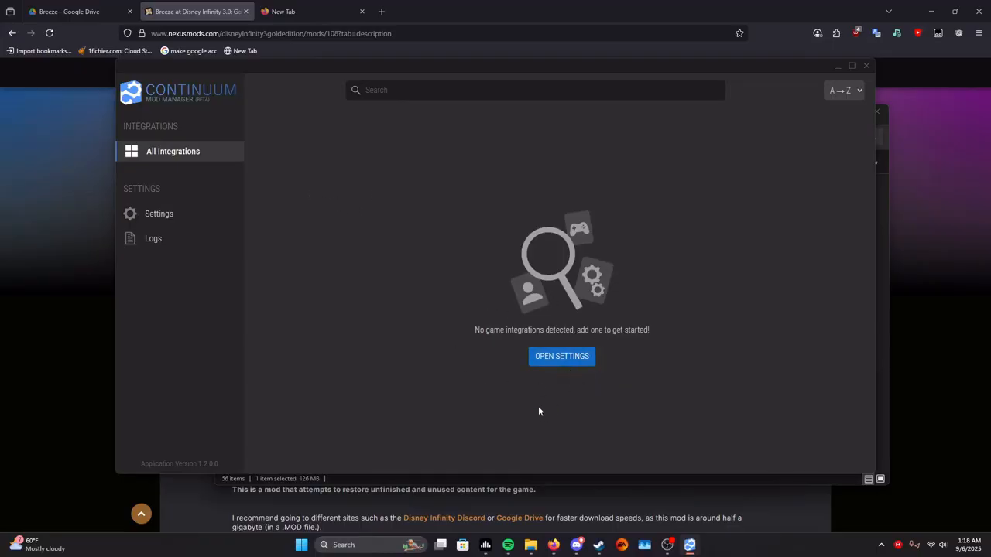
{"action": "mouse_move", "coordinate": [370, 515]}
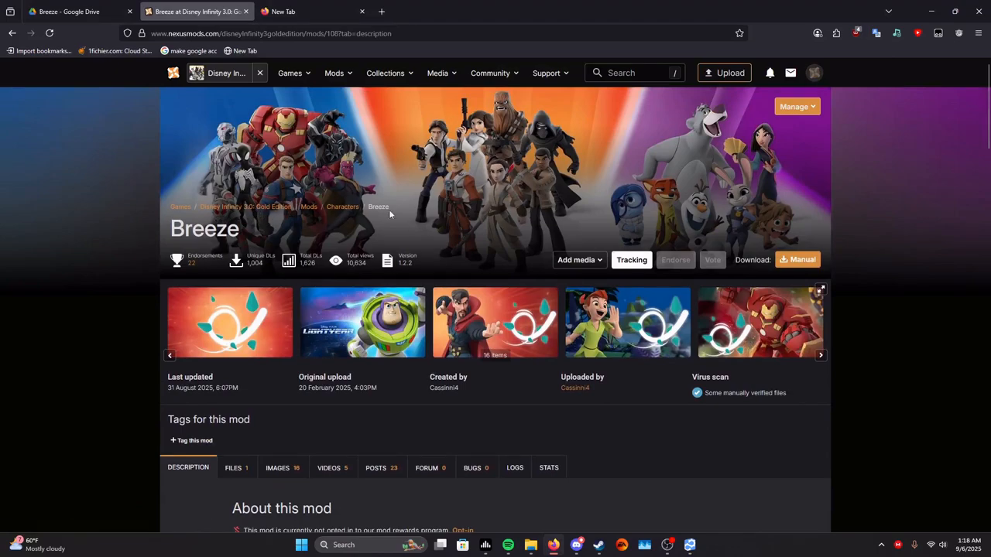
- Open the Disney Infinity 3.0 - Continuum Integration link from Requirements in a new tab
{"action": "scroll", "scroll_direction": "down", "scroll_amount": 3}
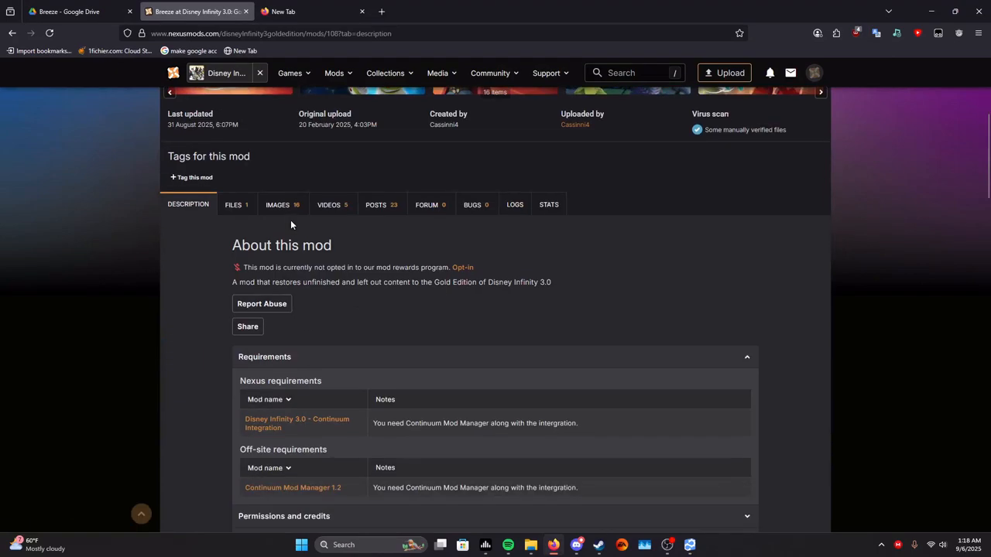
{"action": "scroll", "scroll_direction": "down", "scroll_amount": 3}
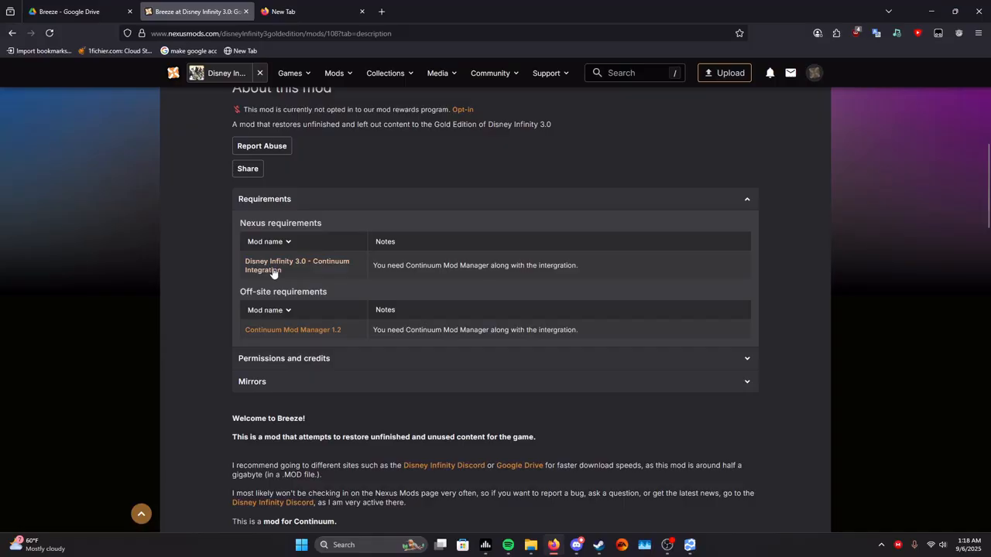
{"action": "right_click", "coordinate": [296, 265]}
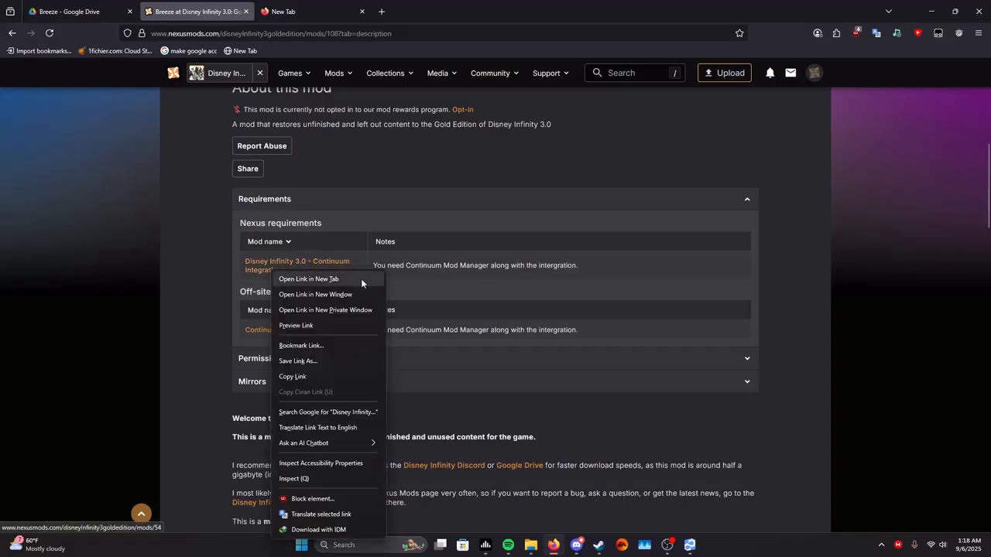
{"action": "mouse_move", "coordinate": [338, 287]}
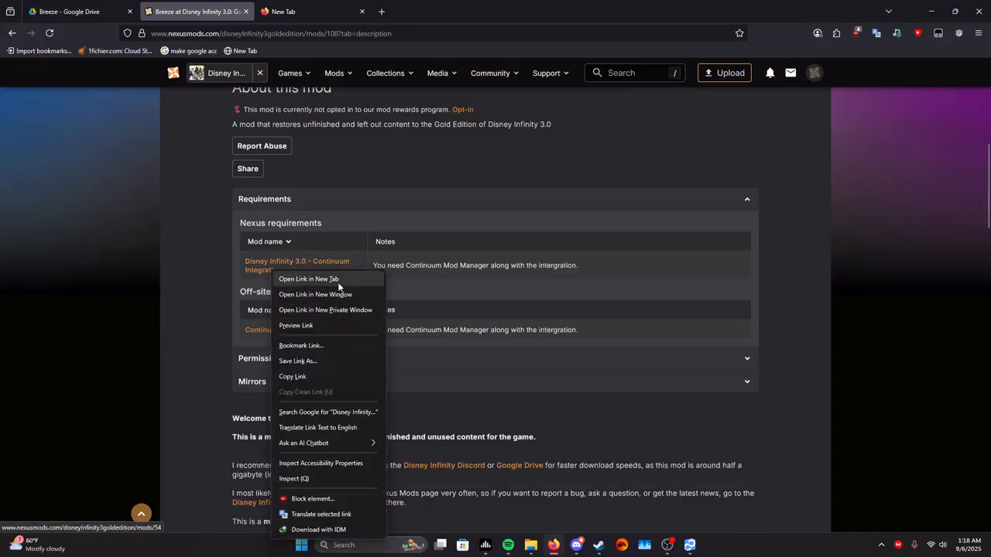
{"action": "left_click", "coordinate": [308, 279]}
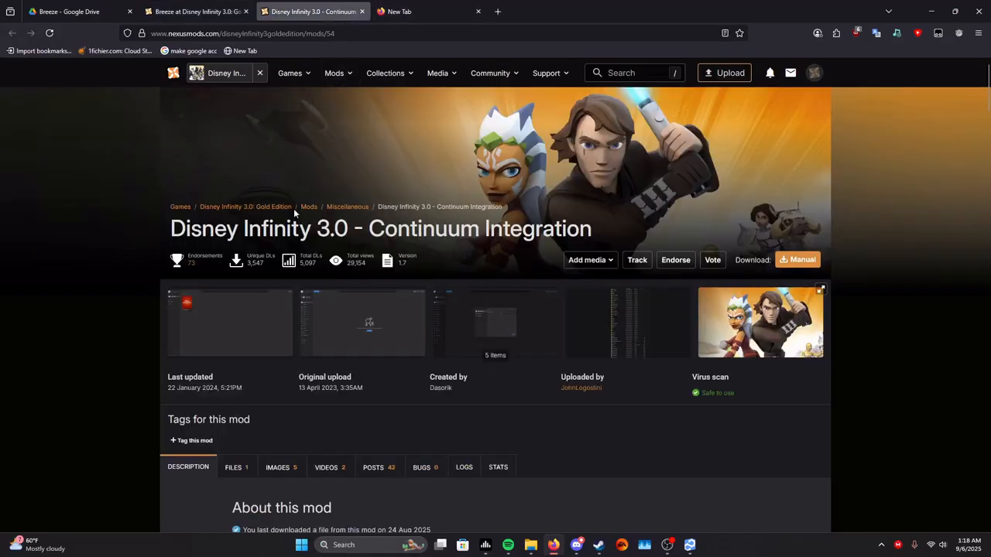
- Manually download the Integration 1.7 main file via Slow download into Downloads\Compressed
{"action": "scroll", "scroll_direction": "down", "scroll_amount": 3}
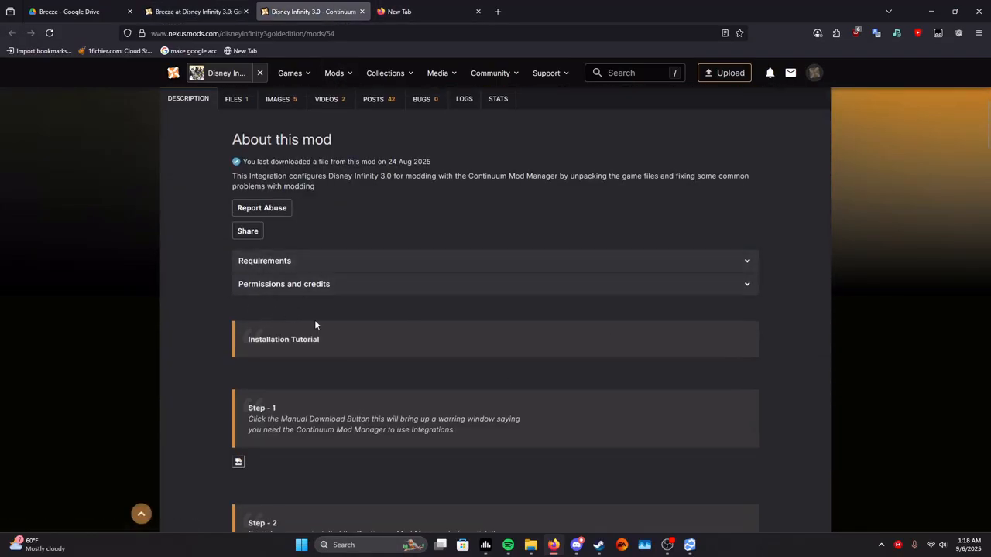
{"action": "scroll", "scroll_direction": "up", "scroll_amount": 3}
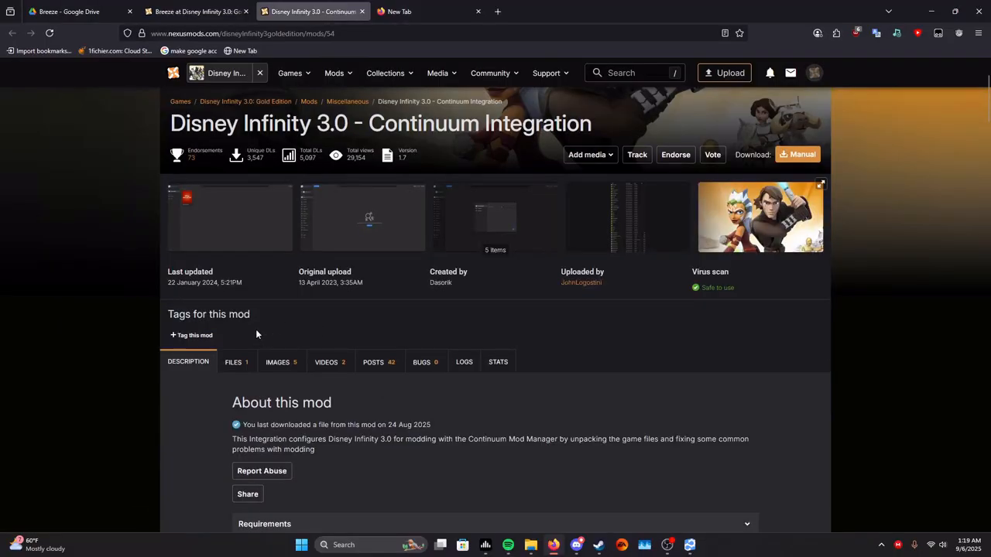
{"action": "left_click", "coordinate": [233, 362]}
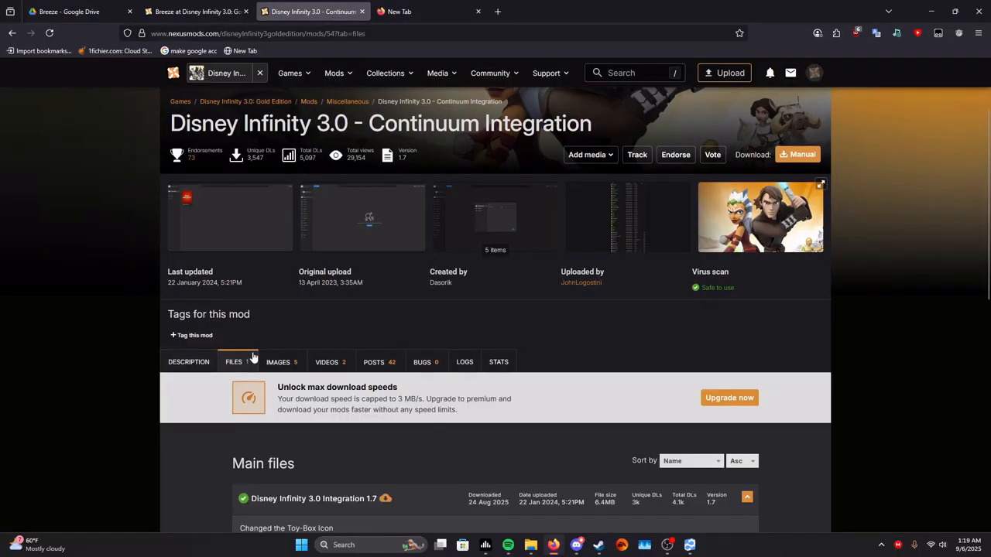
{"action": "scroll", "scroll_direction": "down", "scroll_amount": 3}
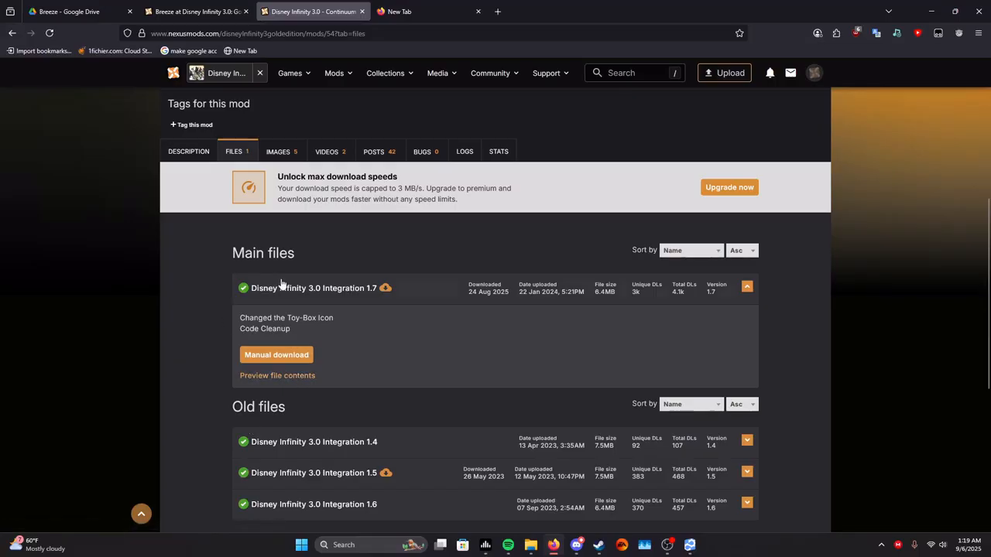
{"action": "left_click", "coordinate": [276, 355]}
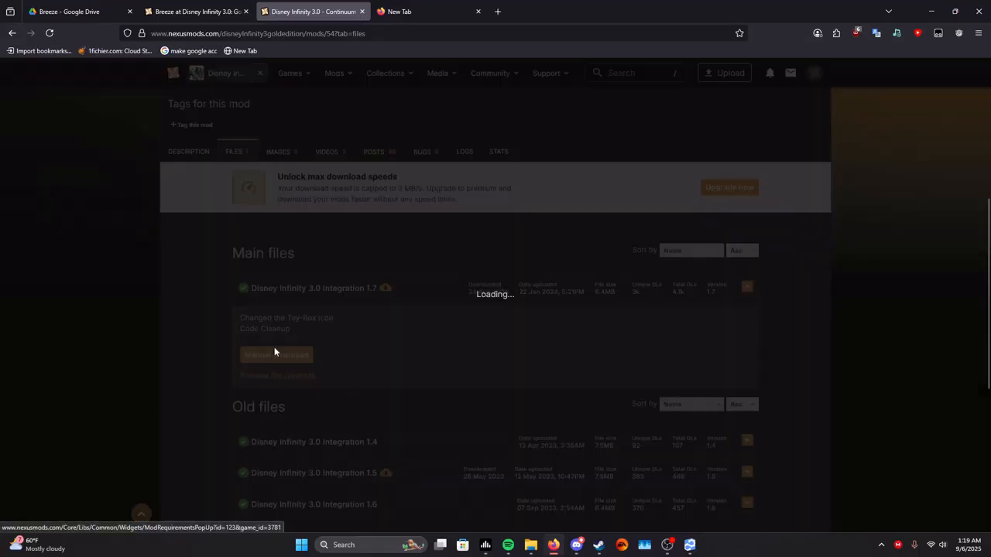
{"action": "left_click", "coordinate": [275, 355]}
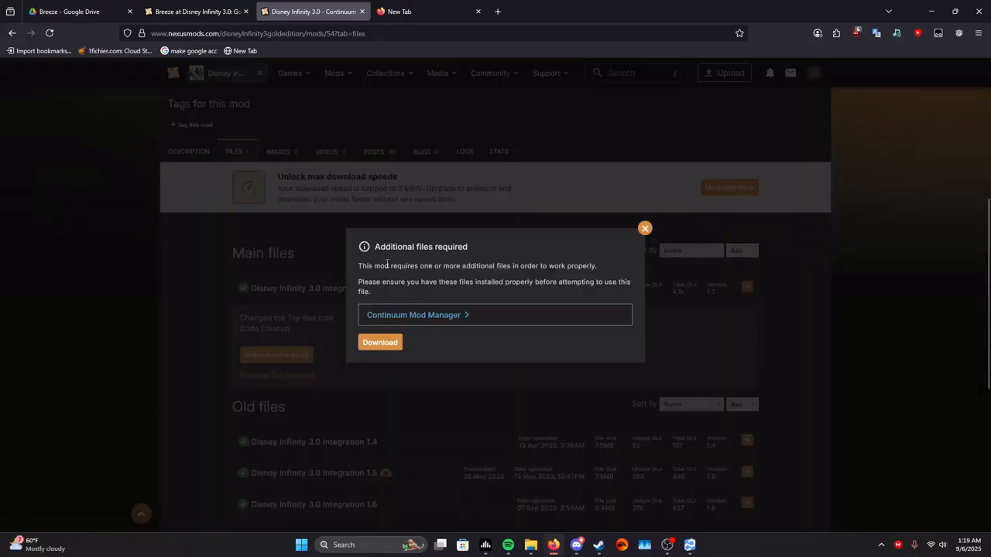
{"action": "mouse_move", "coordinate": [453, 321]}
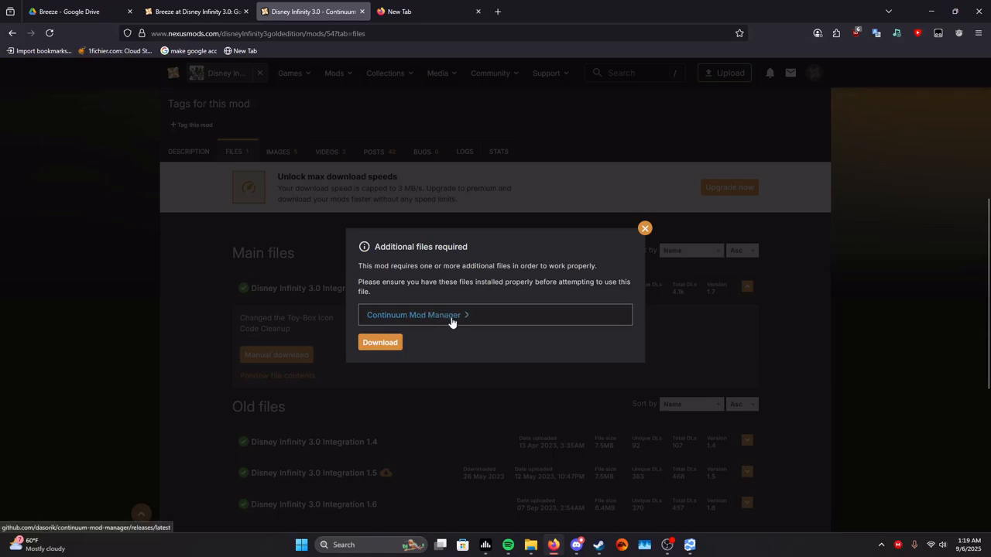
{"action": "left_click", "coordinate": [379, 342]}
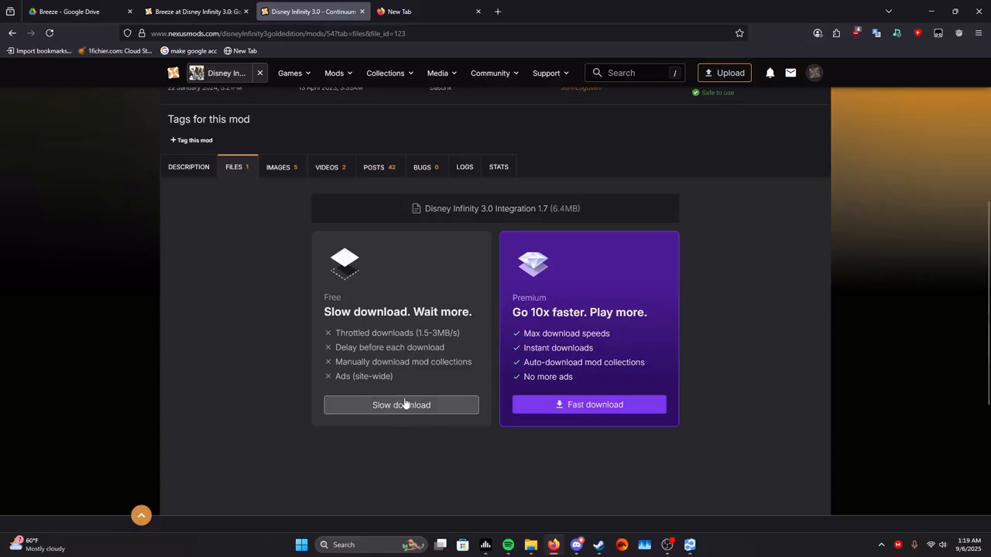
{"action": "left_click", "coordinate": [401, 405]}
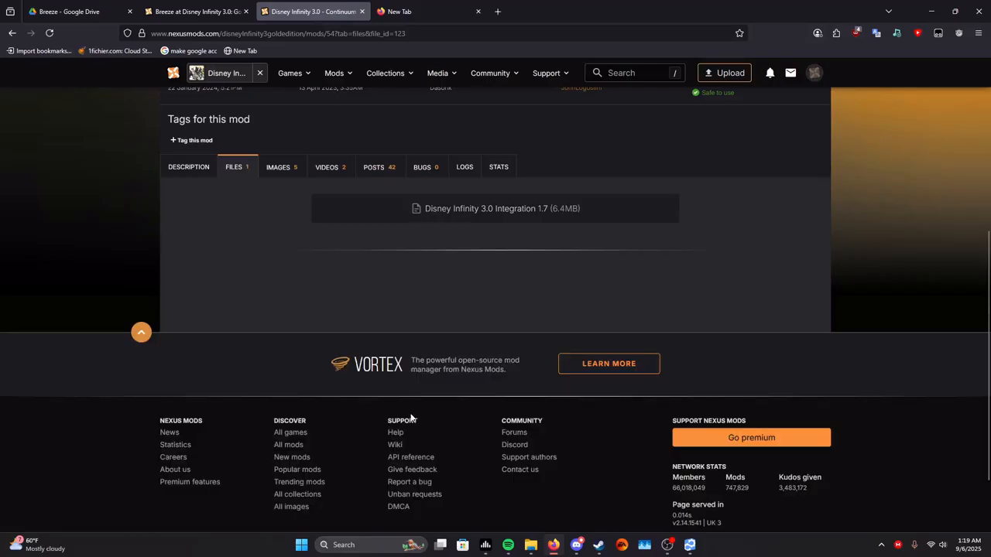
{"action": "left_click", "coordinate": [501, 208]}
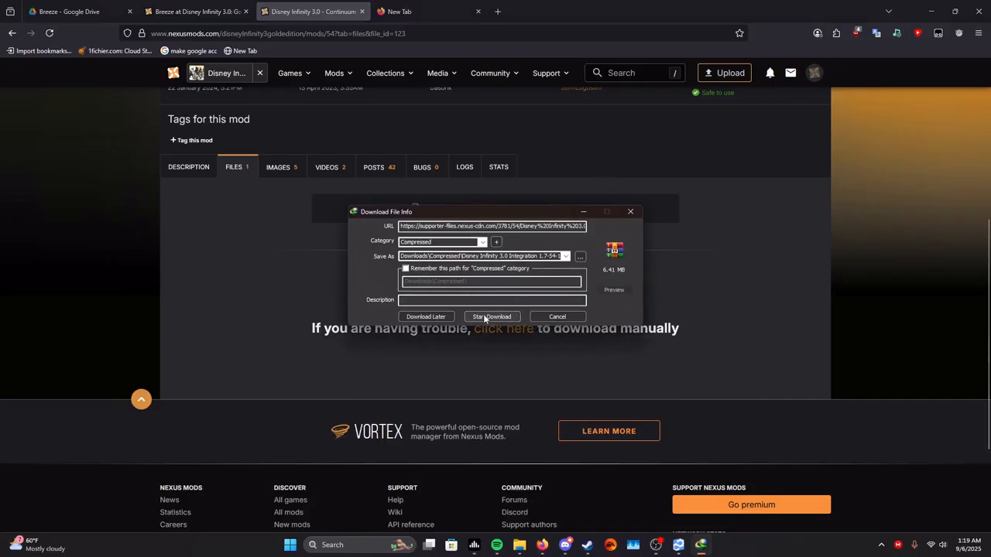
{"action": "left_click", "coordinate": [492, 317]}
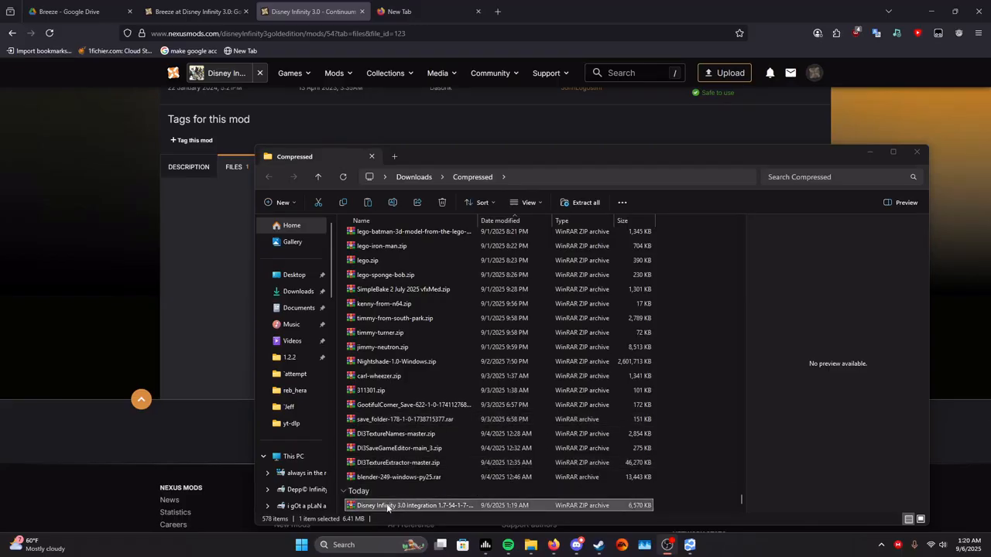
- Extract the Disney Infinity 3.0 Integration 1.7 zip into its suggested folder
{"action": "right_click", "coordinate": [415, 506]}
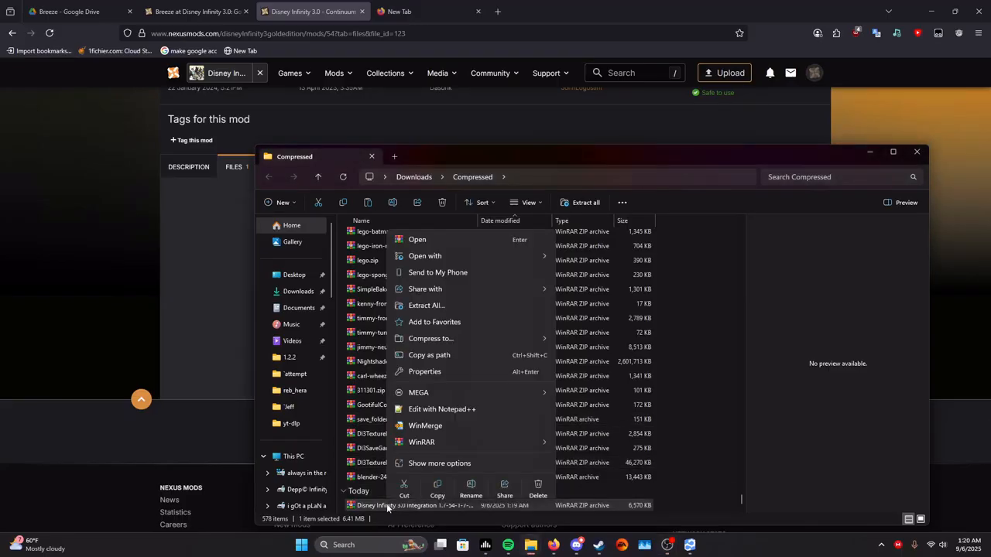
{"action": "mouse_move", "coordinate": [427, 305]}
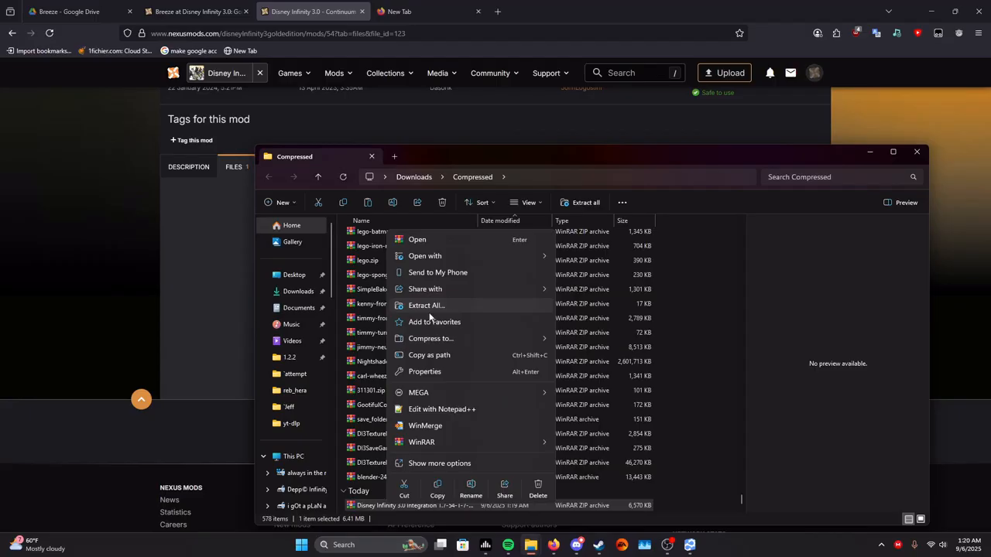
{"action": "left_click", "coordinate": [426, 305]}
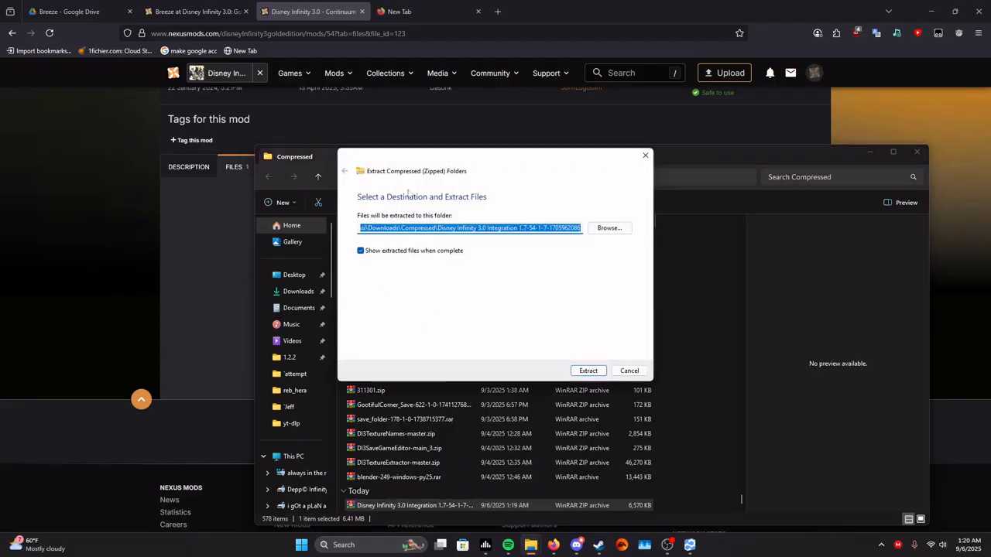
{"action": "mouse_move", "coordinate": [596, 314]}
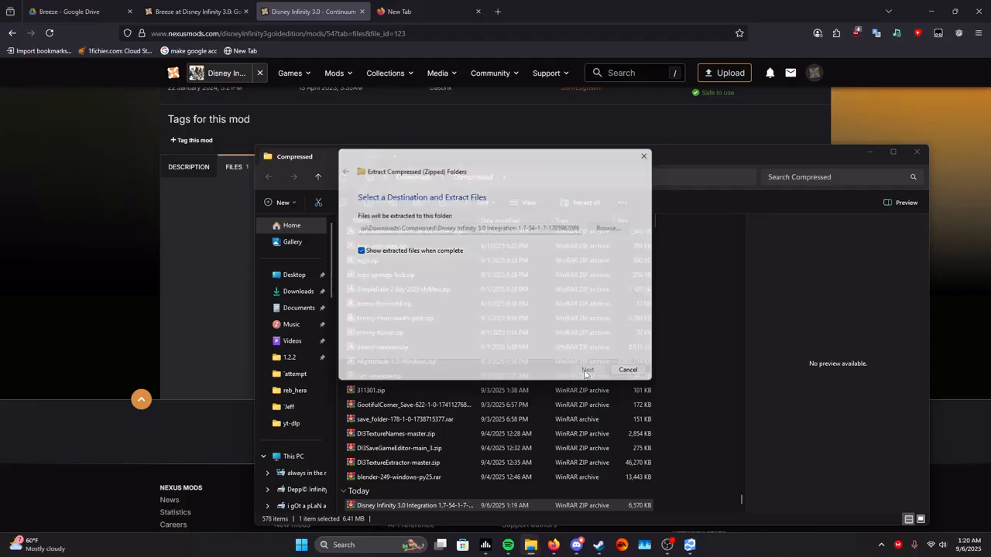
{"action": "left_click", "coordinate": [587, 369]}
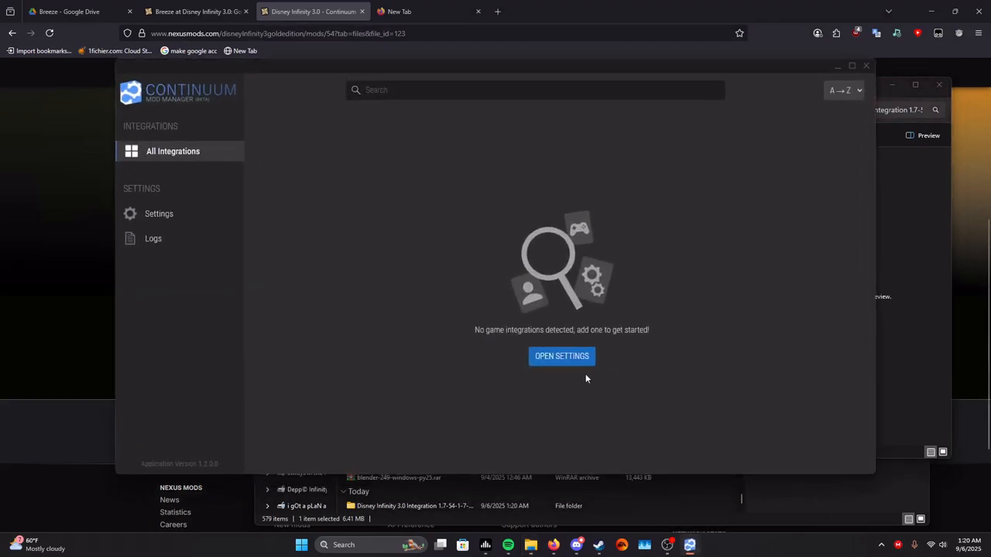
- Add the extracted Disney Infinity 3.0 integration folder under Continuum's Settings
{"action": "left_click", "coordinate": [561, 356]}
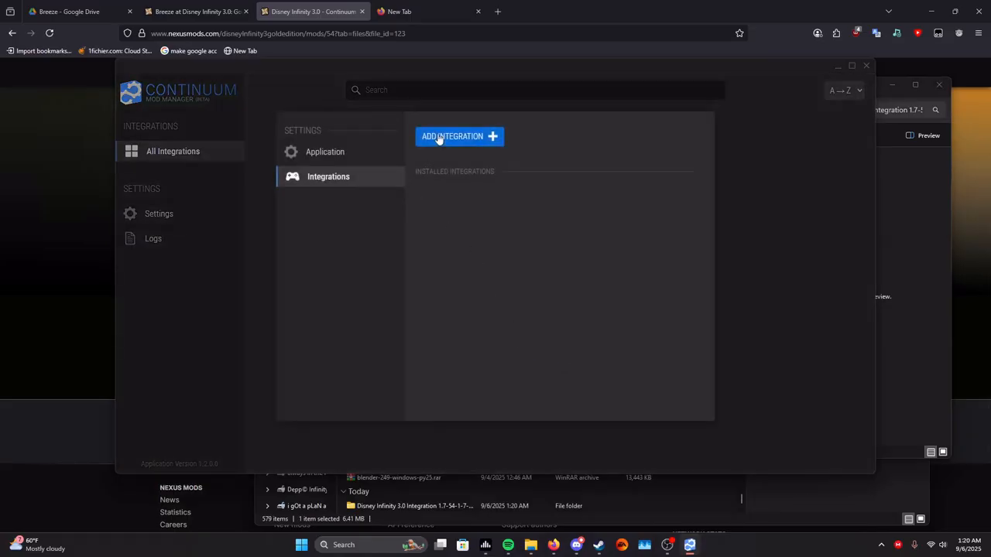
{"action": "left_click", "coordinate": [460, 137]}
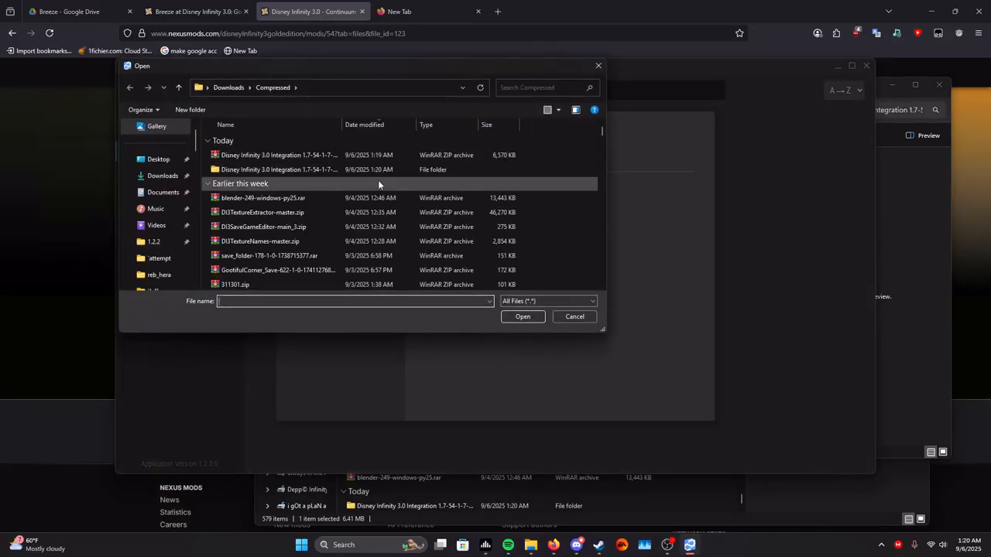
{"action": "left_click", "coordinate": [279, 169]}
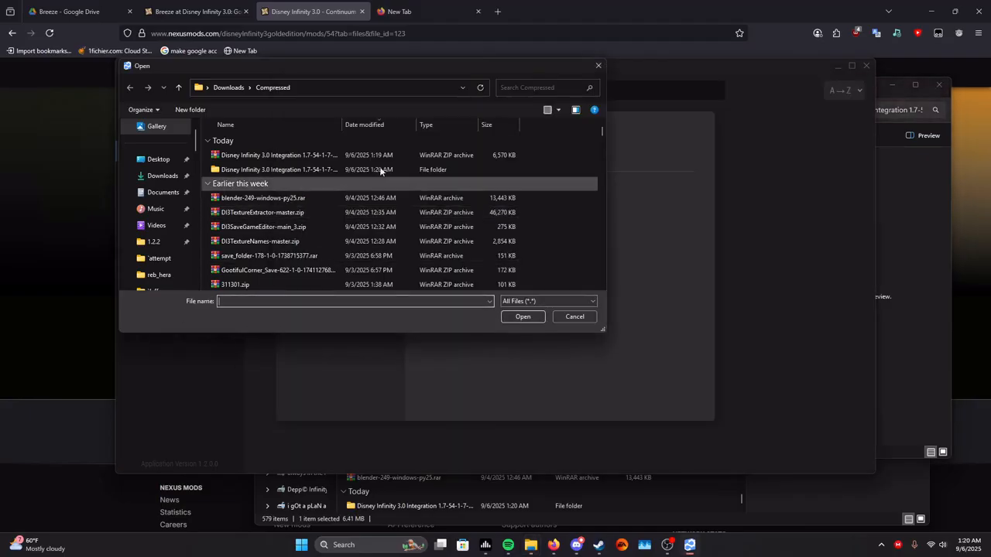
{"action": "left_click", "coordinate": [348, 86]}
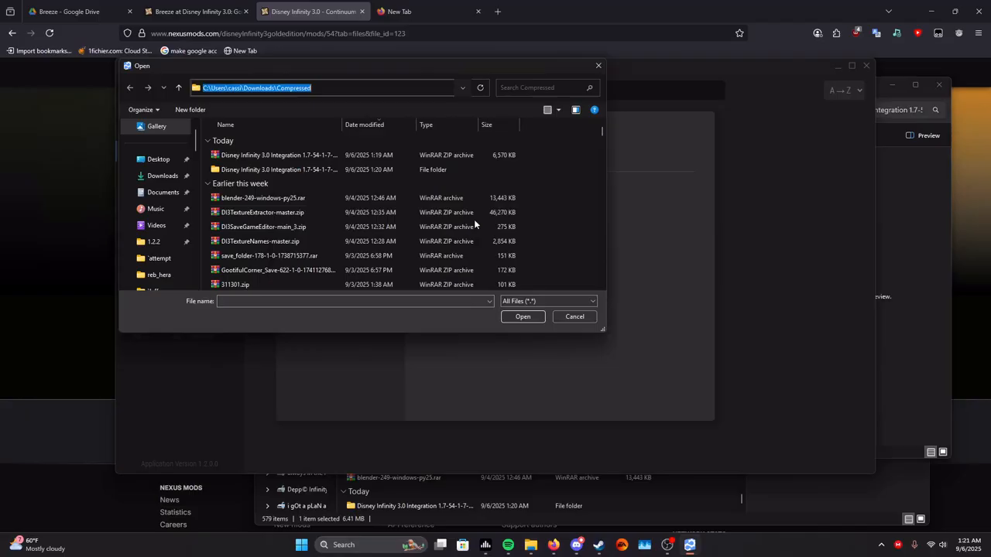
{"action": "double_click", "coordinate": [279, 169]}
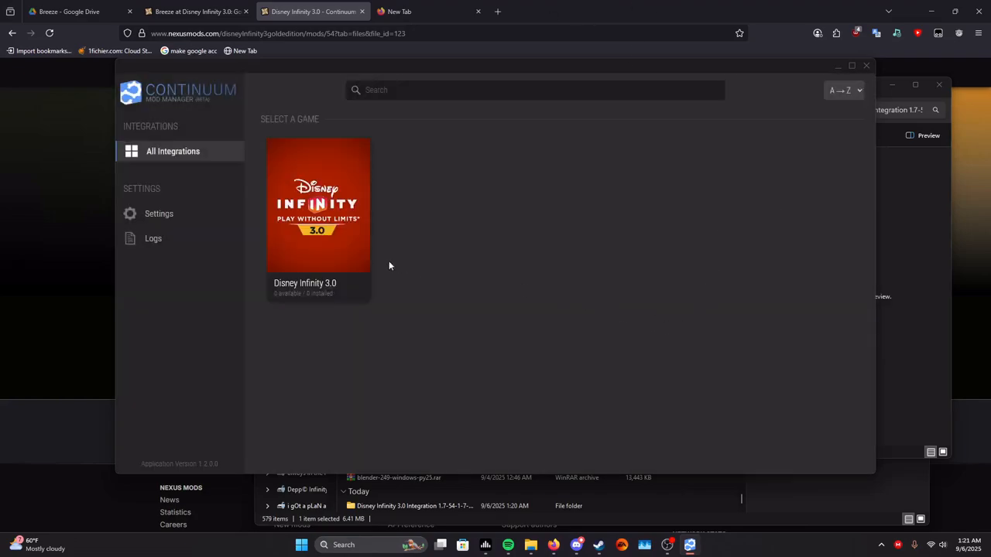
- Open the Disney Infinity 3.0 settings showing the empty Game Installation Path, then switch to Steam
{"action": "left_click", "coordinate": [318, 205]}
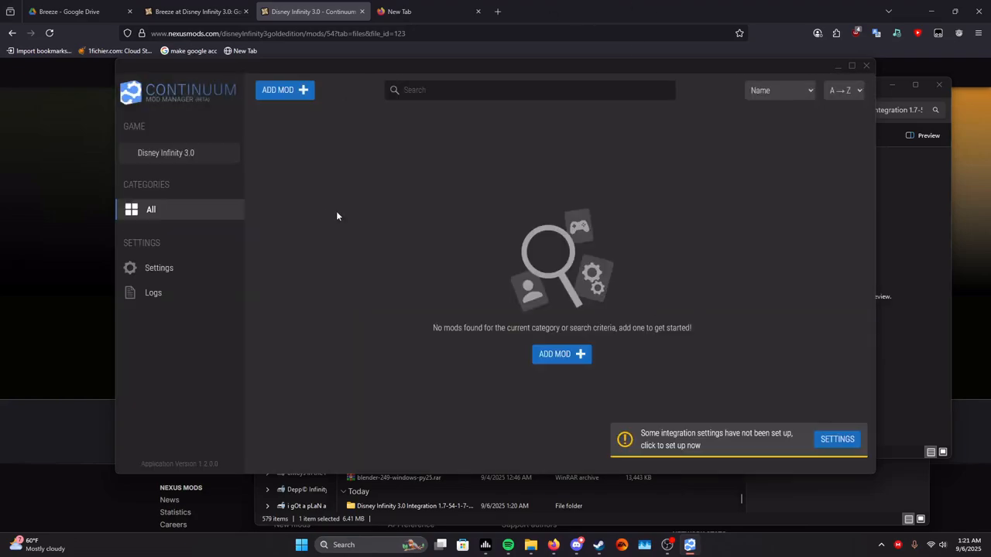
{"action": "left_click", "coordinate": [166, 153]}
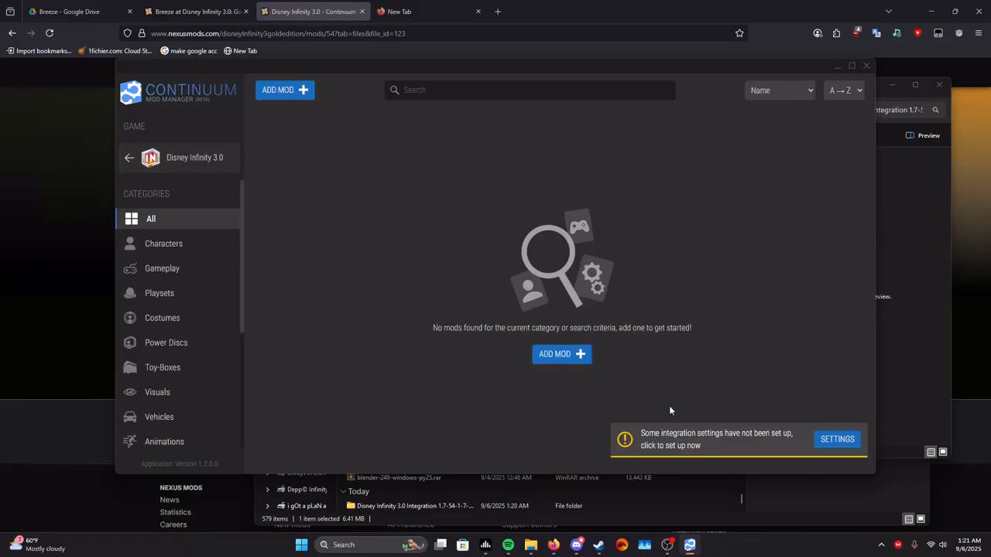
{"action": "mouse_move", "coordinate": [786, 459]}
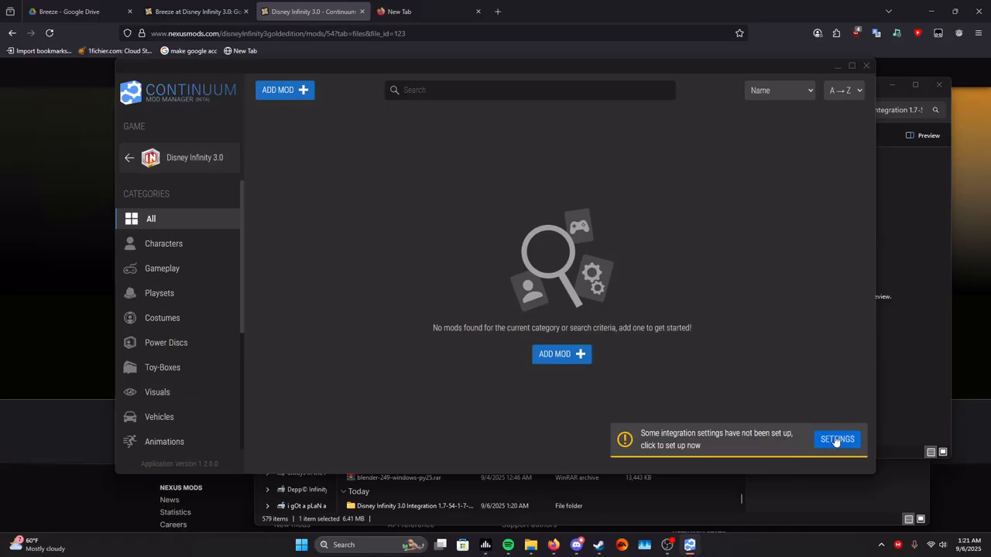
{"action": "left_click", "coordinate": [837, 439]}
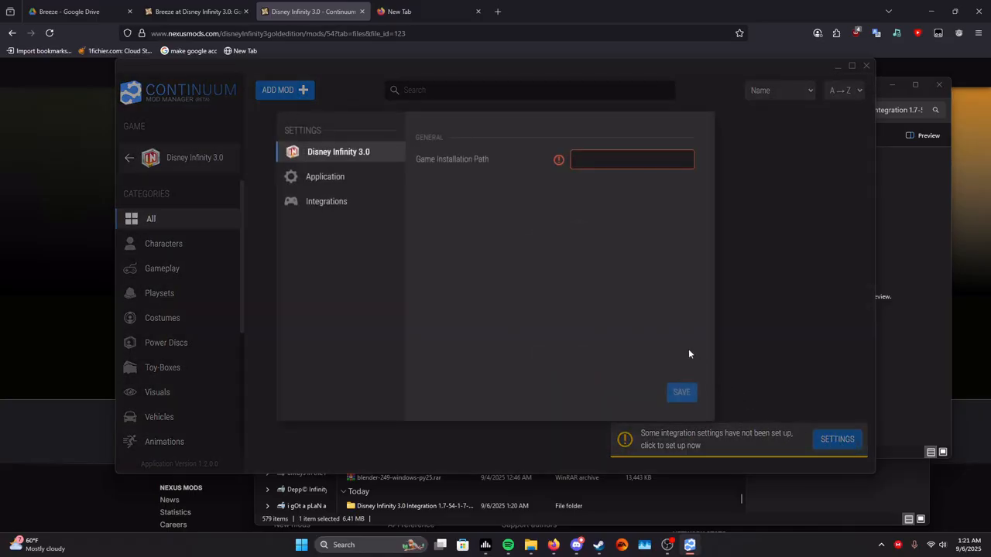
{"action": "mouse_move", "coordinate": [508, 168]}
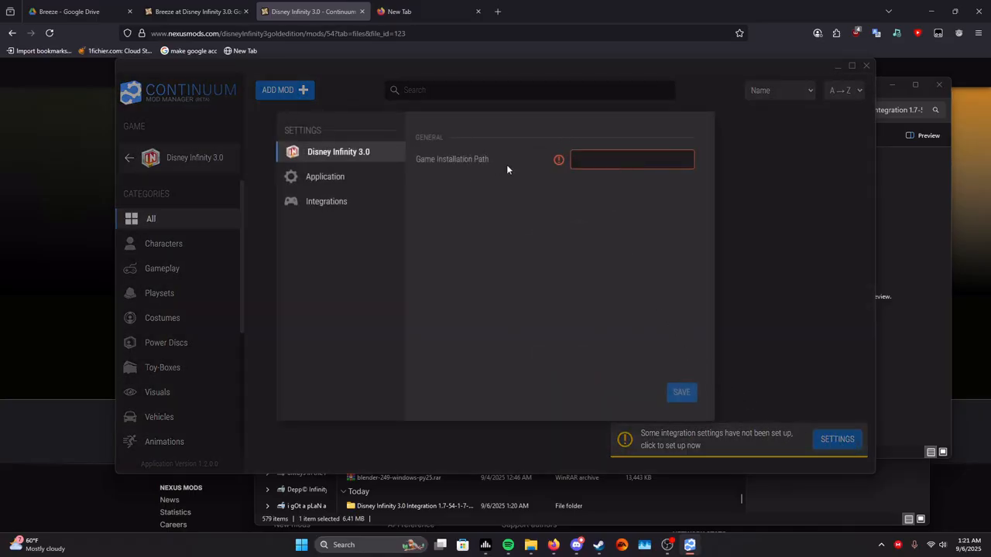
{"action": "left_click", "coordinate": [631, 159]}
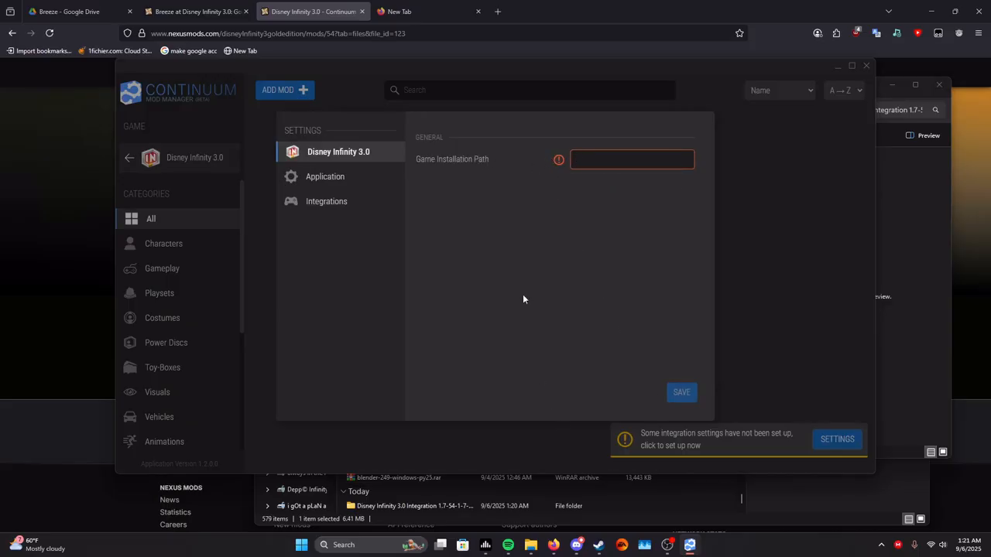
{"action": "mouse_move", "coordinate": [606, 537]}
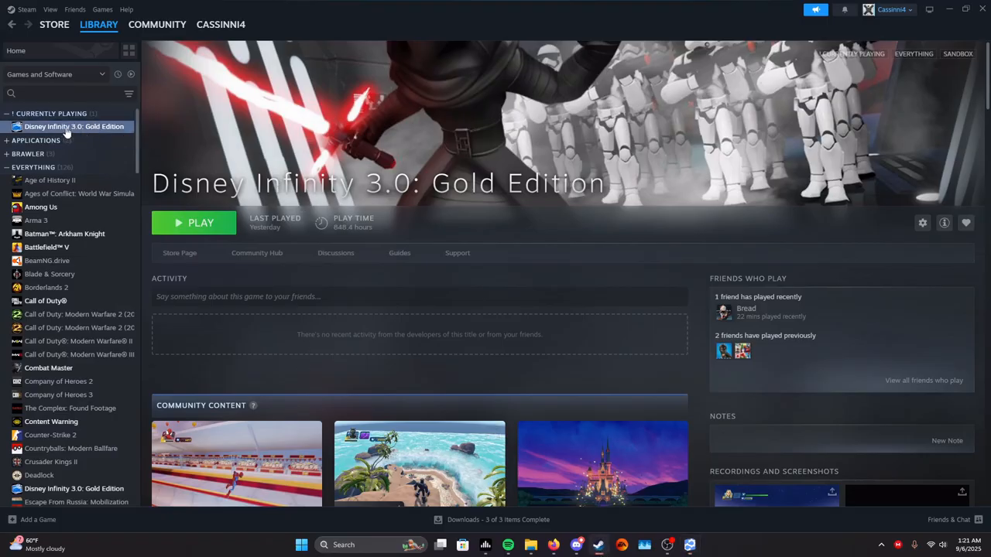
- Browse Disney Infinity 3.0 Gold Edition's local files from Steam and copy the folder path
{"action": "right_click", "coordinate": [73, 126]}
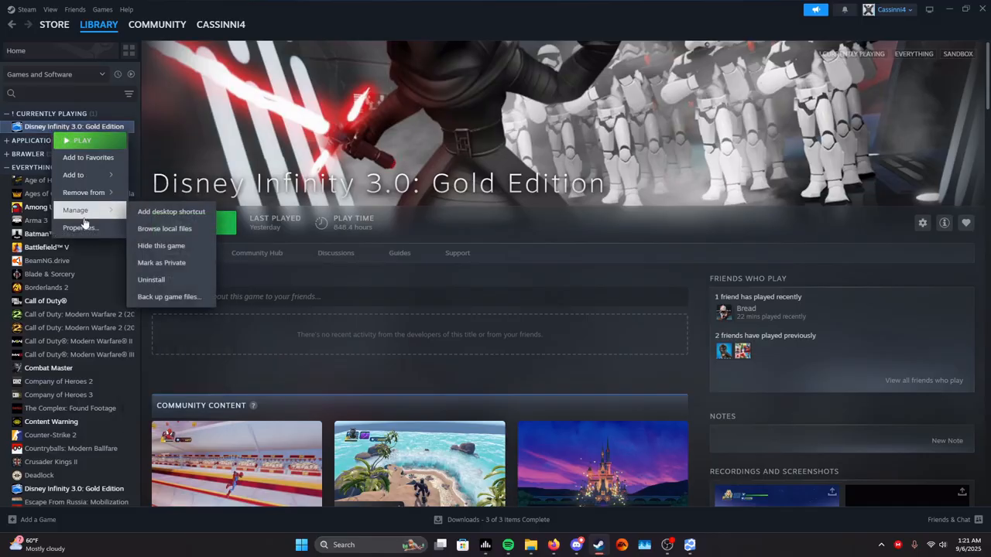
{"action": "mouse_move", "coordinate": [164, 229]}
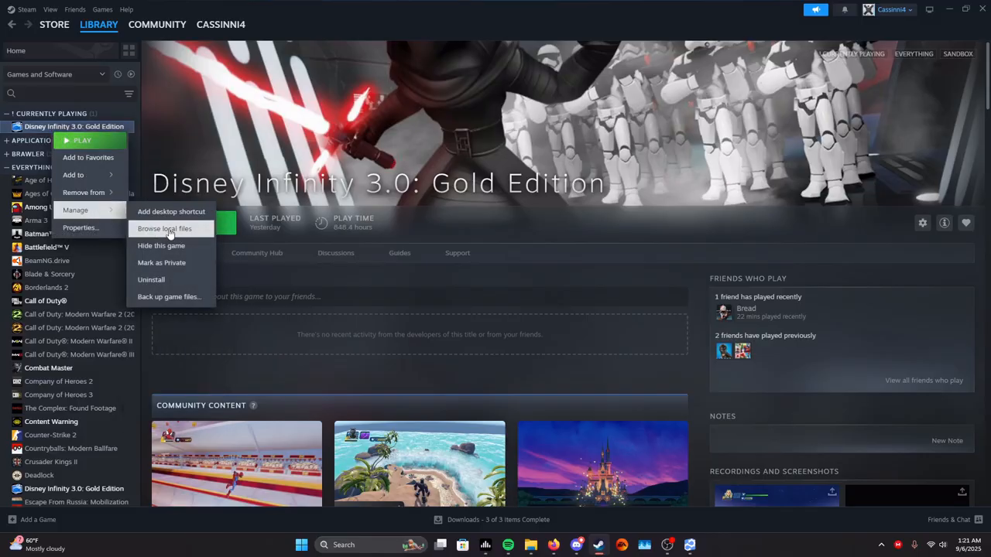
{"action": "left_click", "coordinate": [164, 229]}
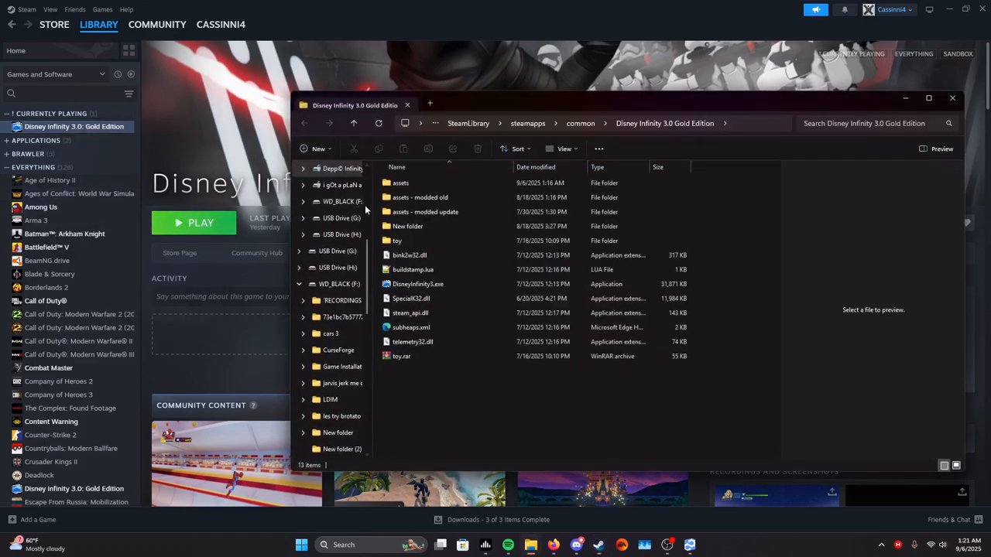
{"action": "left_click", "coordinate": [408, 226]}
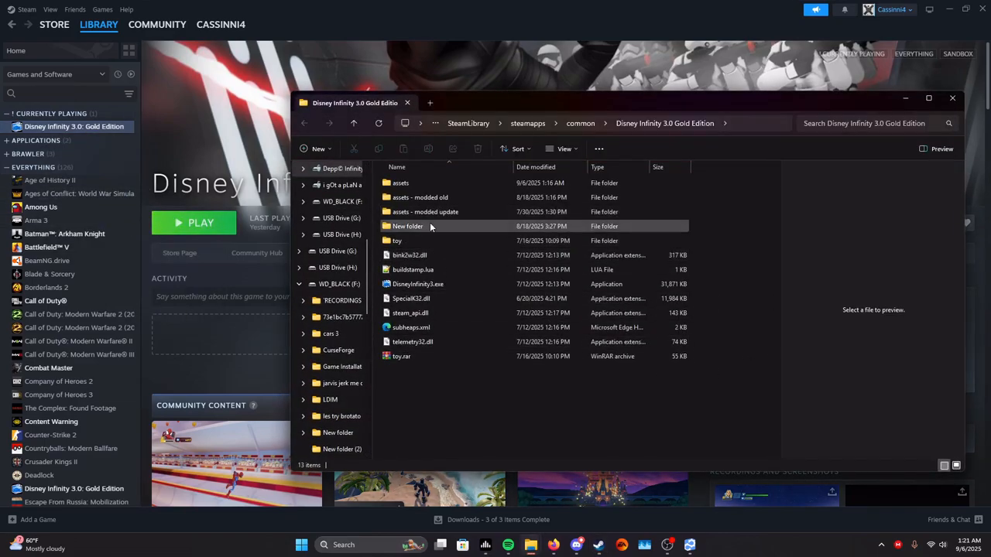
{"action": "left_click", "coordinate": [425, 212]}
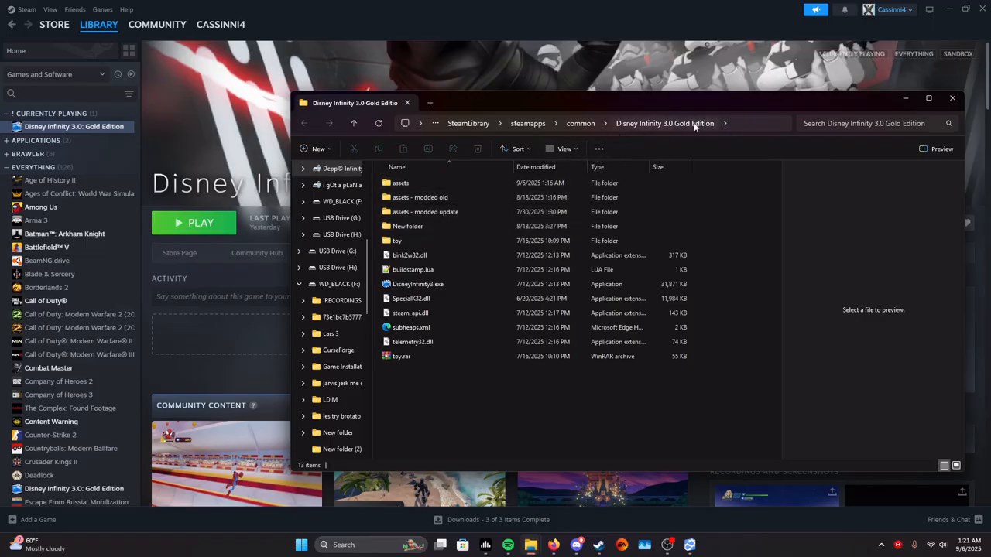
{"action": "mouse_move", "coordinate": [734, 150]}
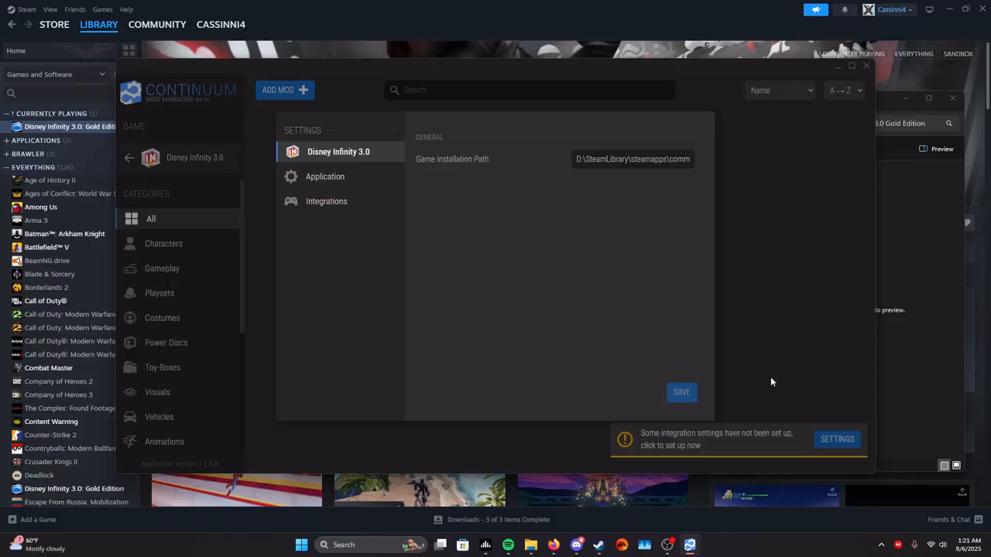
- Save the game installation path and run the installation SET UP NOW
{"action": "left_click", "coordinate": [680, 392]}
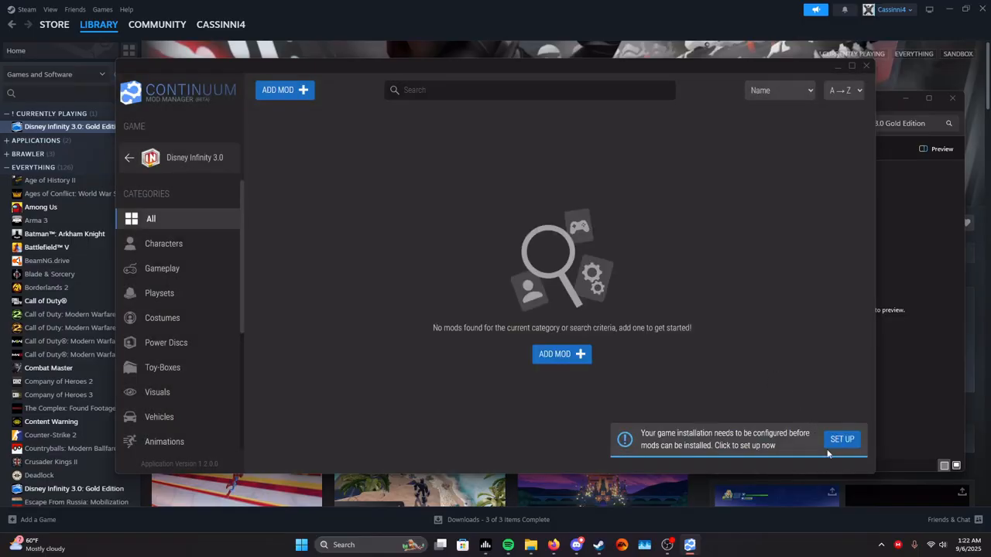
{"action": "left_click", "coordinate": [841, 439]}
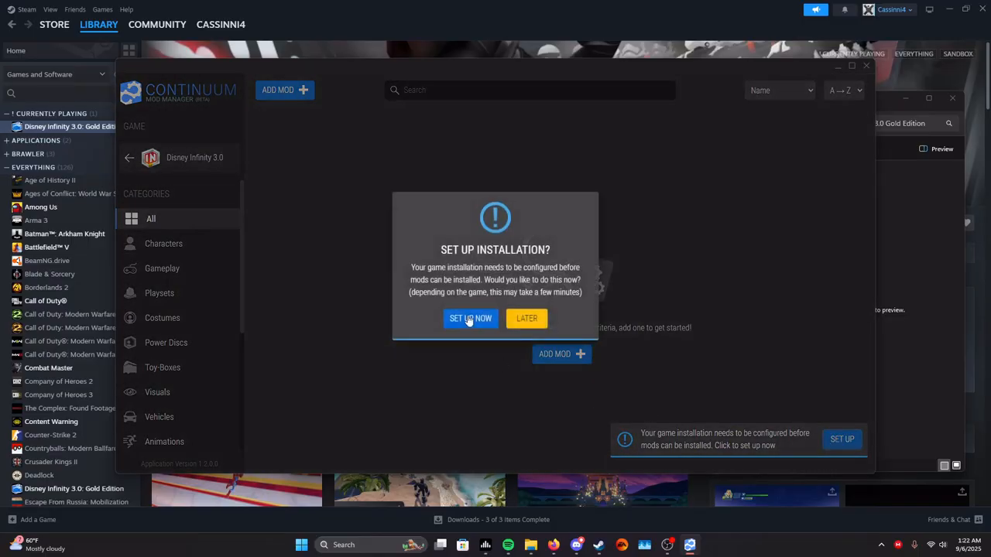
{"action": "left_click", "coordinate": [470, 318]}
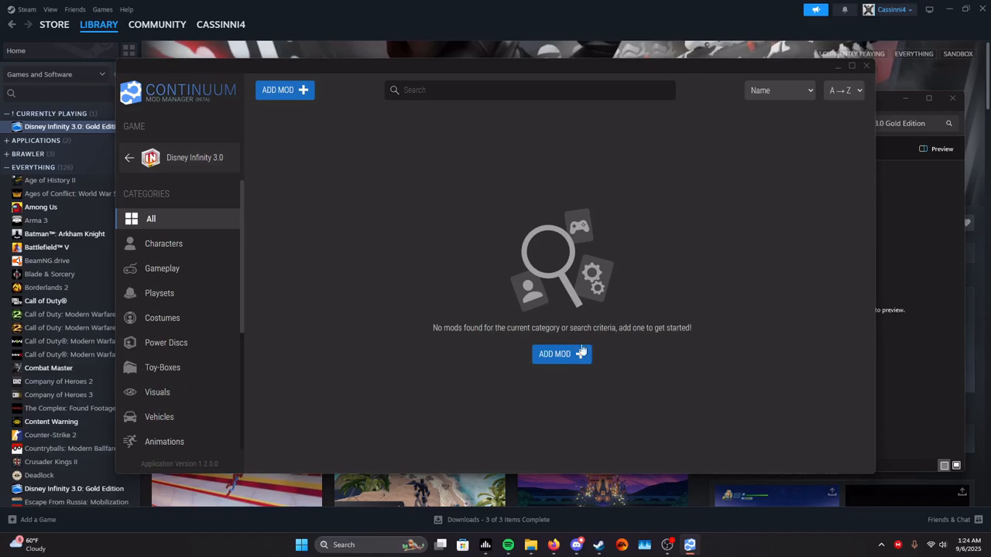
{"action": "mouse_move", "coordinate": [553, 544]}
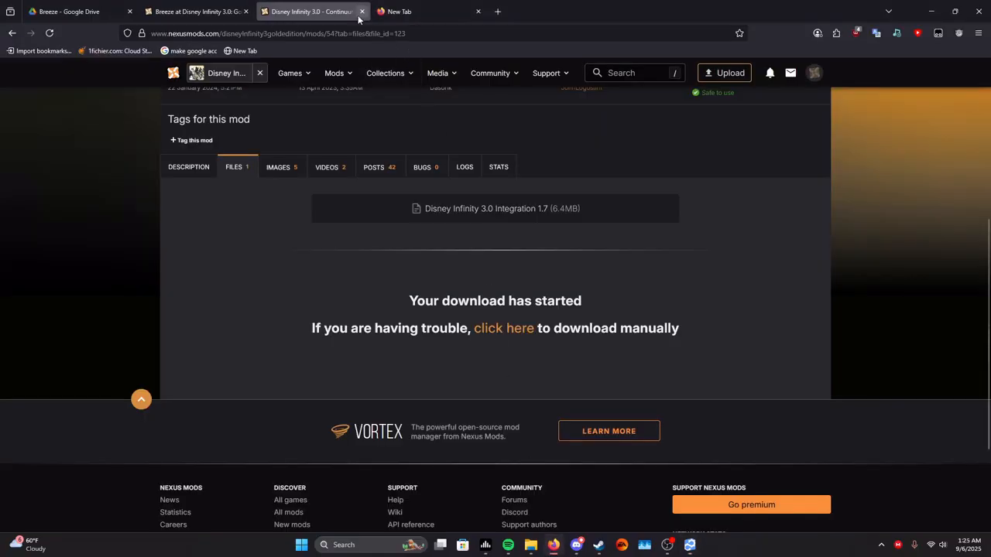
- Close the Continuum integration tab, glance at Google Drive, then view Breeze's Release 1.2.2 files
{"action": "left_click", "coordinate": [361, 11]}
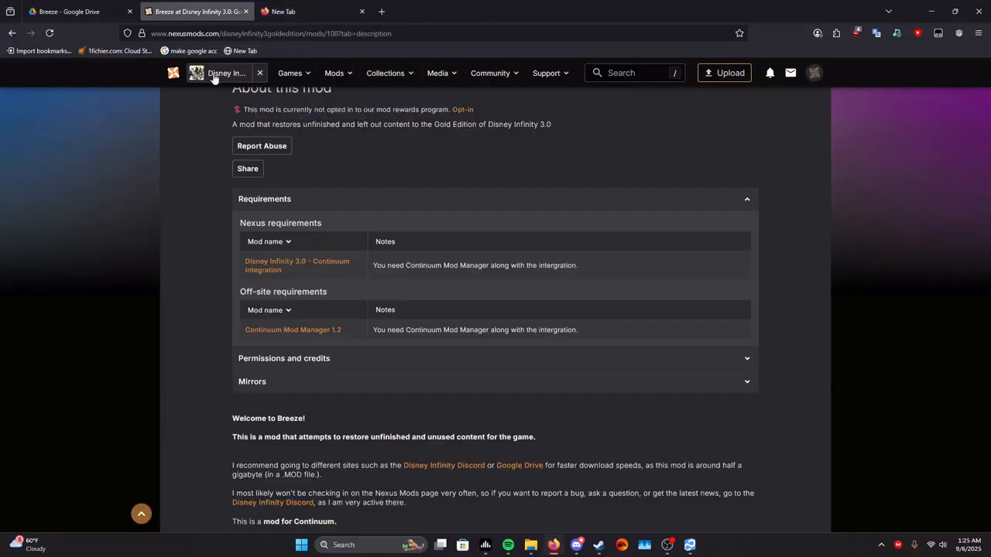
{"action": "scroll", "scroll_direction": "up", "scroll_amount": 3}
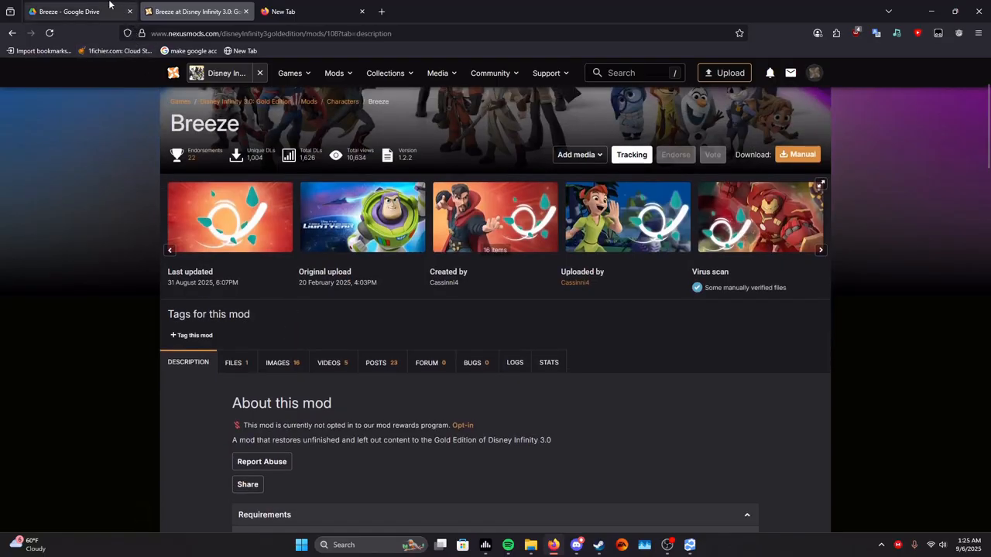
{"action": "left_click", "coordinate": [70, 11]}
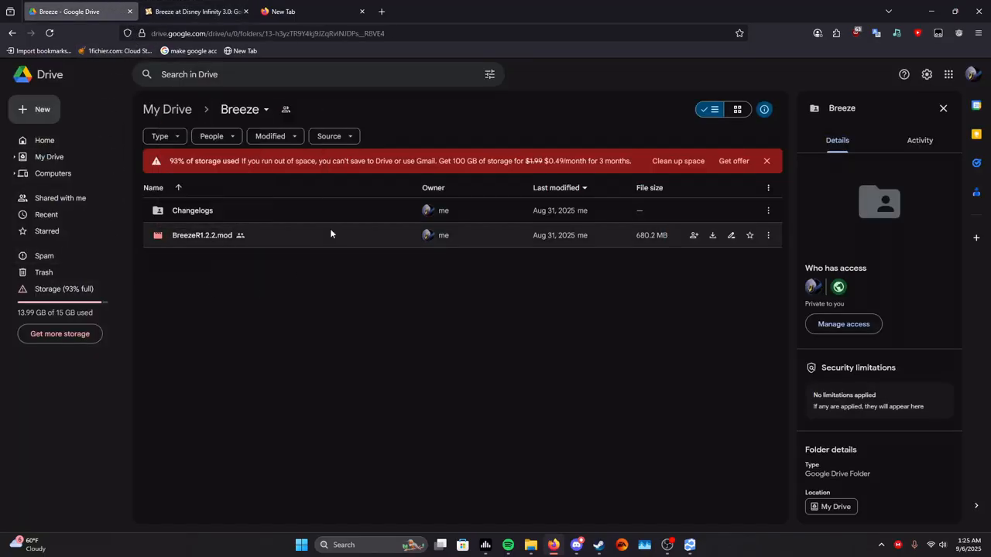
{"action": "mouse_move", "coordinate": [569, 347]}
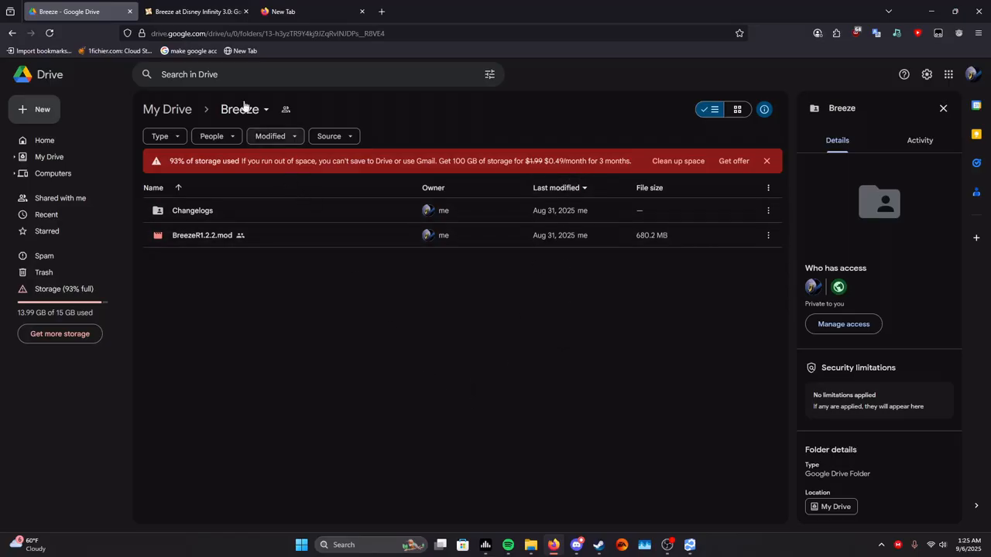
{"action": "left_click", "coordinate": [194, 10]}
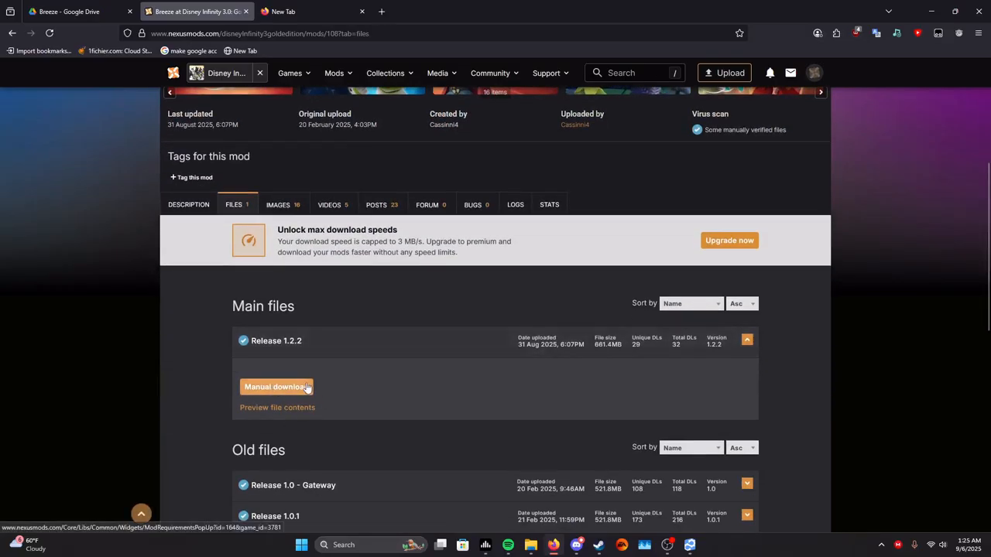
{"action": "mouse_move", "coordinate": [147, 167]}
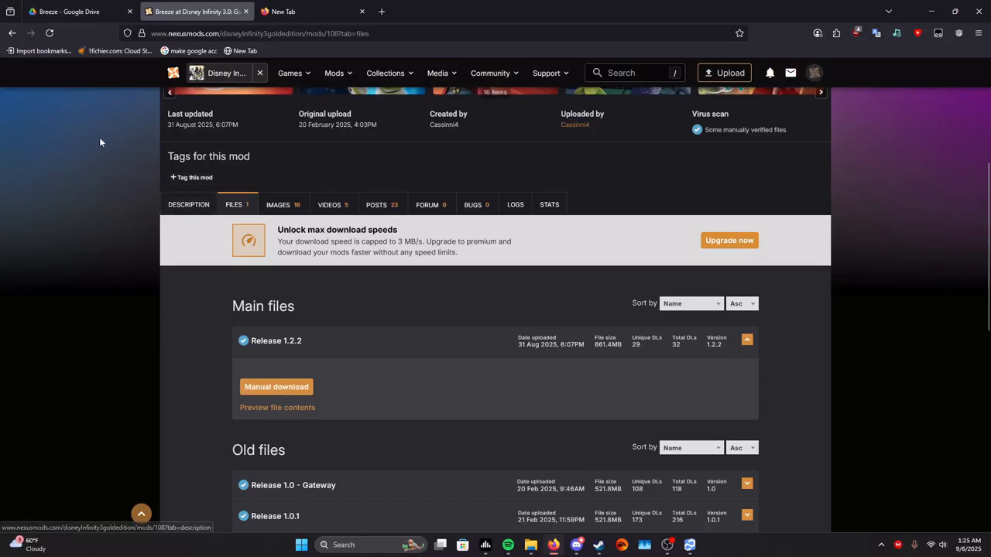
{"action": "mouse_move", "coordinate": [70, 11]}
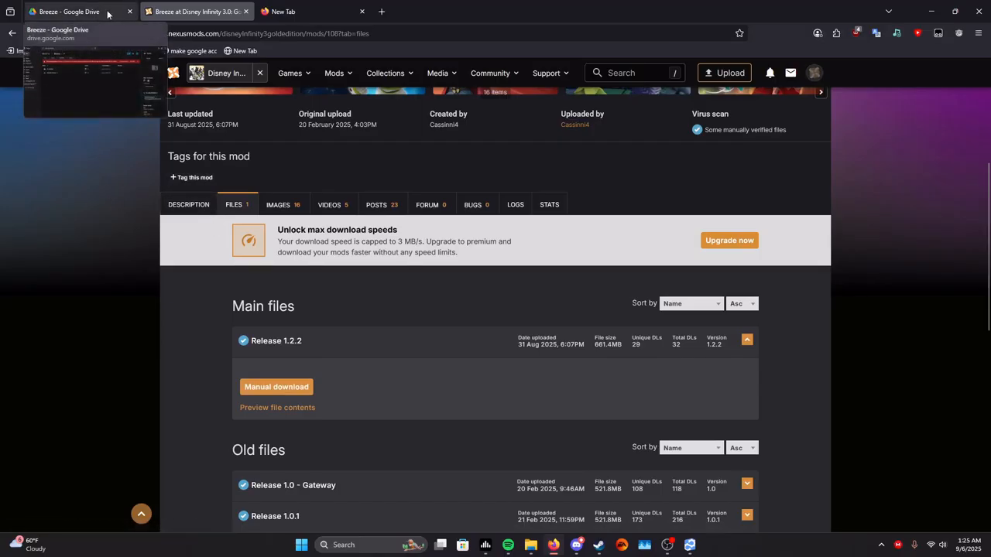
- Download BreezeR1.2.2.mod from the Google Drive folder, accepting the too-large-to-scan warning
{"action": "left_click", "coordinate": [69, 11]}
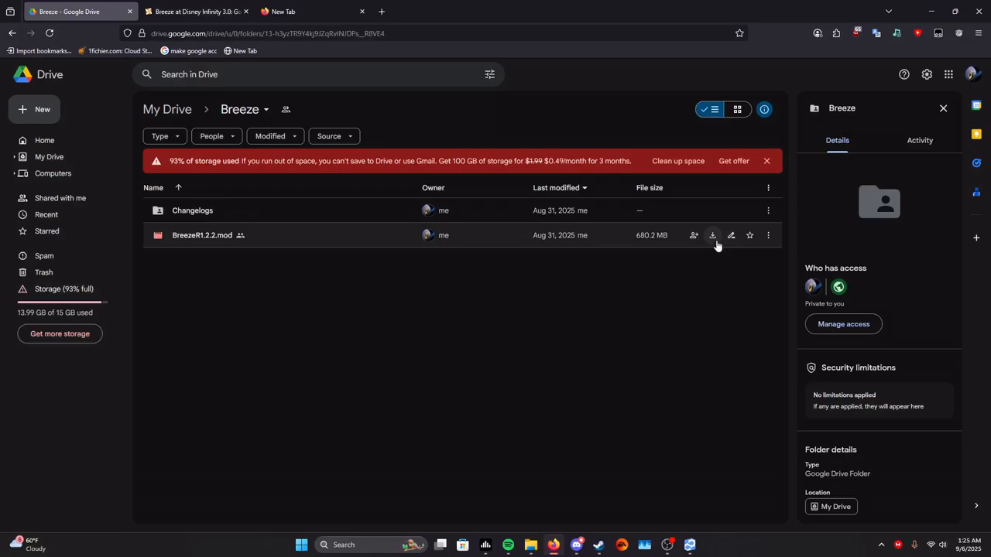
{"action": "mouse_move", "coordinate": [712, 235]}
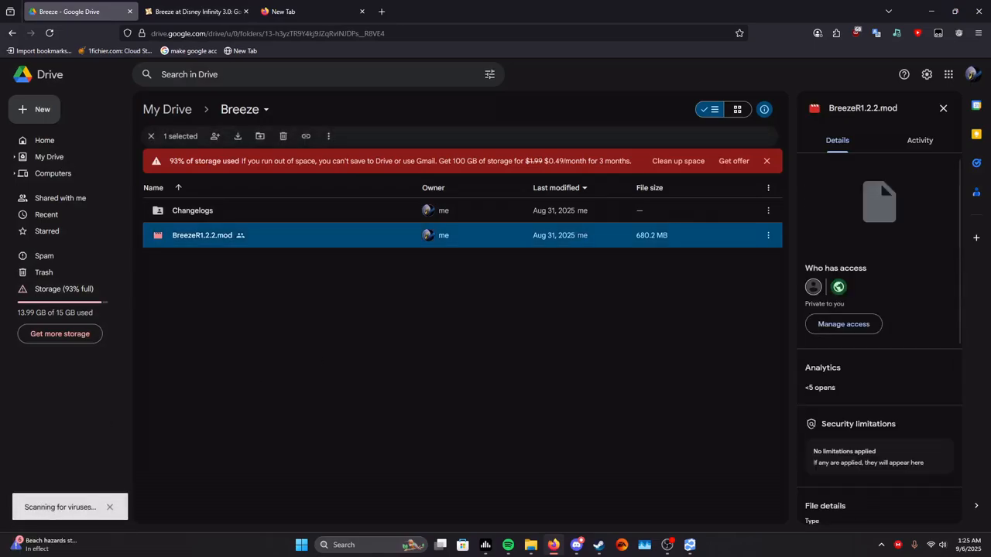
{"action": "left_click", "coordinate": [237, 136]}
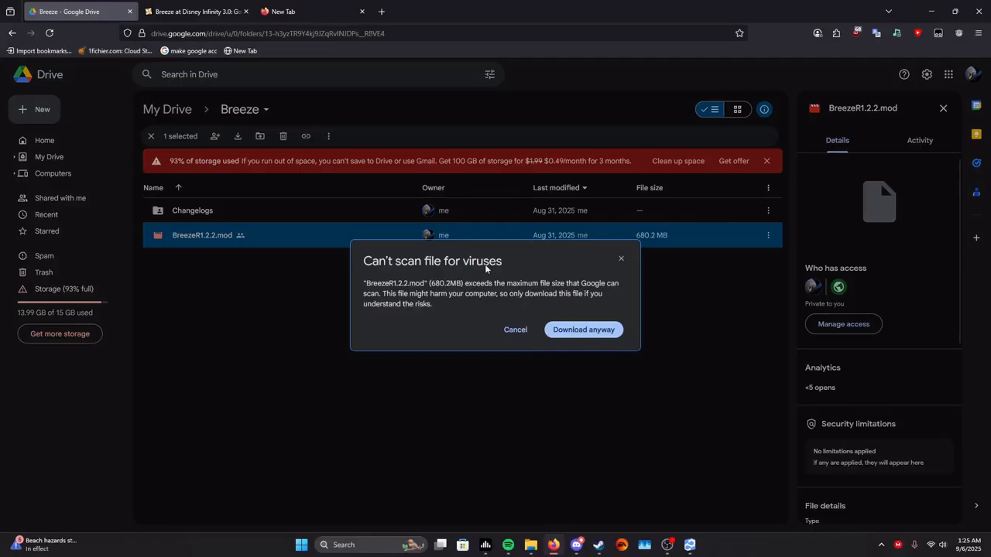
{"action": "mouse_move", "coordinate": [442, 283]}
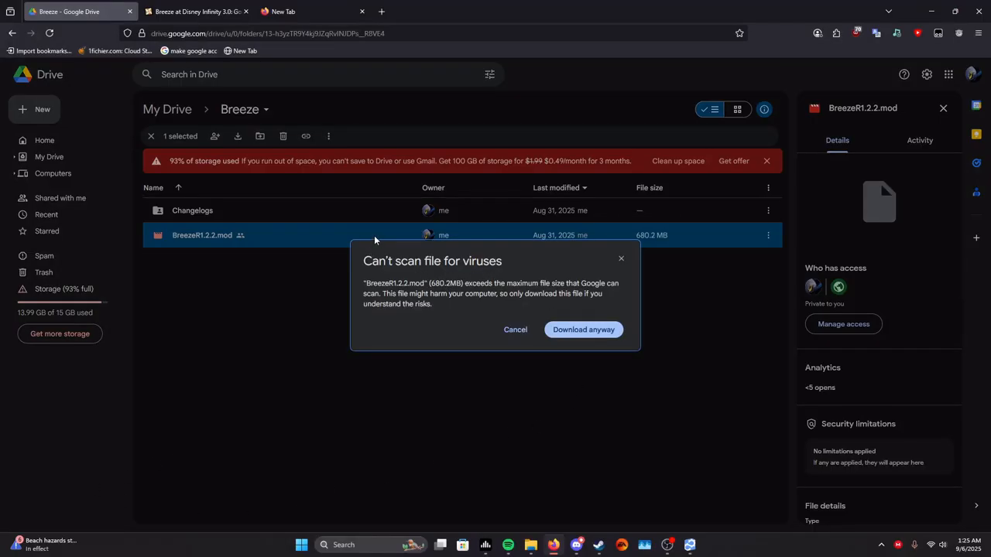
{"action": "mouse_move", "coordinate": [583, 329]}
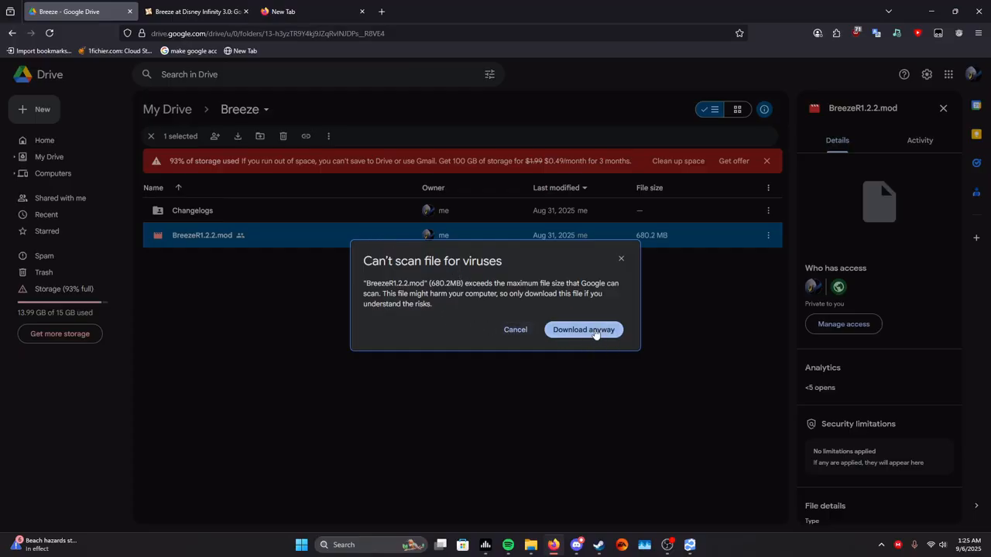
{"action": "left_click", "coordinate": [583, 329]}
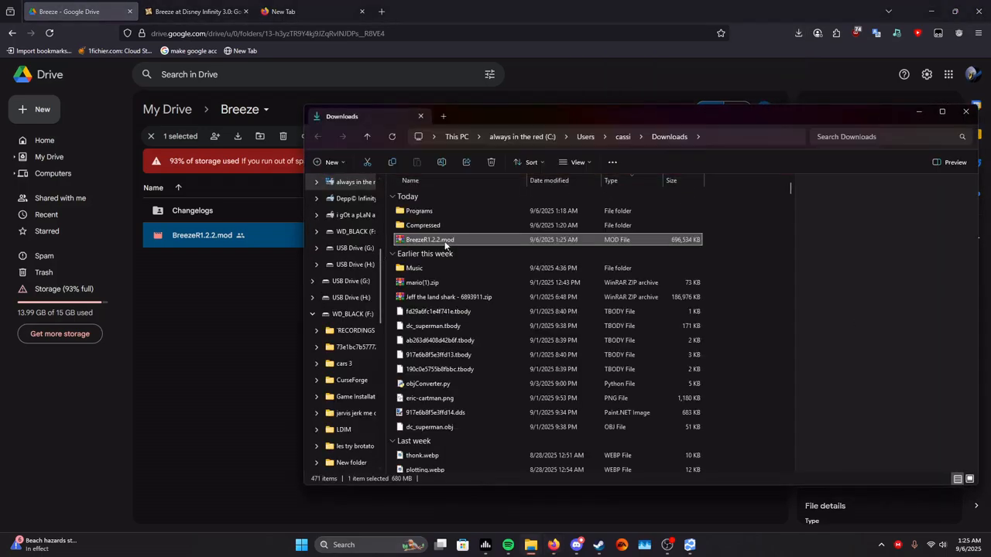
{"action": "mouse_move", "coordinate": [430, 239]}
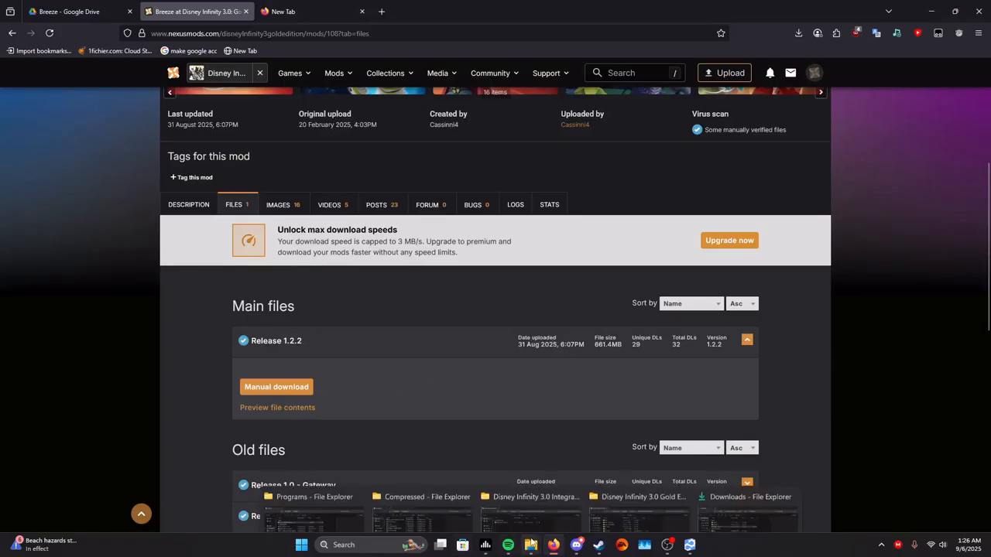
- Bring Continuum Mod Manager forward showing the empty Disney Infinity 3.0 mod list
{"action": "left_click", "coordinate": [741, 492]}
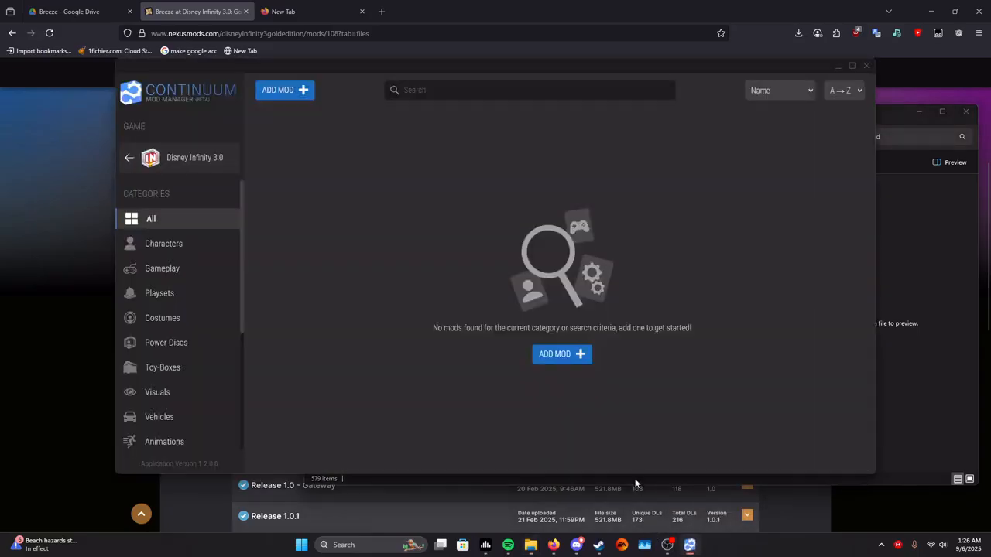
- Start adding a mod and browse up from Compressed to Downloads, where BreezeR1.2.2.mod is
{"action": "left_click", "coordinate": [561, 354]}
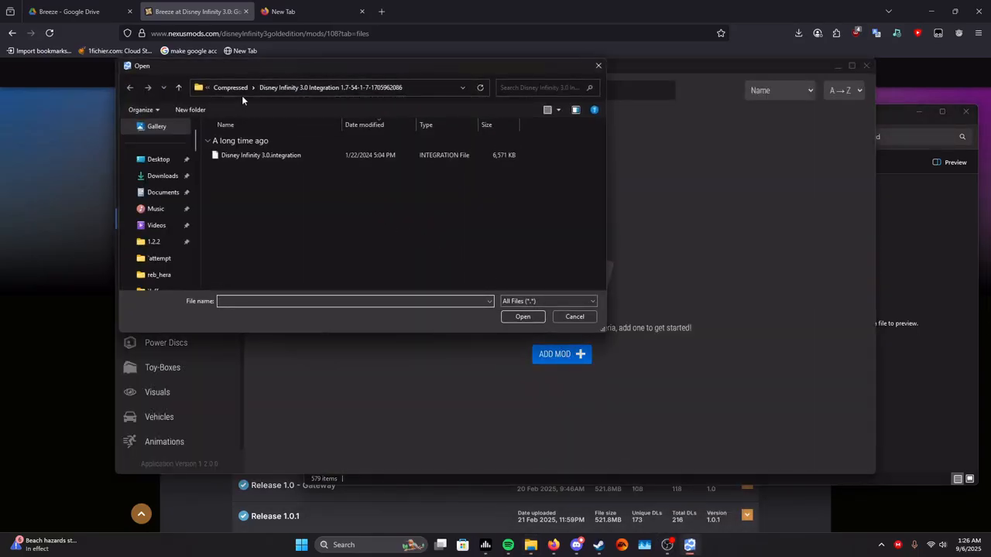
{"action": "left_click", "coordinate": [230, 86]}
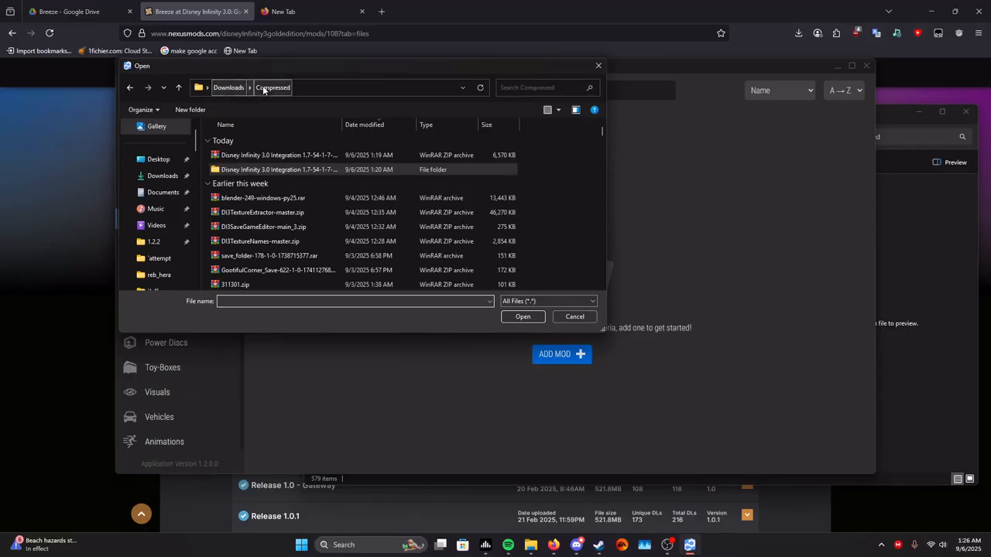
{"action": "left_click", "coordinate": [228, 87]}
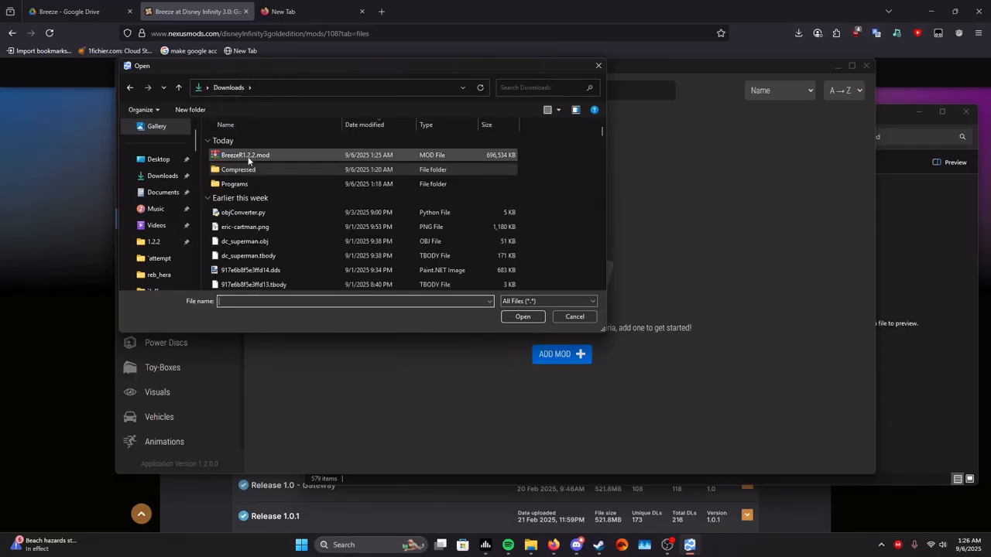
{"action": "mouse_move", "coordinate": [252, 157]}
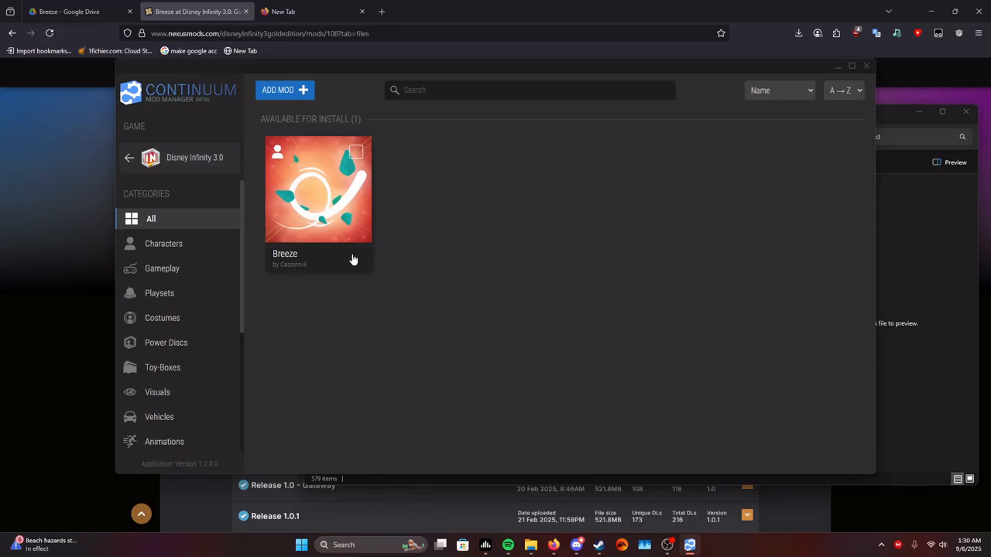
{"action": "mouse_move", "coordinate": [384, 253]}
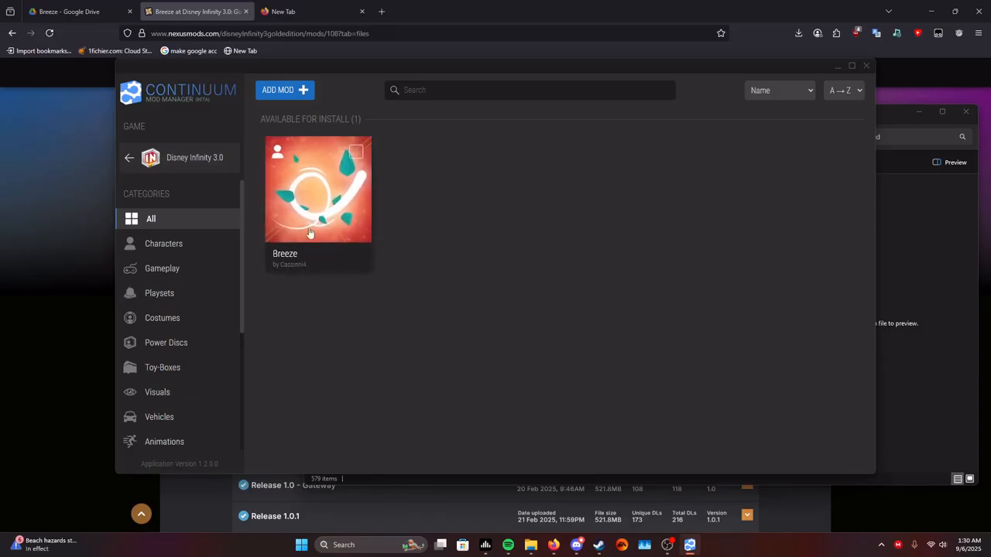
- Open the Breeze 1.2.2 mod page and scroll through its options list
{"action": "left_click", "coordinate": [318, 189]}
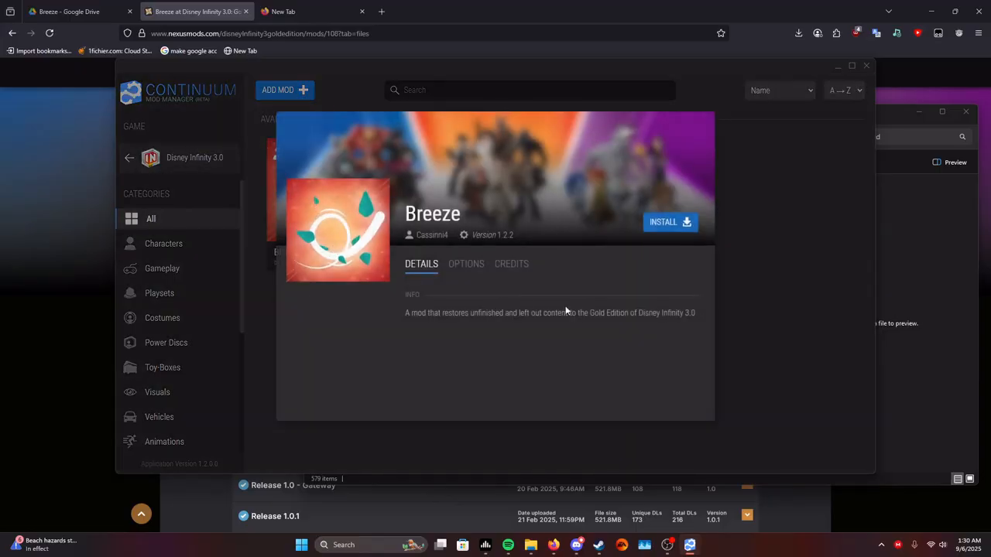
{"action": "mouse_move", "coordinate": [631, 252]}
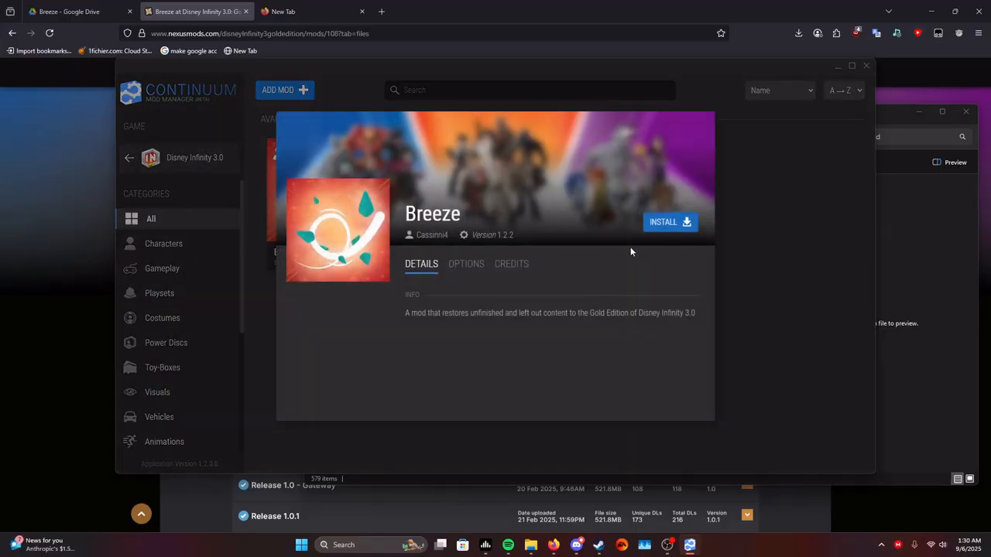
{"action": "mouse_move", "coordinate": [465, 290]}
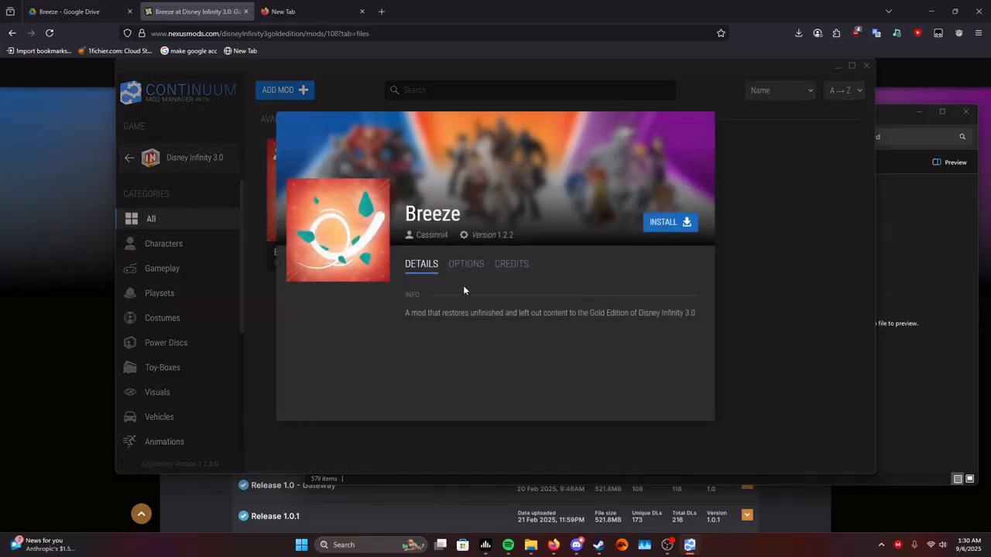
{"action": "left_click", "coordinate": [466, 263]}
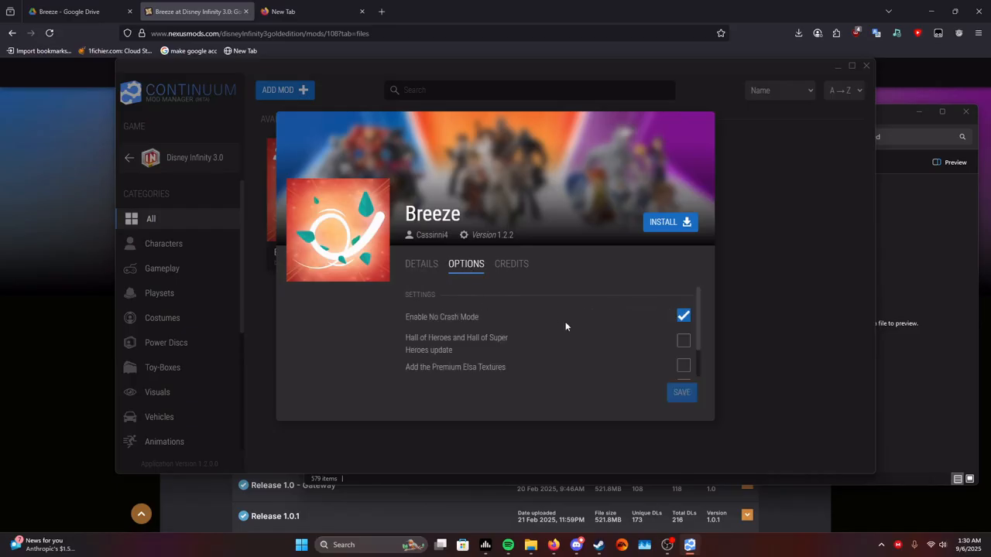
{"action": "mouse_move", "coordinate": [453, 327]}
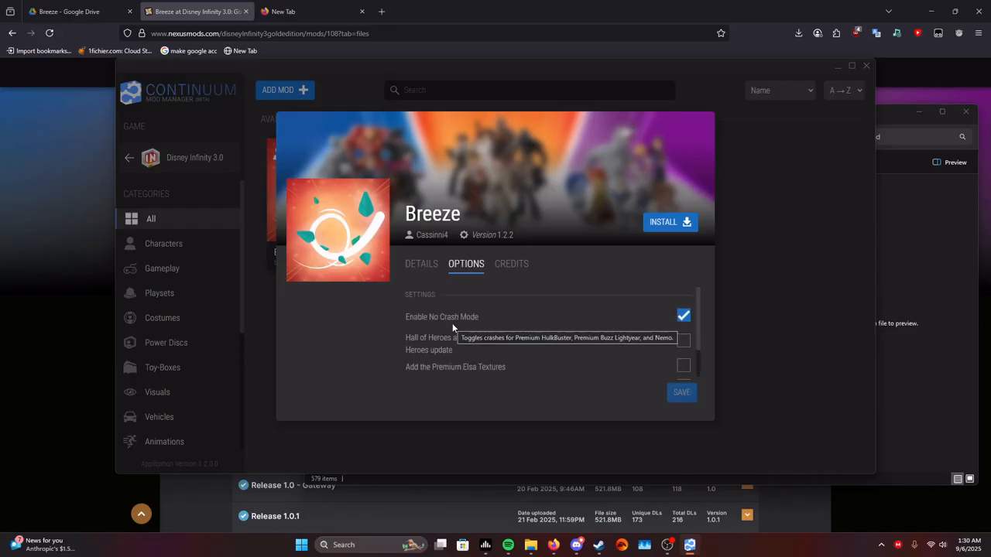
{"action": "mouse_move", "coordinate": [557, 306]}
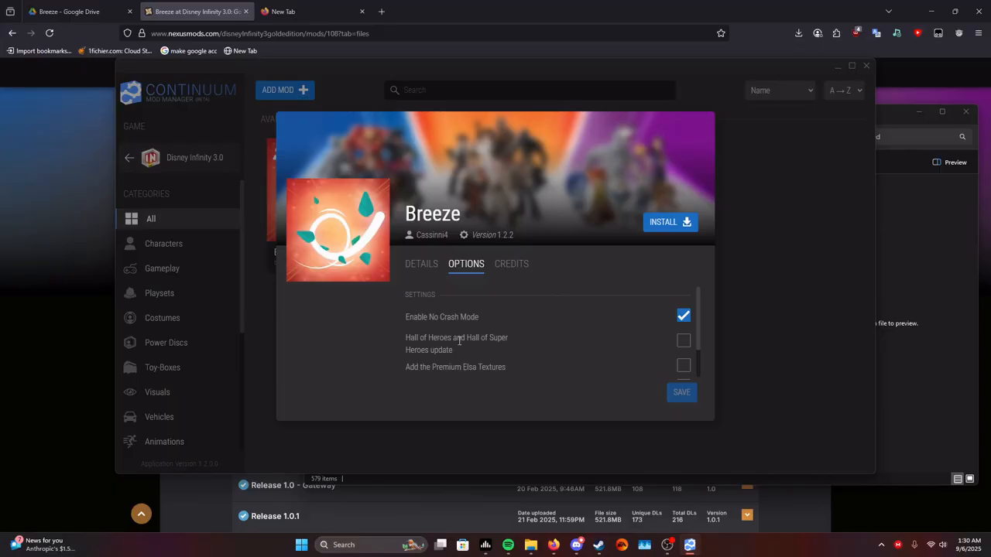
{"action": "mouse_move", "coordinate": [486, 356]}
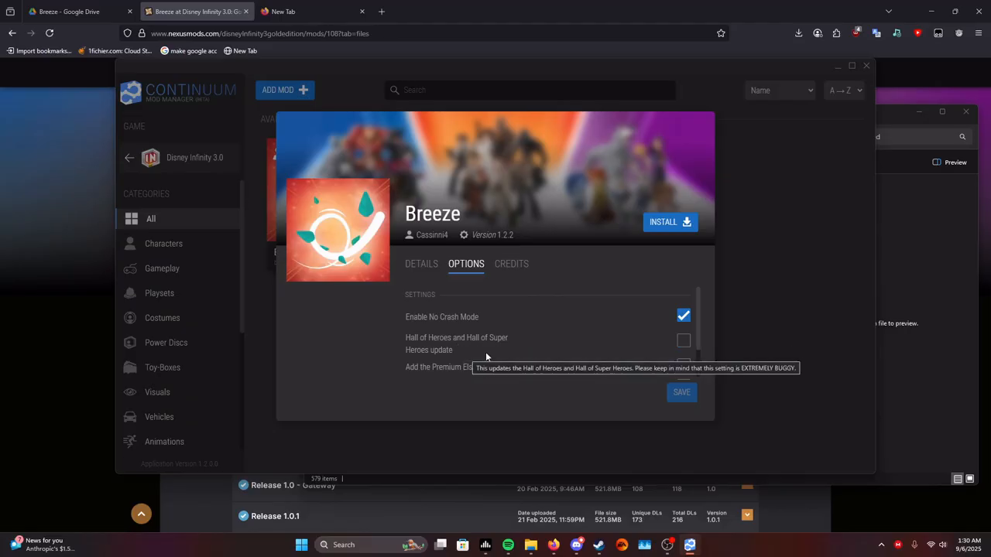
{"action": "mouse_move", "coordinate": [373, 346]}
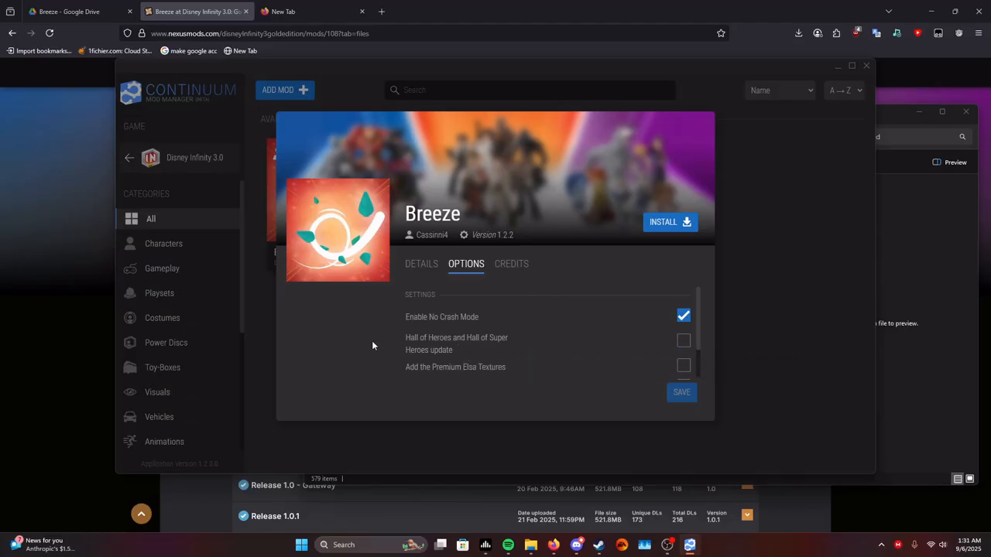
{"action": "mouse_move", "coordinate": [468, 334]}
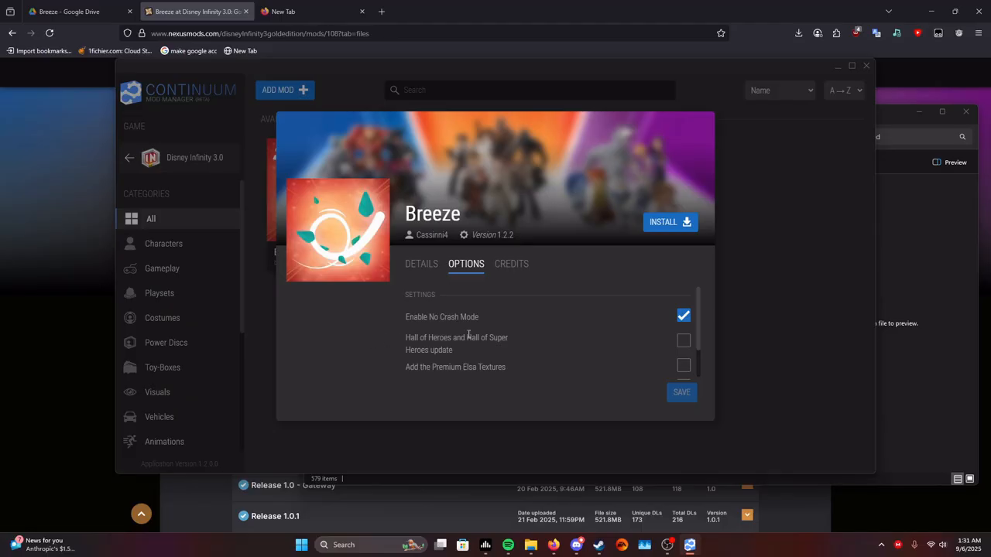
{"action": "scroll", "scroll_direction": "down", "scroll_amount": 3}
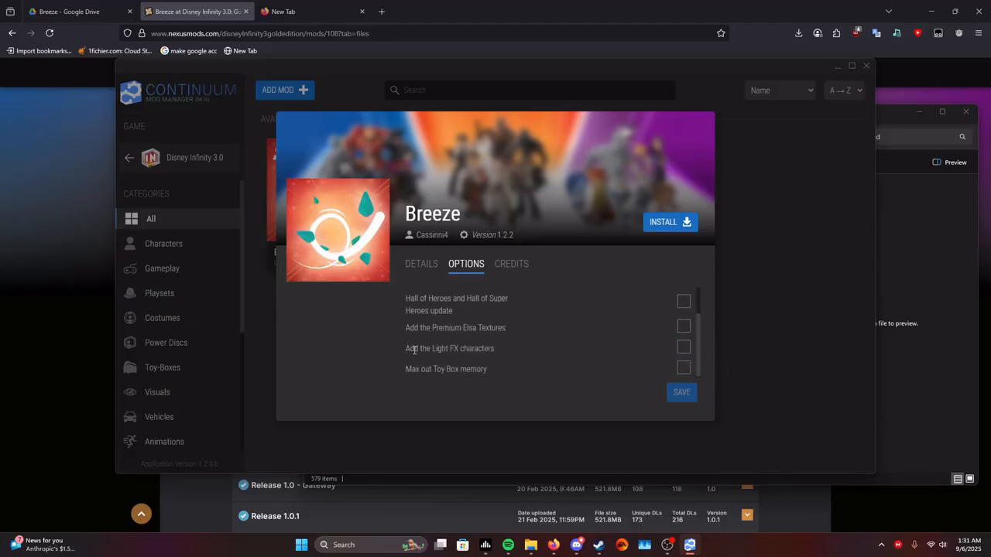
{"action": "mouse_move", "coordinate": [455, 328]}
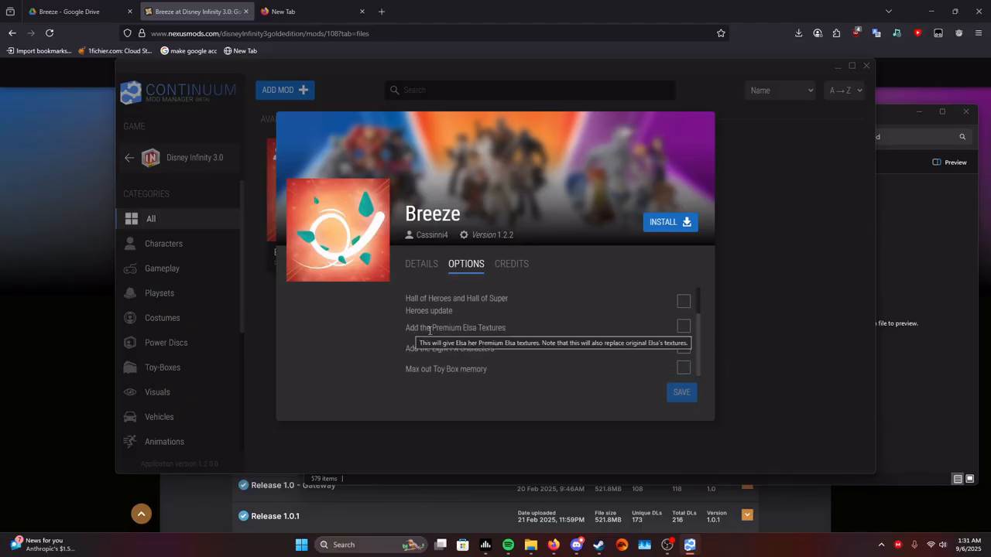
{"action": "mouse_move", "coordinate": [385, 333]}
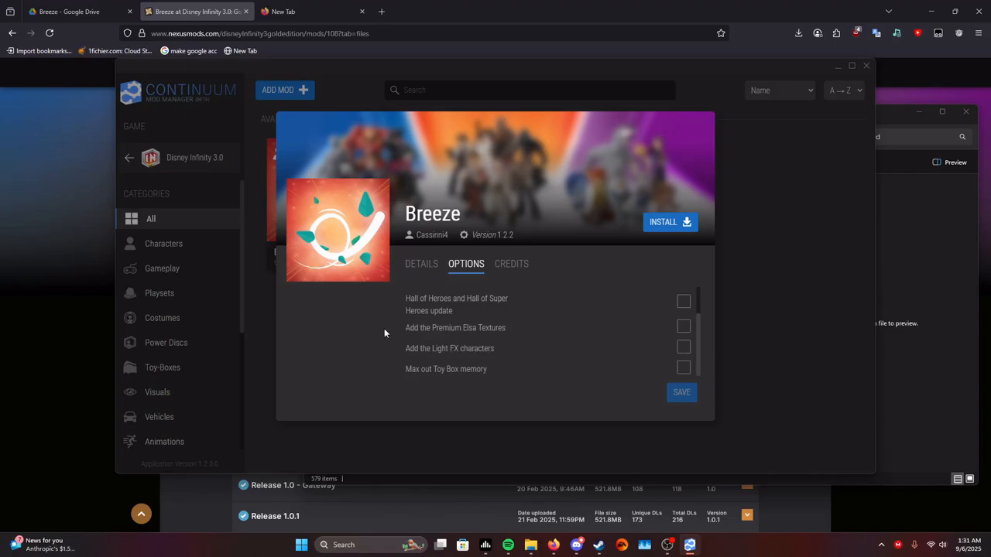
{"action": "mouse_move", "coordinate": [418, 352]}
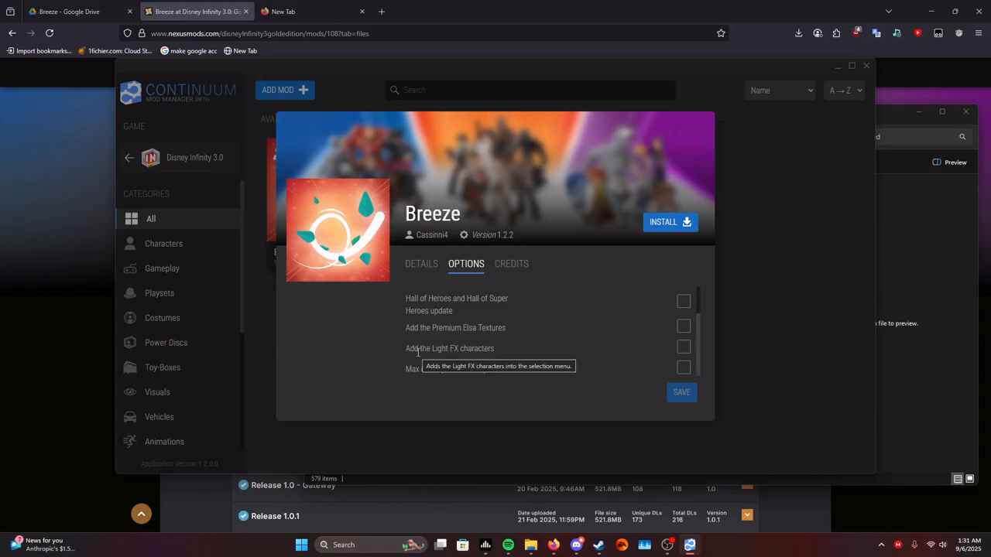
{"action": "mouse_move", "coordinate": [382, 343]}
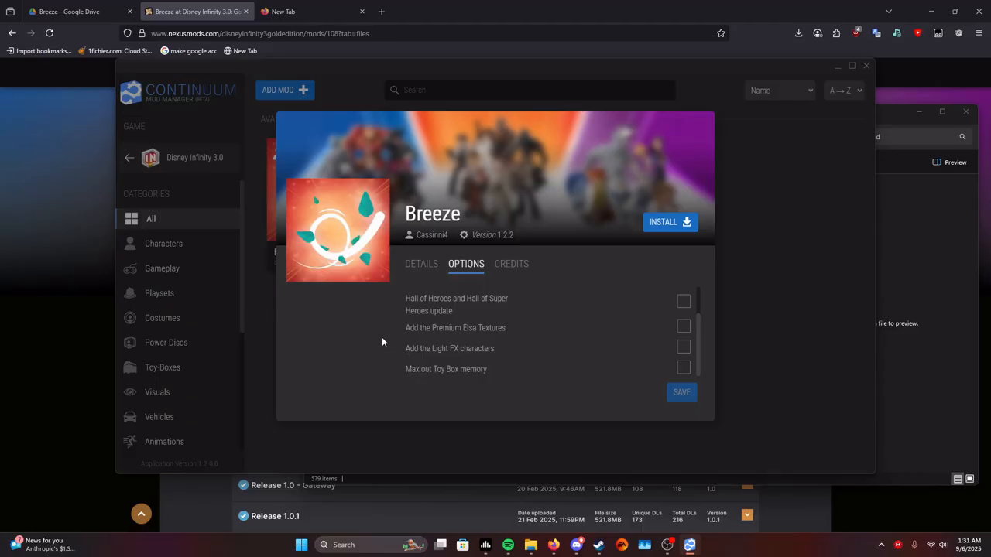
{"action": "mouse_move", "coordinate": [466, 367]}
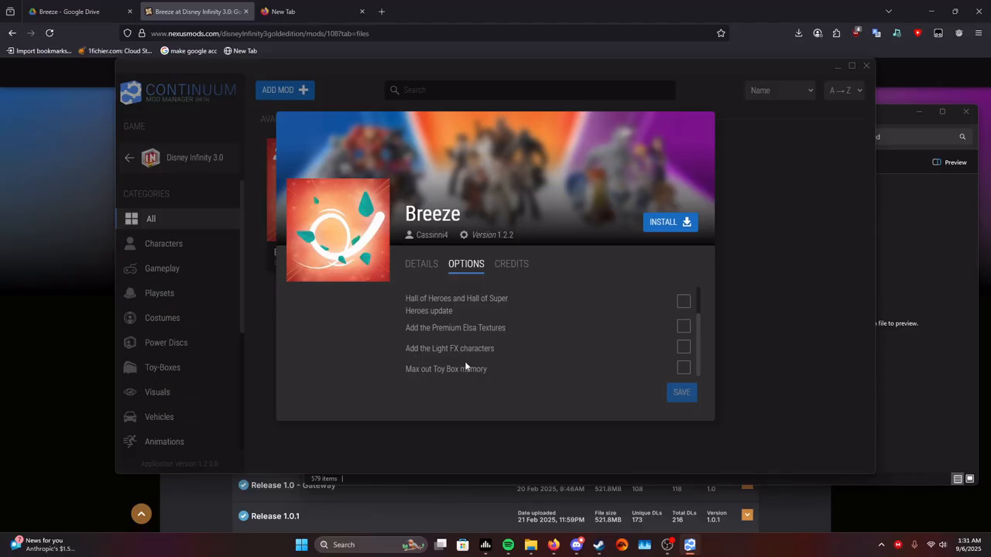
{"action": "mouse_move", "coordinate": [499, 353]}
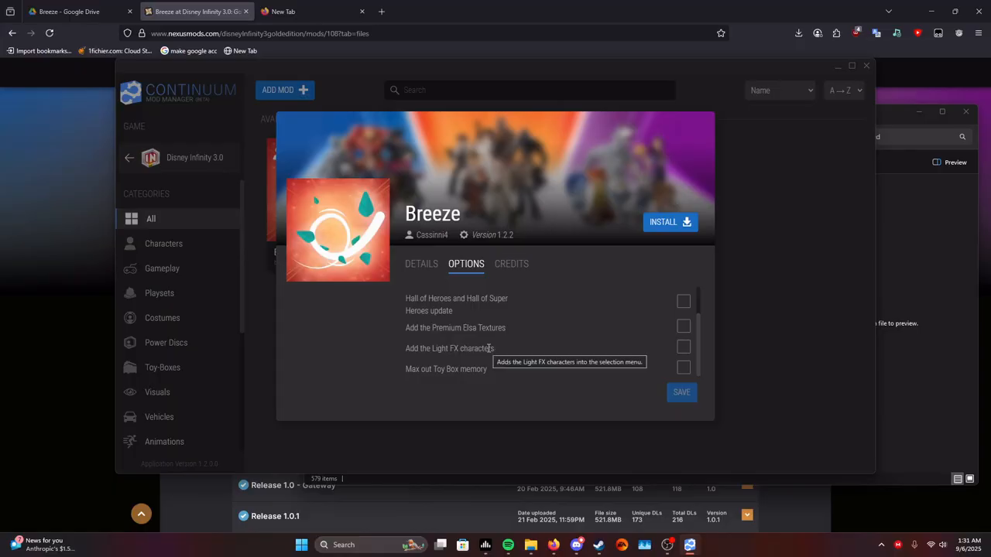
{"action": "mouse_move", "coordinate": [446, 374]}
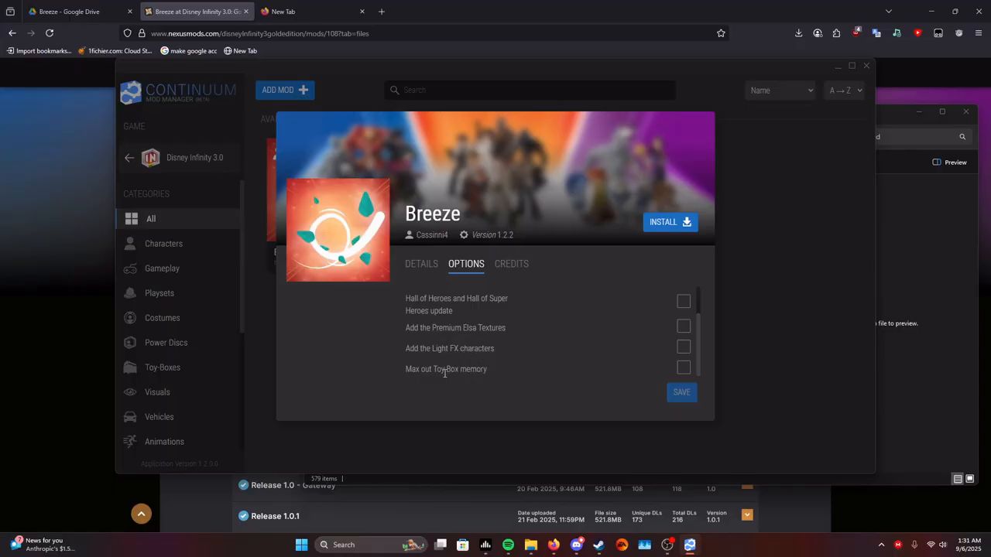
{"action": "mouse_move", "coordinate": [434, 394]}
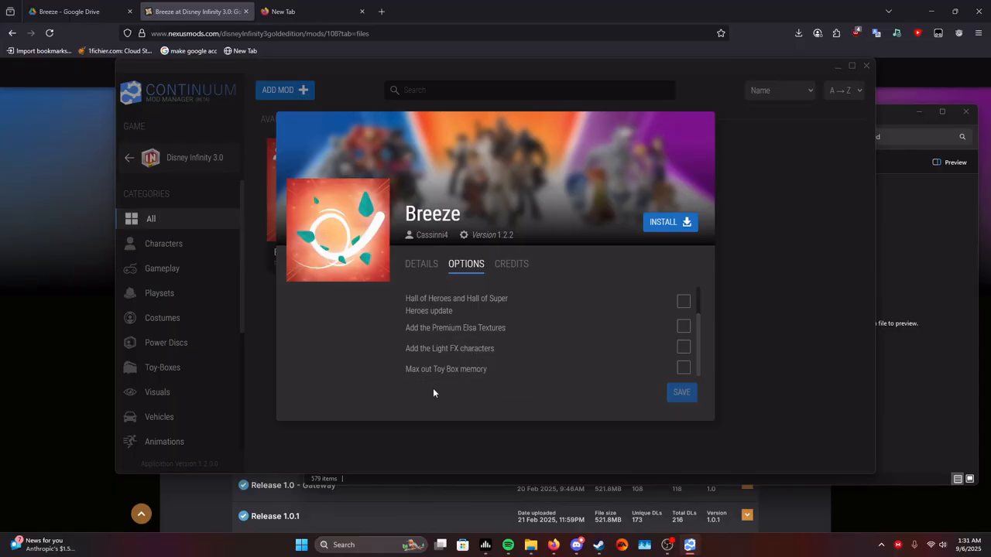
{"action": "mouse_move", "coordinate": [648, 380]}
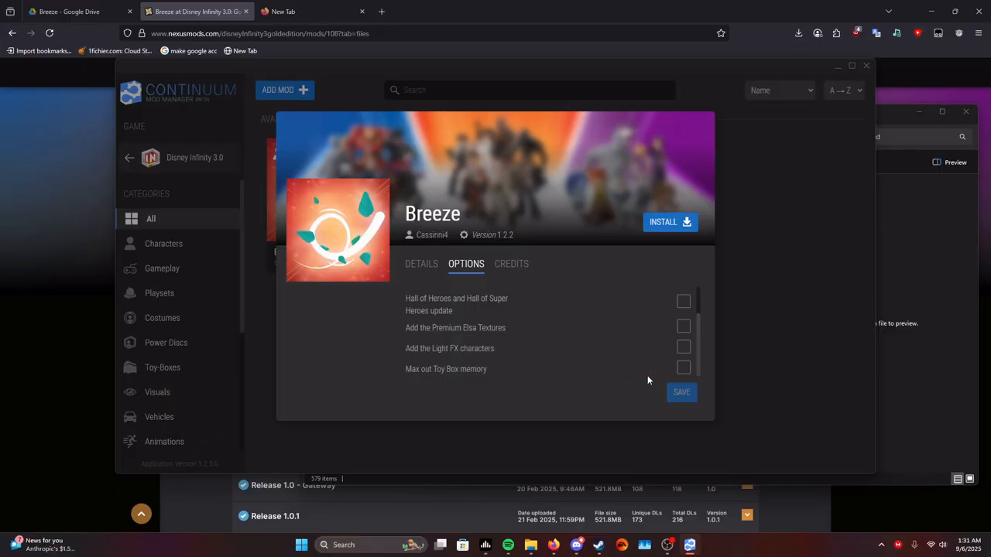
{"action": "mouse_move", "coordinate": [655, 342]}
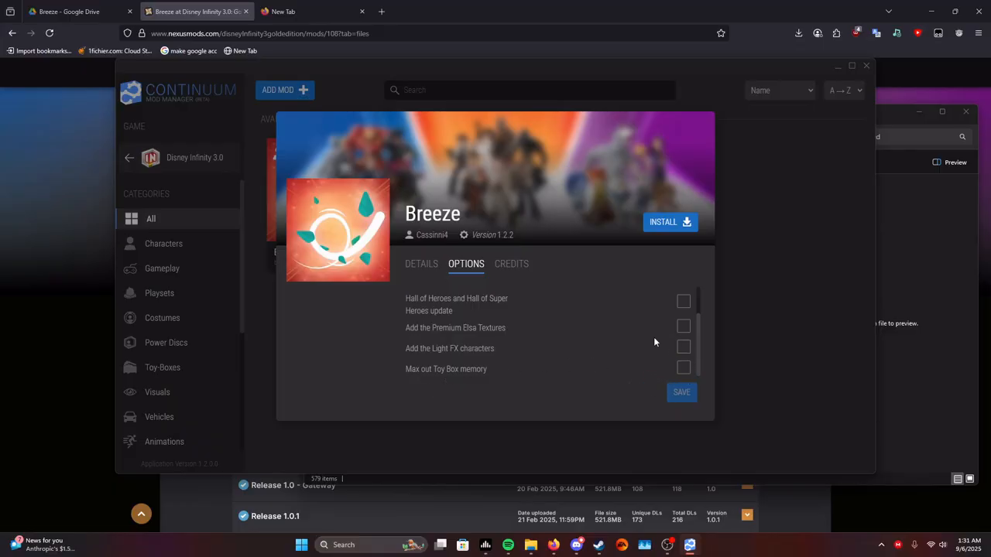
- Check every Breeze option, including Hall of Heroes, Elsa Textures, Light FX characters and Toy Box memory
{"action": "left_click", "coordinate": [683, 301]}
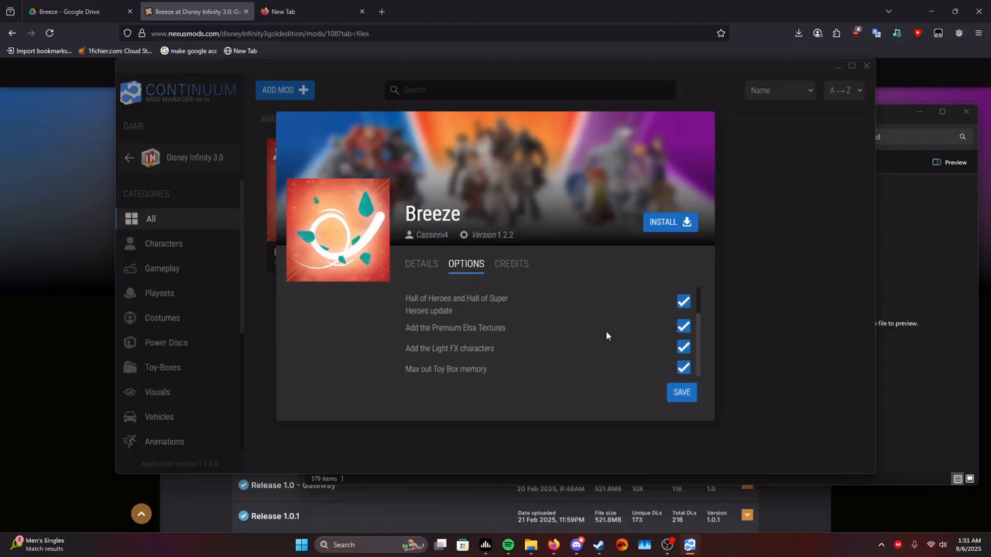
{"action": "scroll", "scroll_direction": "up", "scroll_amount": 3}
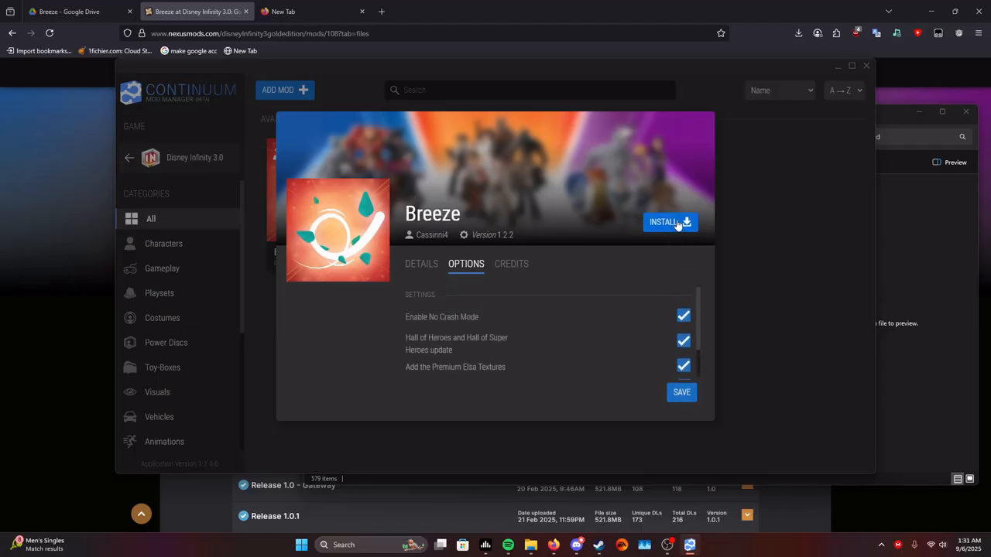
{"action": "scroll", "scroll_direction": "down", "scroll_amount": 3}
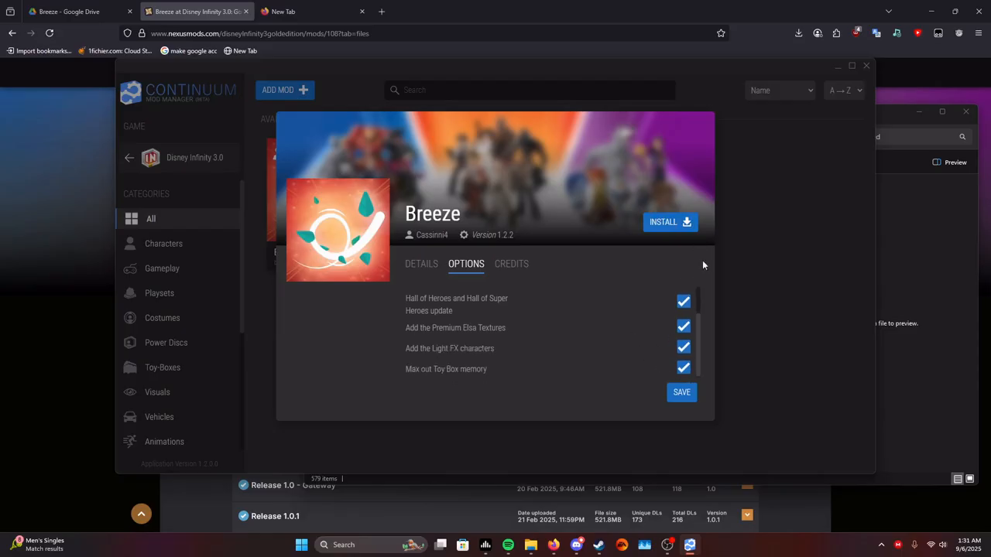
{"action": "mouse_move", "coordinate": [675, 308]}
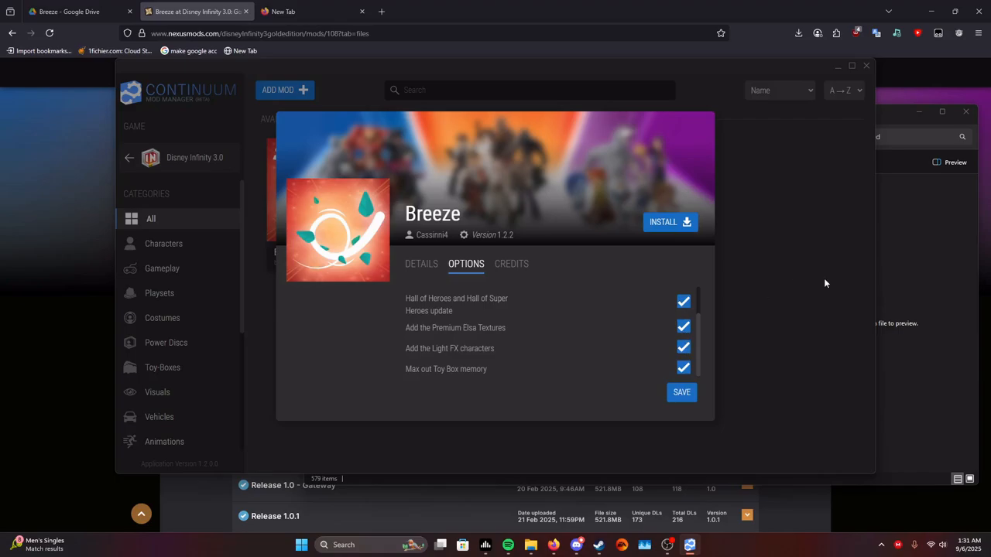
{"action": "mouse_move", "coordinate": [707, 418]}
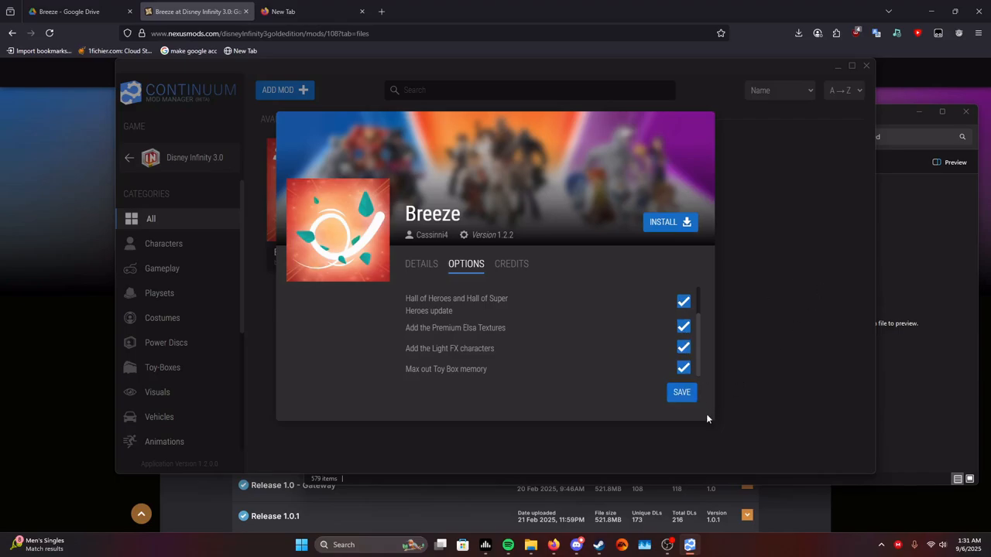
{"action": "mouse_move", "coordinate": [618, 347]}
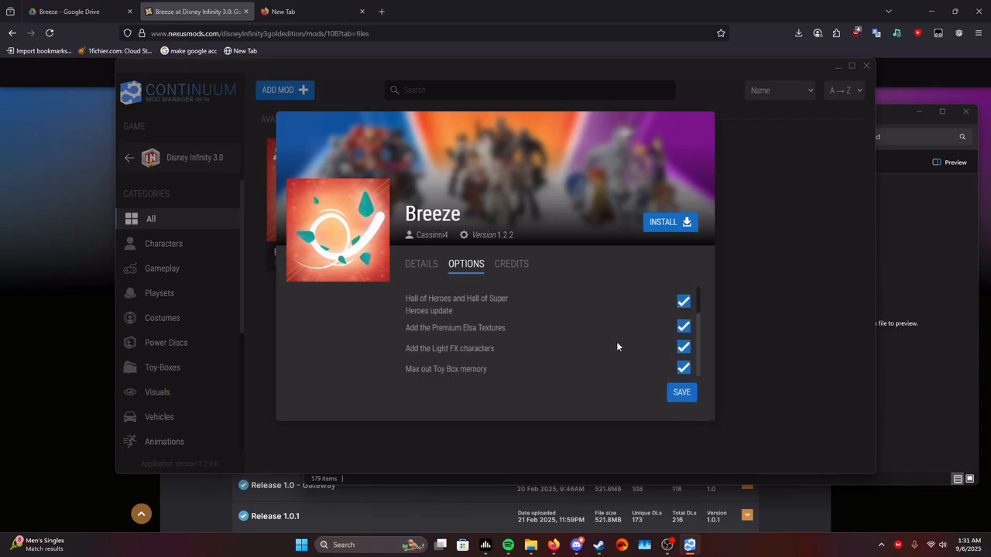
- Start installing Breeze 1.2.2 into Disney Infinity 3.0
{"action": "left_click", "coordinate": [681, 392]}
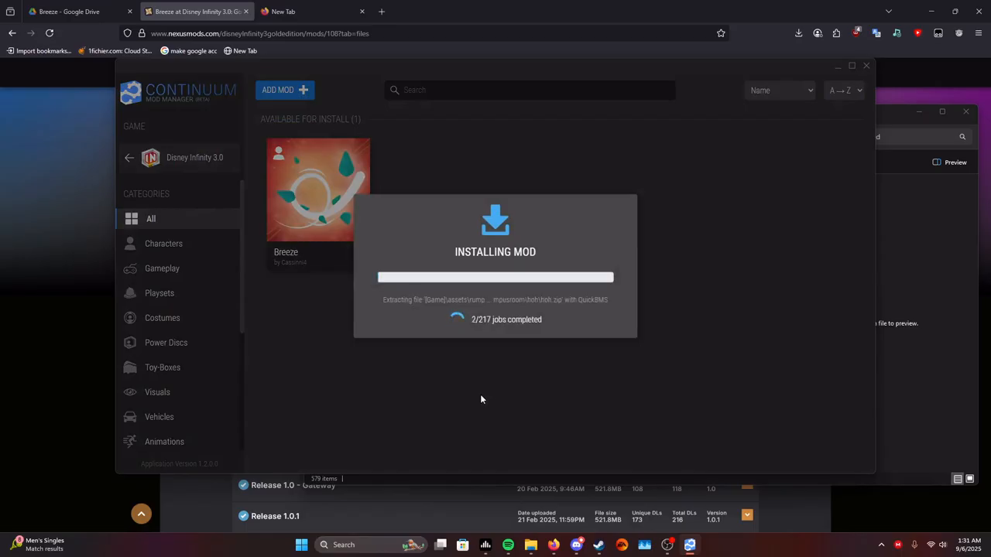
{"action": "mouse_move", "coordinate": [470, 399]}
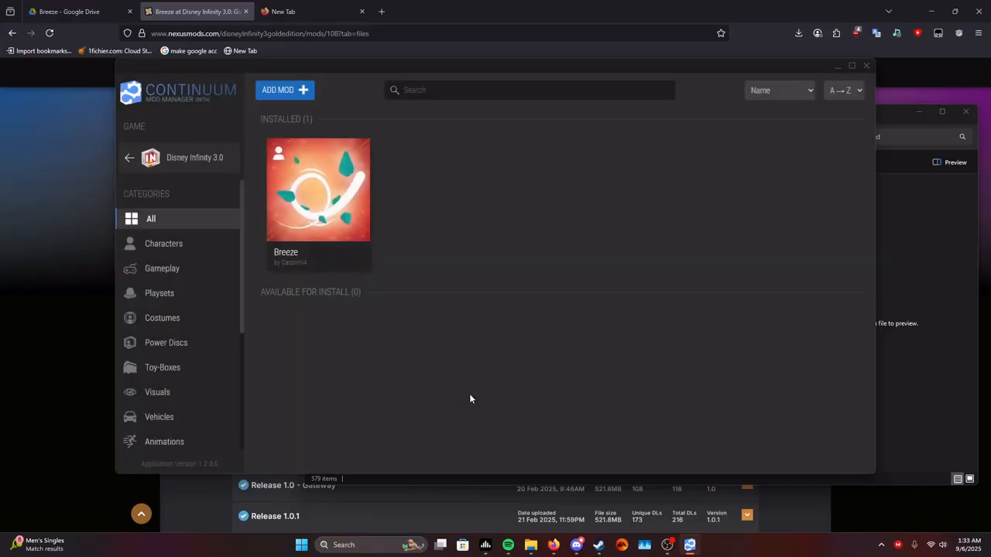
{"action": "mouse_move", "coordinate": [627, 271]}
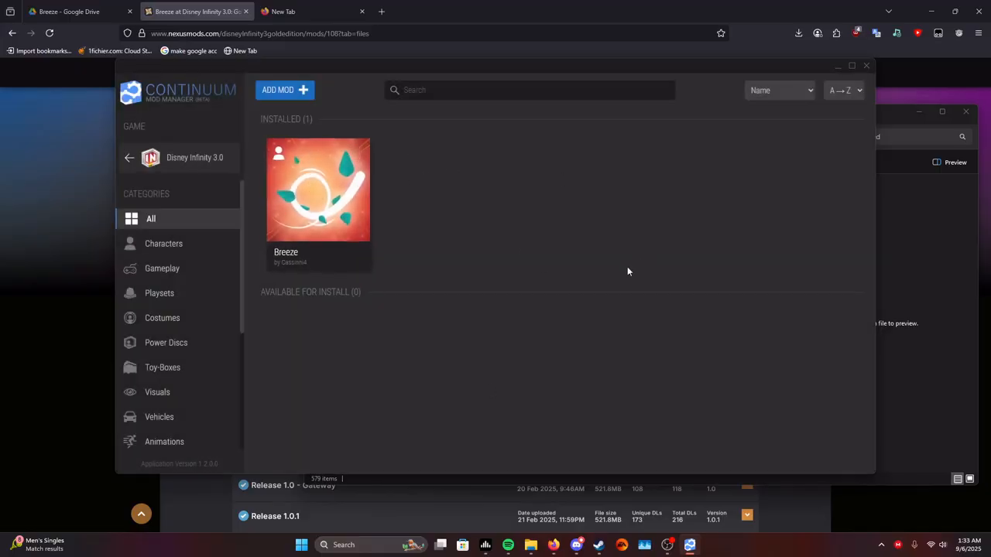
{"action": "mouse_move", "coordinate": [448, 351]}
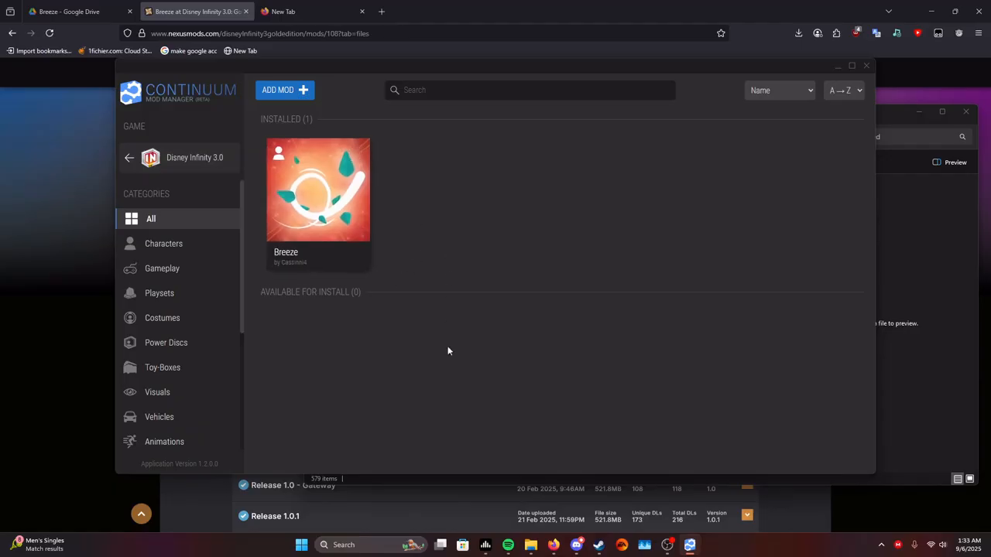
{"action": "mouse_move", "coordinate": [561, 386]}
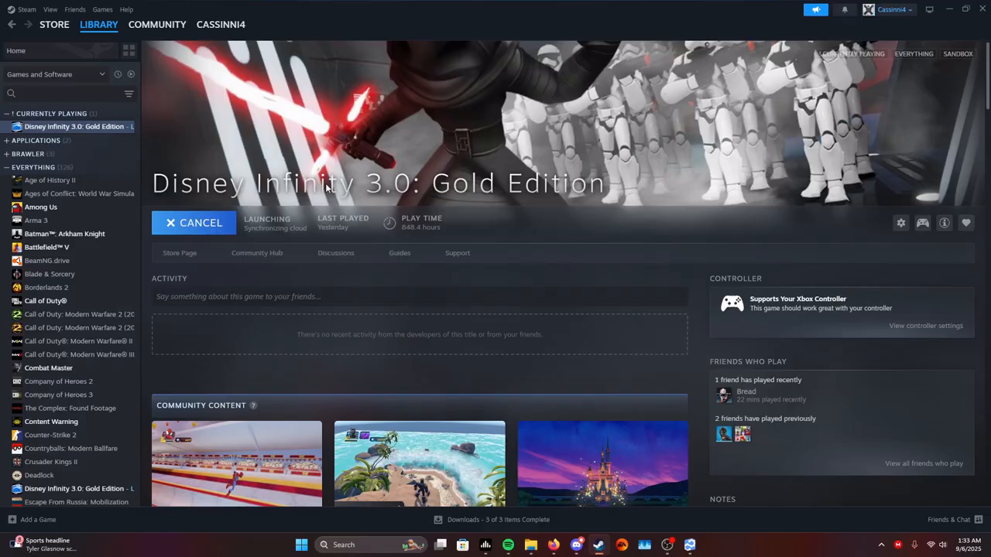
- Confirm the launch prompt so Disney Infinity 3.0: Gold Edition reaches the Loadout screen
{"action": "left_click", "coordinate": [193, 222]}
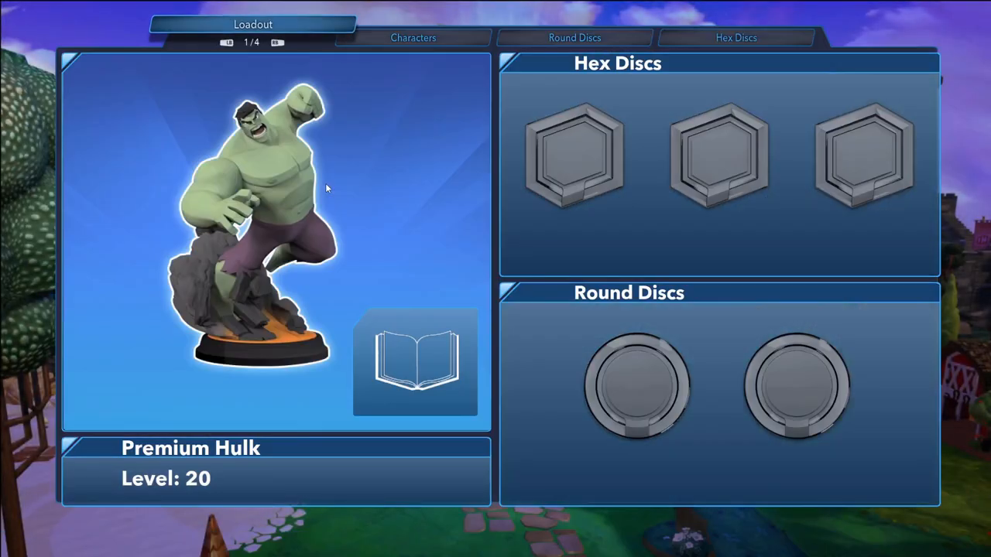
- Page through the Star Wars, Marvel and Disney characters in My Collection, then exit to the main menu
{"action": "left_click", "coordinate": [414, 37]}
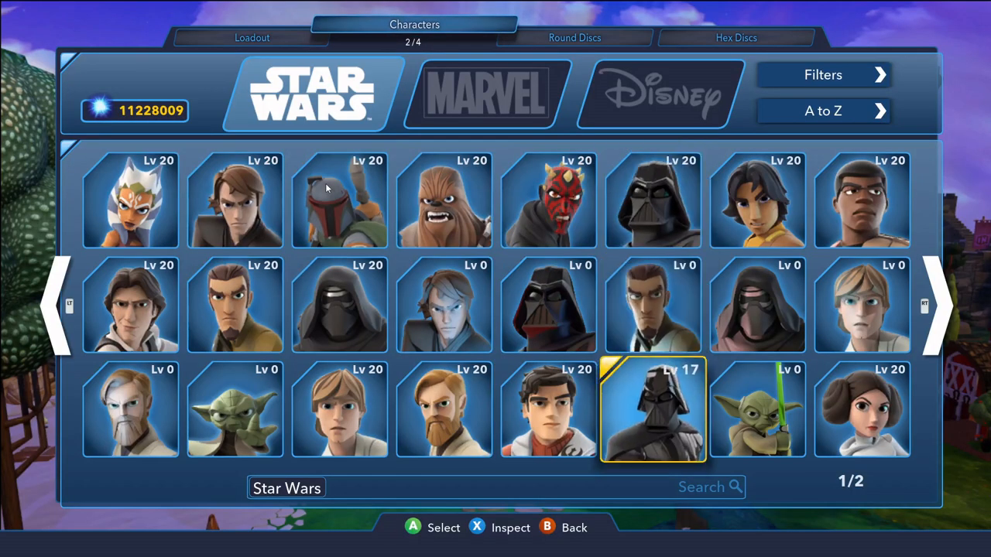
{"action": "left_click", "coordinate": [484, 93]}
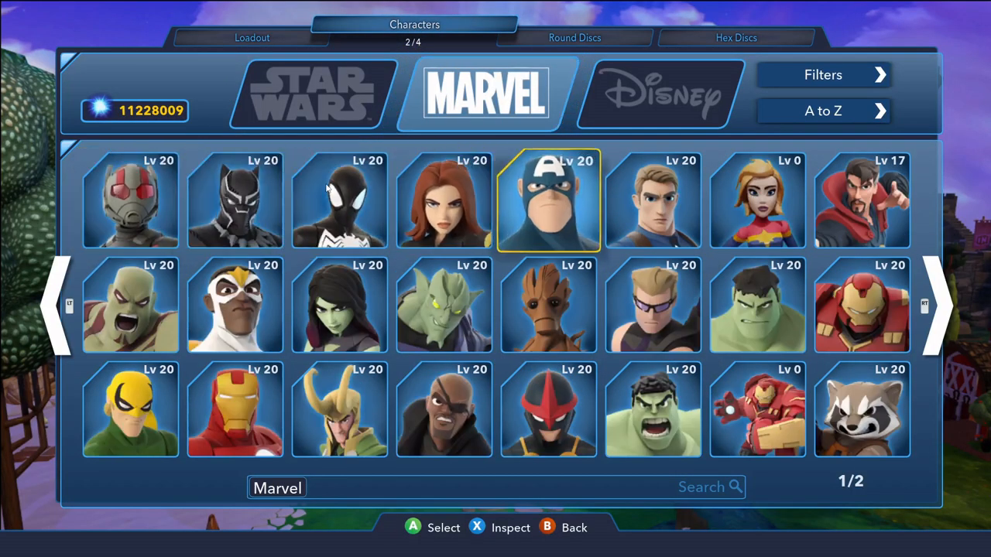
{"action": "left_click", "coordinate": [937, 306]}
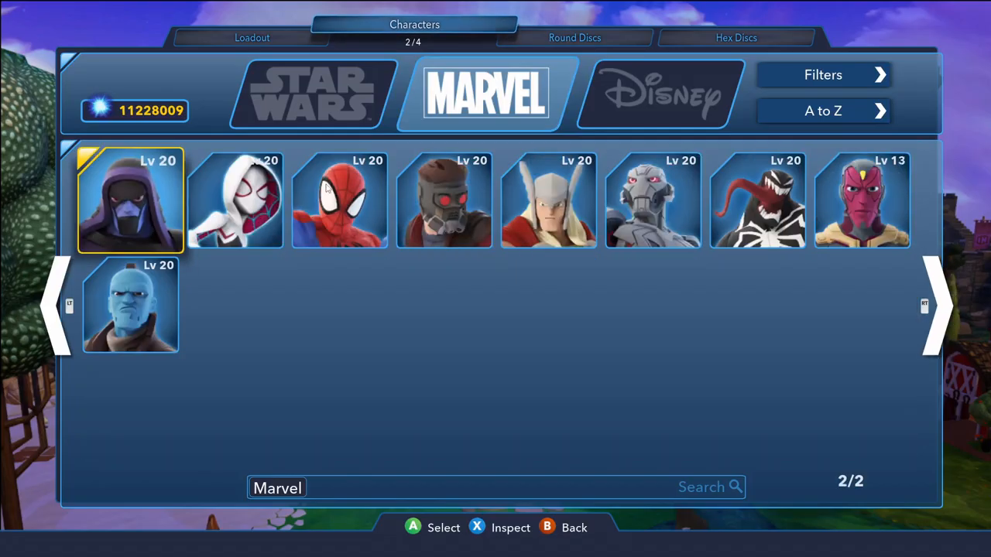
{"action": "left_click", "coordinate": [659, 93]}
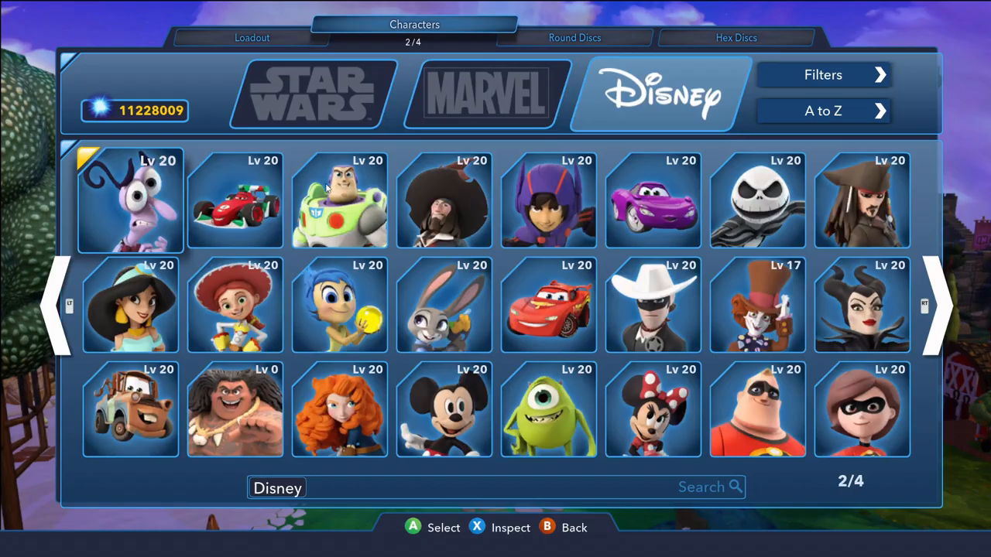
{"action": "left_click", "coordinate": [934, 304]}
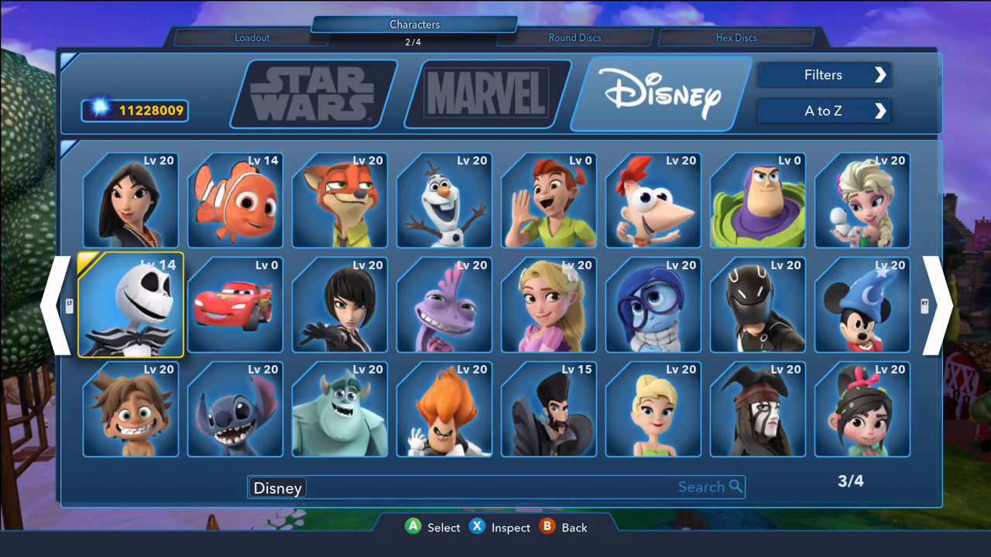
{"action": "key", "text": "B"}
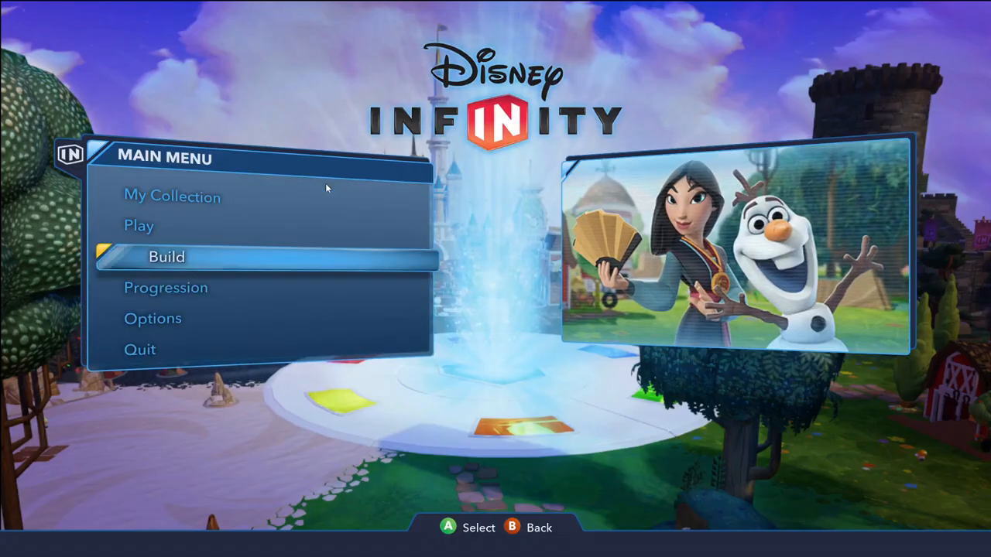
- Start a new Toy Box from Build as Jack Skellington and open the pause menu
{"action": "left_click", "coordinate": [166, 256]}
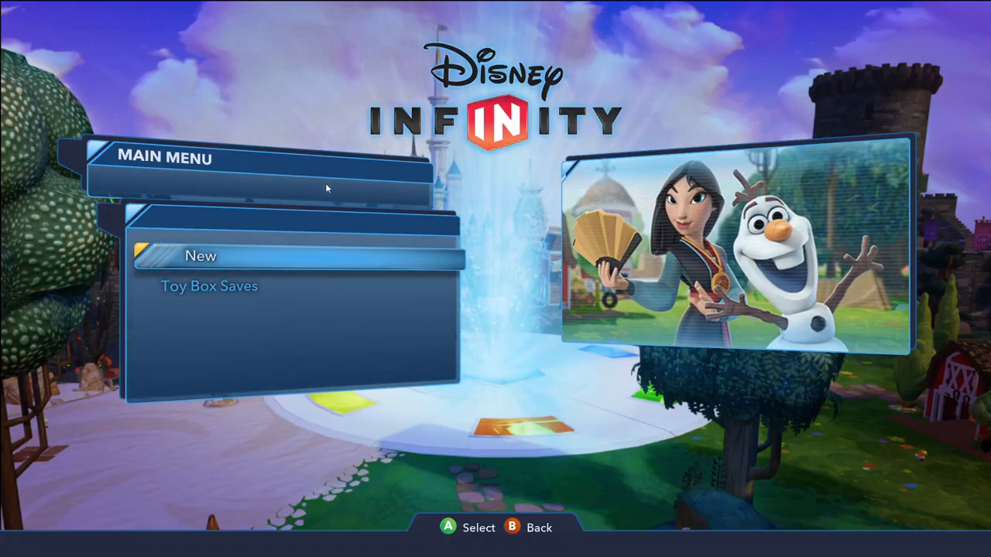
{"action": "left_click", "coordinate": [201, 255]}
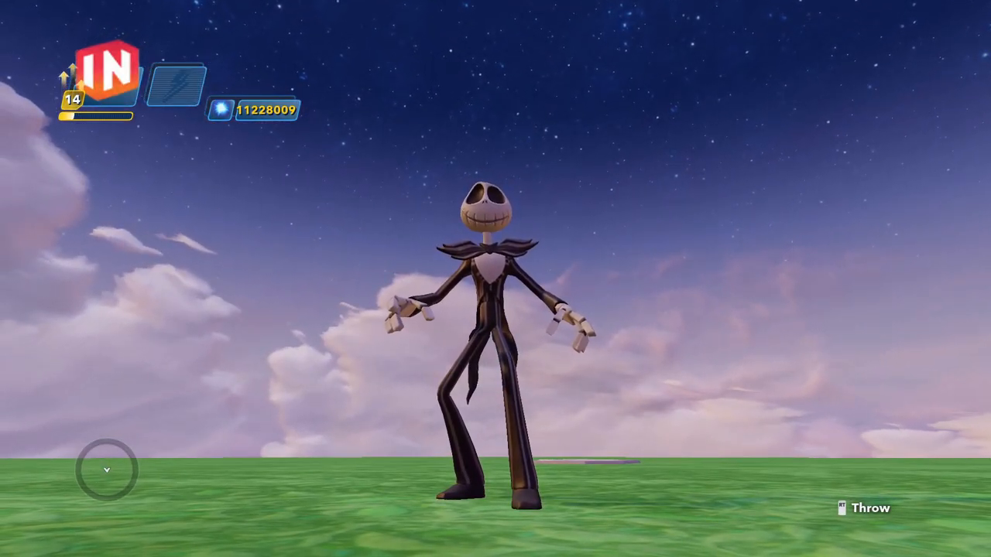
{"action": "key", "text": "Escape"}
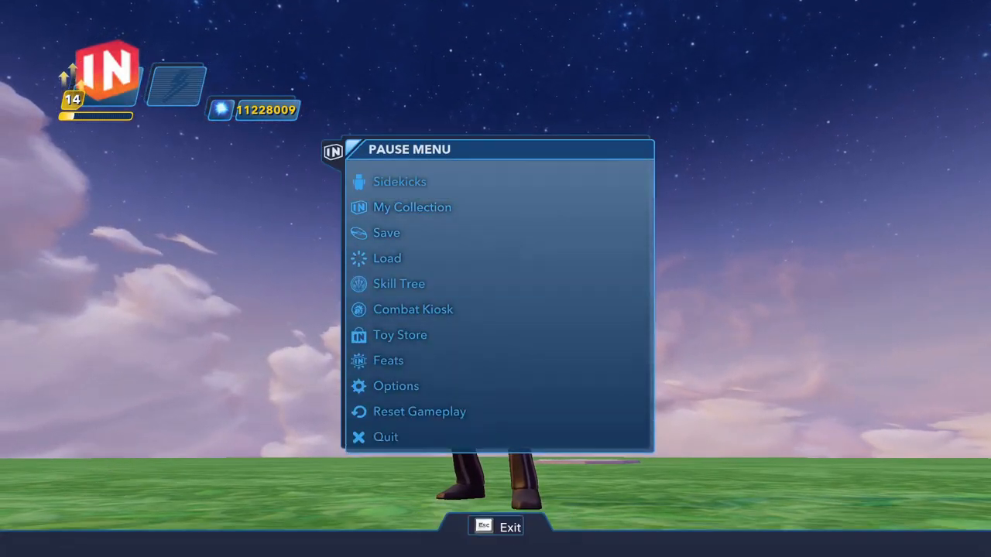